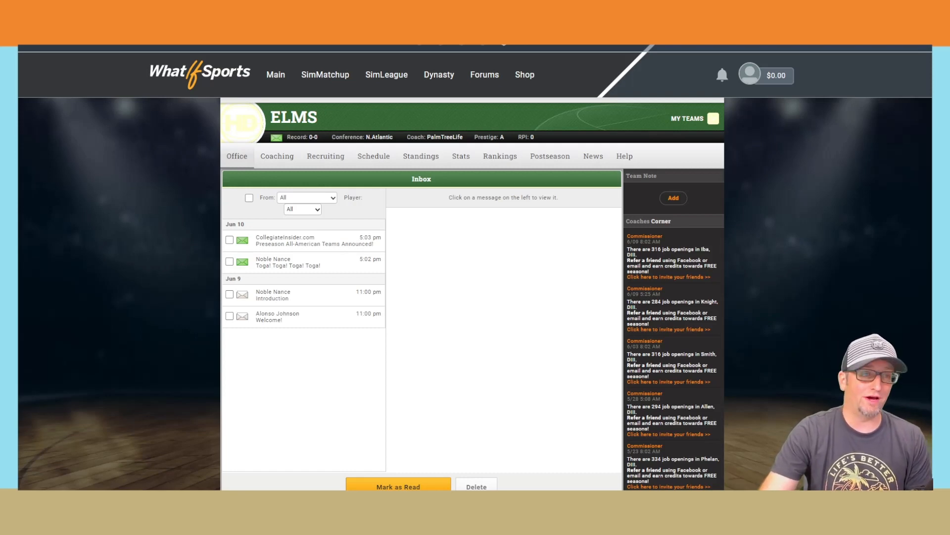
Step: Go to the Elms depth chart from the Coaching menu
{"action": "left_click", "coordinate": [277, 156]}
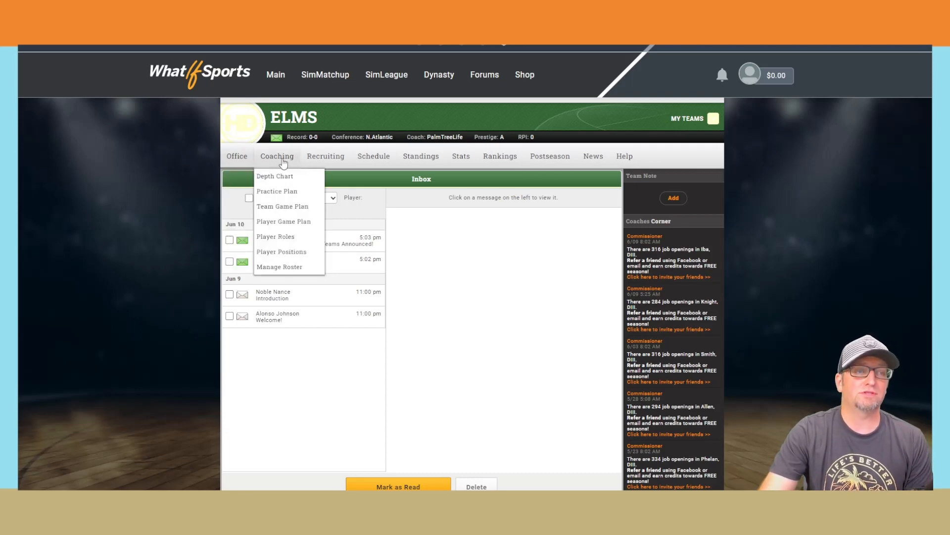
{"action": "left_click", "coordinate": [274, 176]}
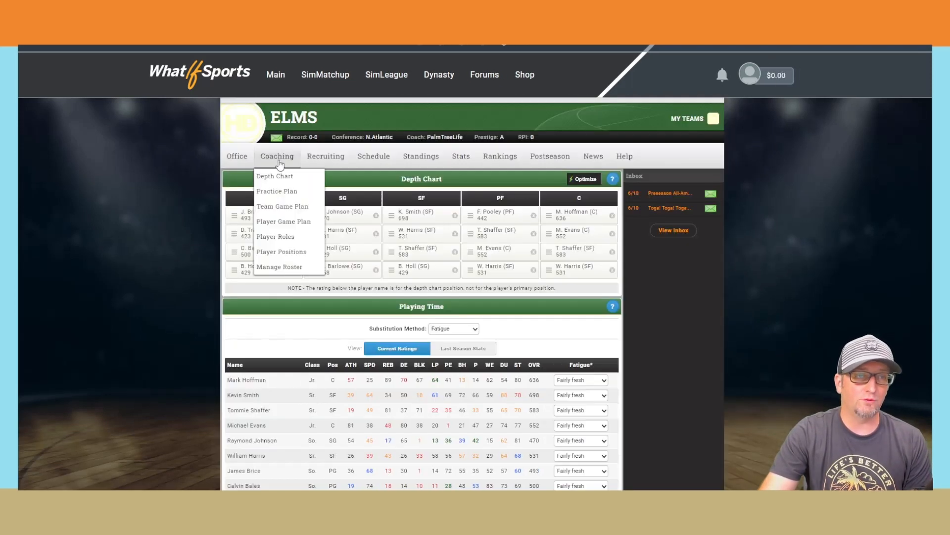
{"action": "mouse_move", "coordinate": [276, 191]}
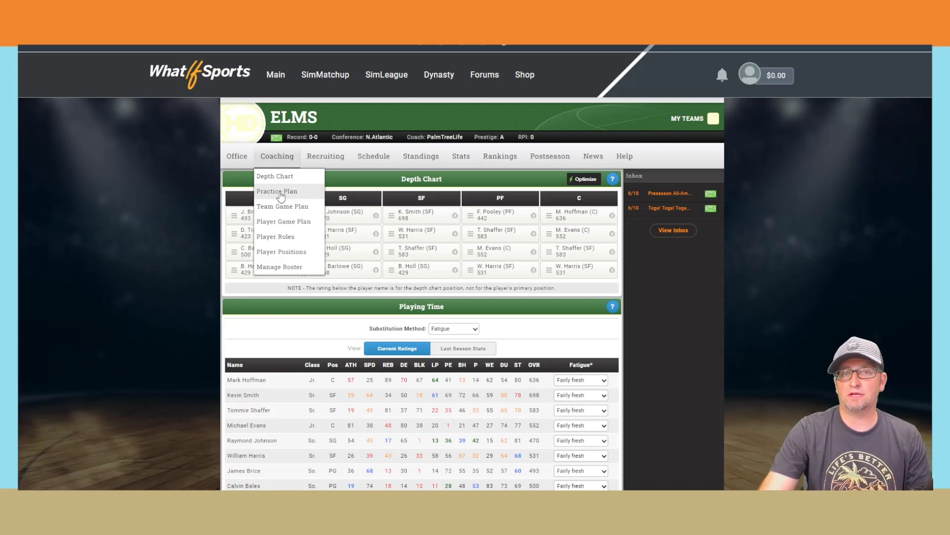
Step: View the team game plan for Tufts, then the per-player game plan page
{"action": "left_click", "coordinate": [273, 176]}
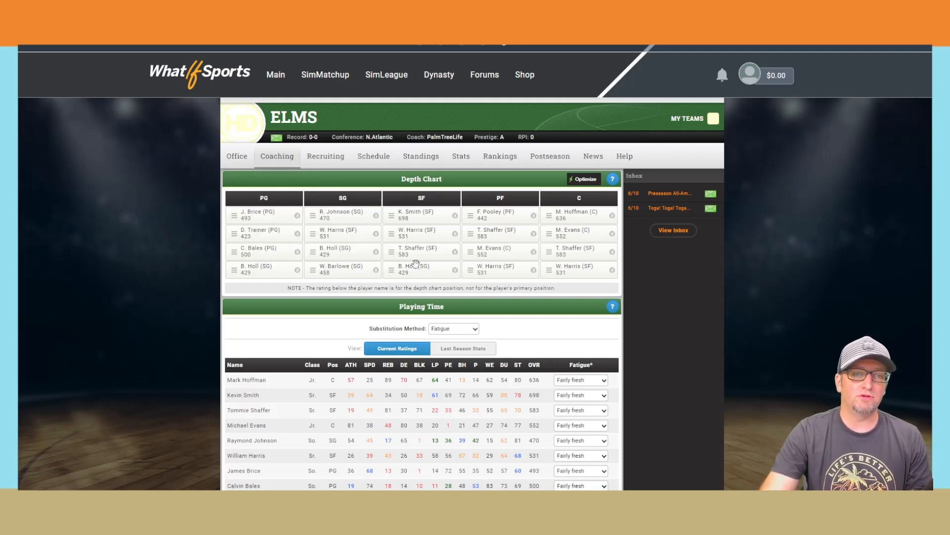
{"action": "mouse_move", "coordinate": [193, 219]}
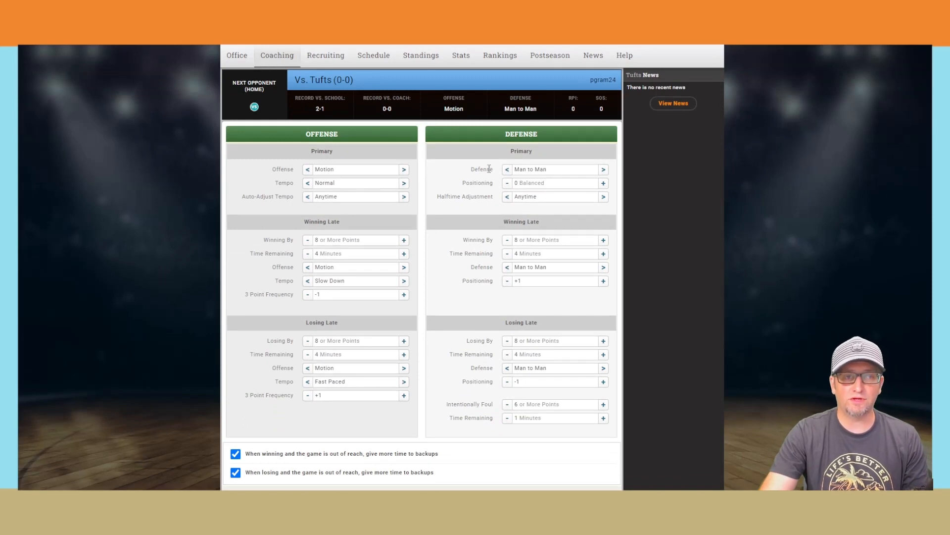
{"action": "left_click", "coordinate": [277, 156]}
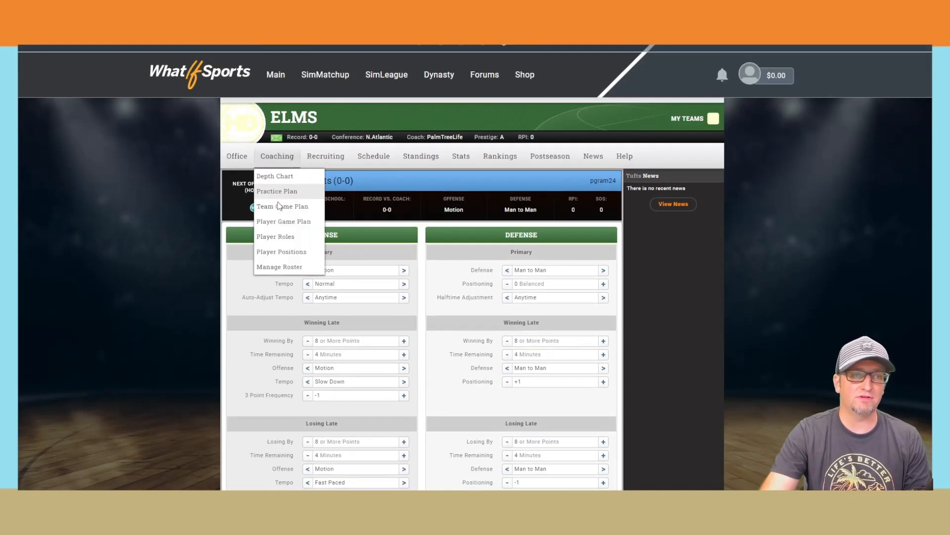
{"action": "left_click", "coordinate": [283, 221]}
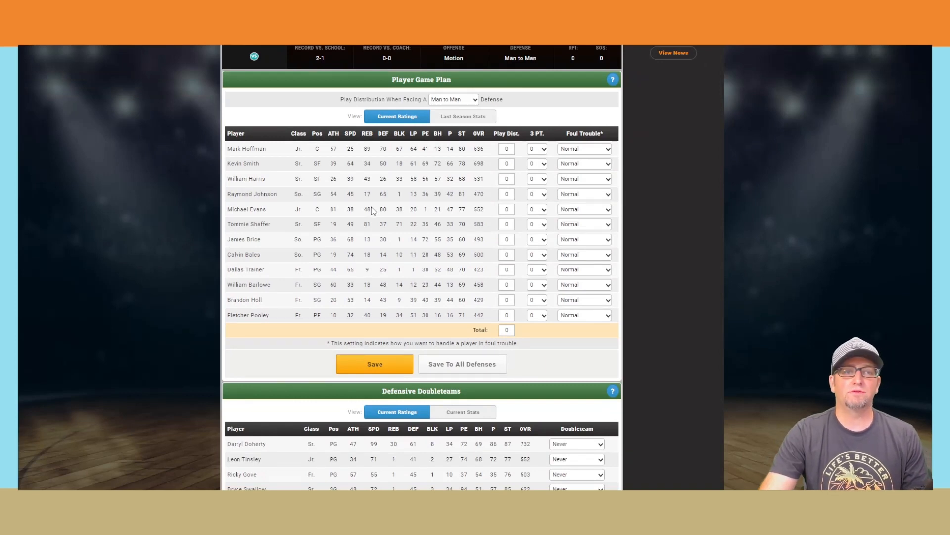
{"action": "mouse_move", "coordinate": [338, 192]}
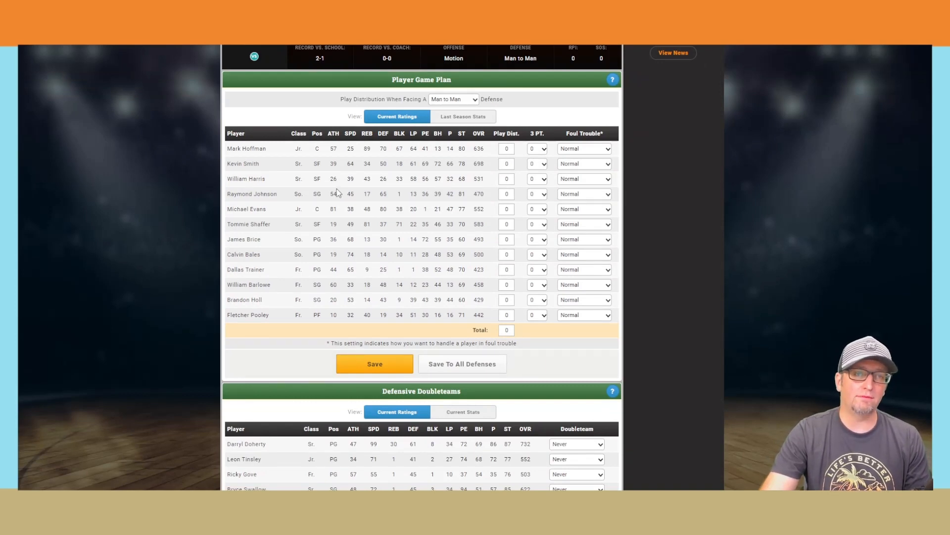
{"action": "mouse_move", "coordinate": [546, 186]}
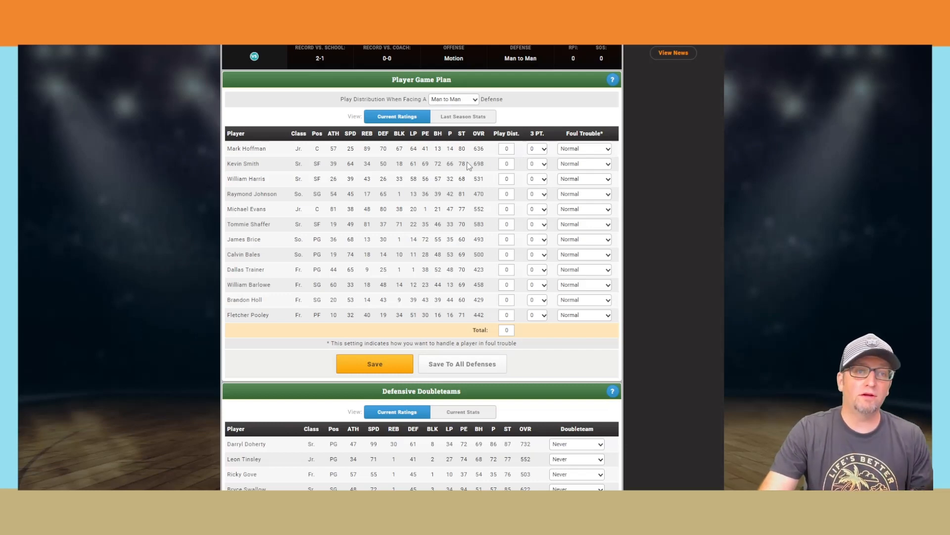
{"action": "left_click", "coordinate": [277, 105]}
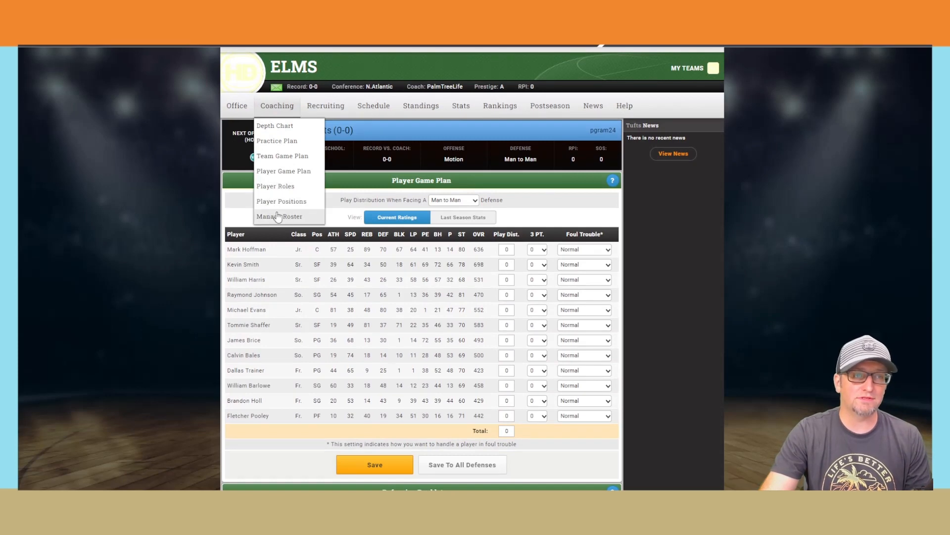
Step: Return to the Office inbox and look through the June 9-10 messages
{"action": "left_click", "coordinate": [237, 105]}
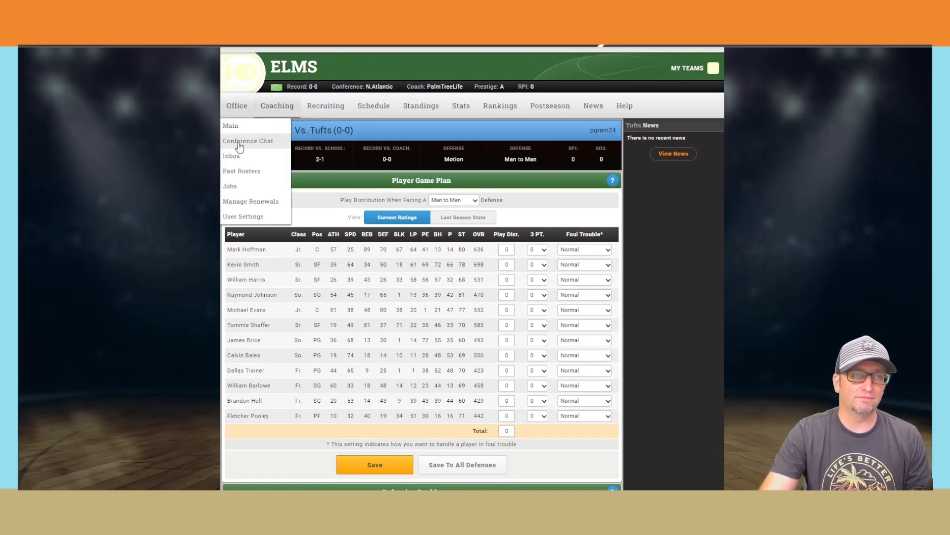
{"action": "mouse_move", "coordinate": [241, 172]}
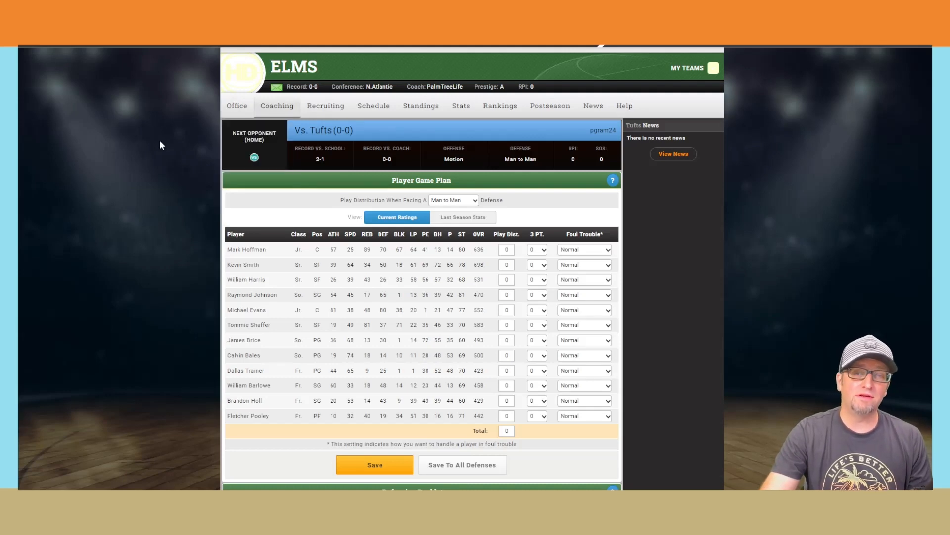
{"action": "mouse_move", "coordinate": [313, 135]}
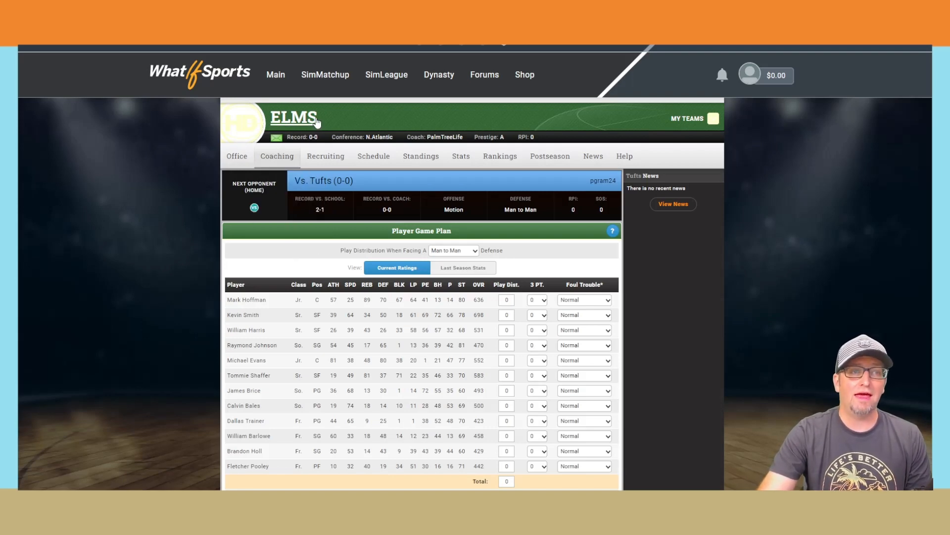
{"action": "mouse_move", "coordinate": [289, 124]}
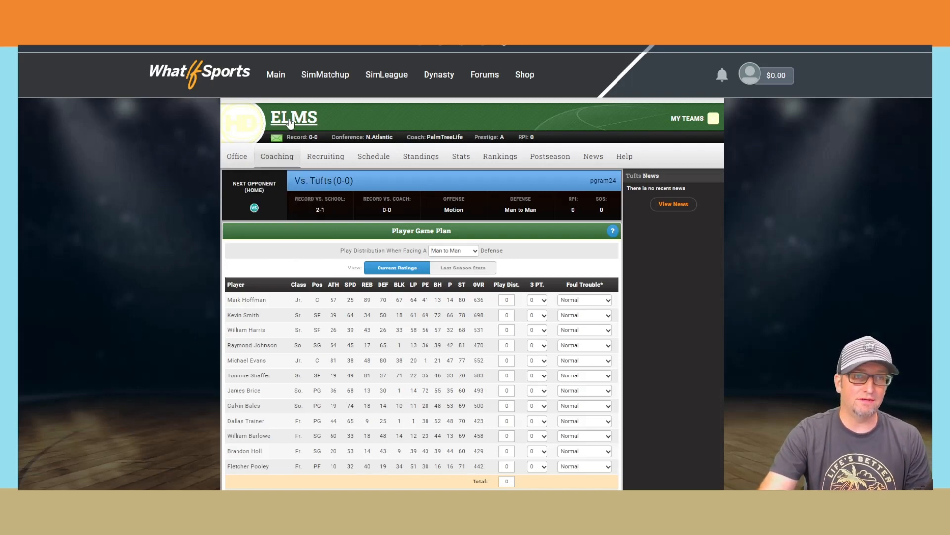
{"action": "mouse_move", "coordinate": [156, 145]}
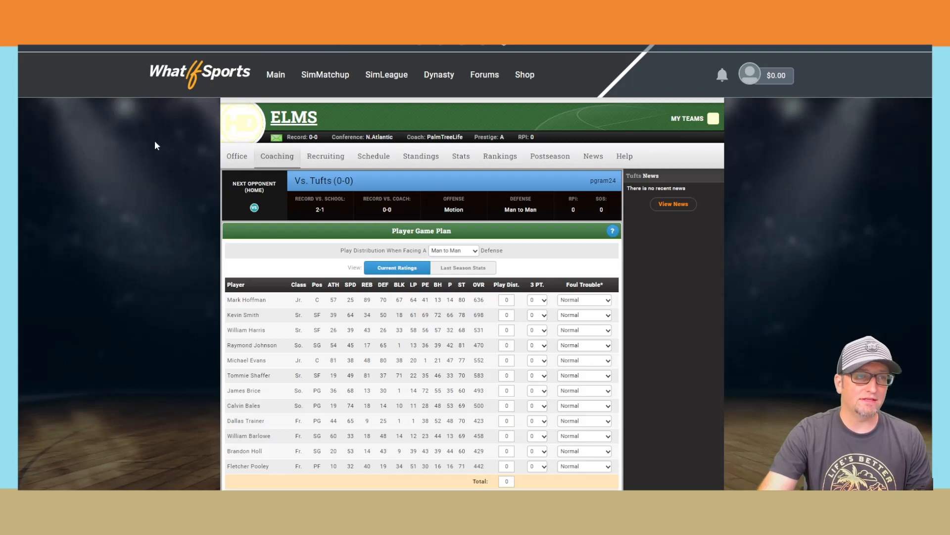
{"action": "mouse_move", "coordinate": [181, 124]}
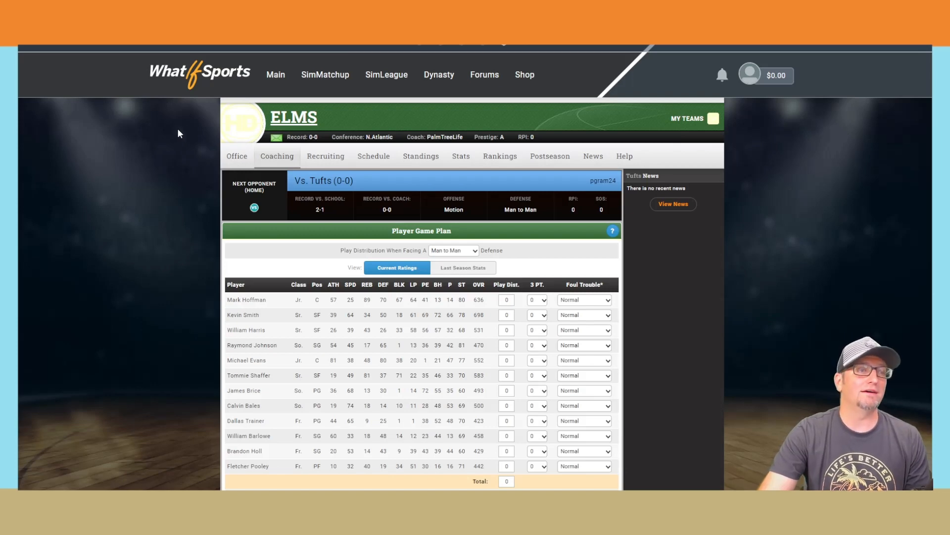
{"action": "mouse_move", "coordinate": [133, 135]}
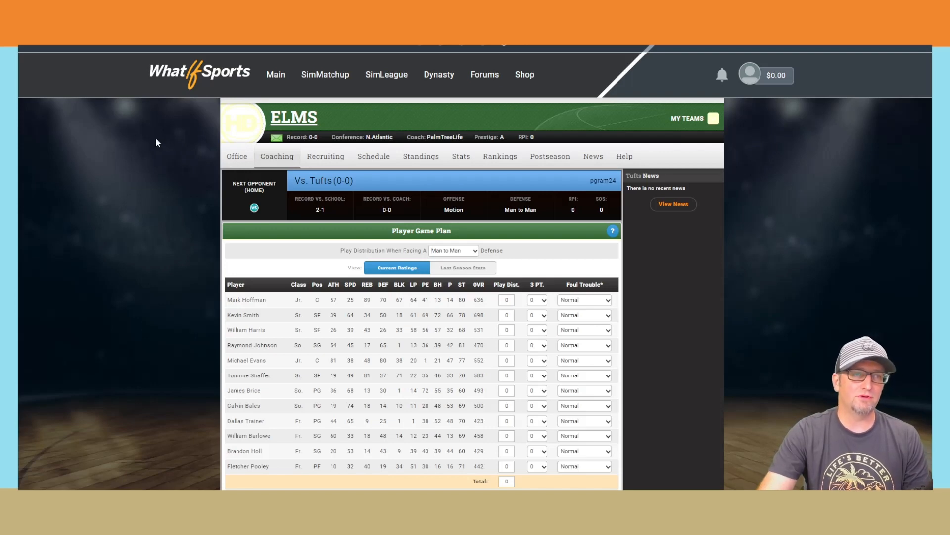
{"action": "mouse_move", "coordinate": [304, 114]}
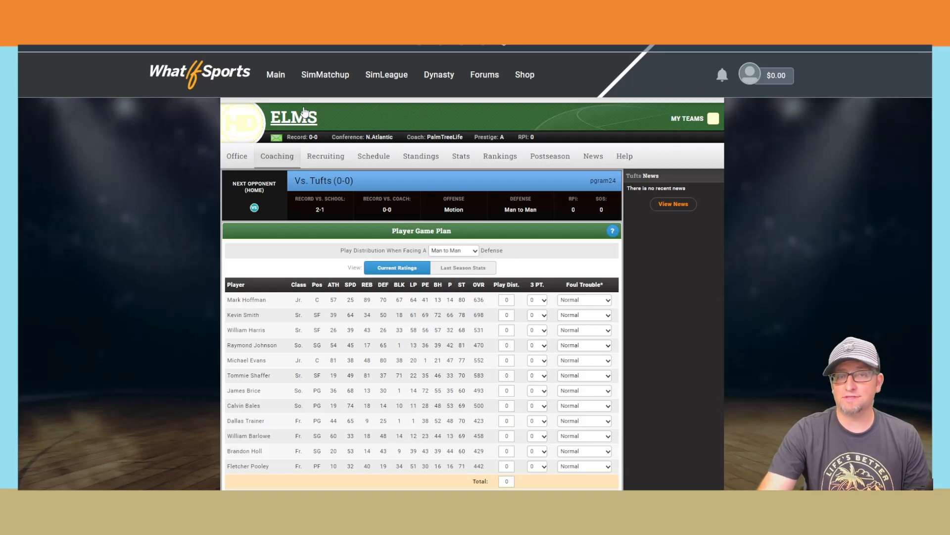
{"action": "mouse_move", "coordinate": [89, 162]}
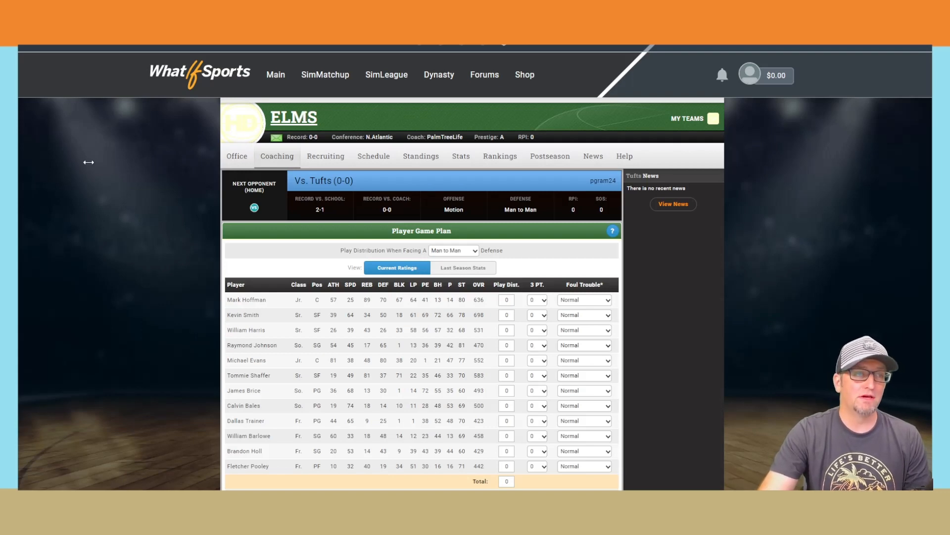
{"action": "mouse_move", "coordinate": [108, 162]}
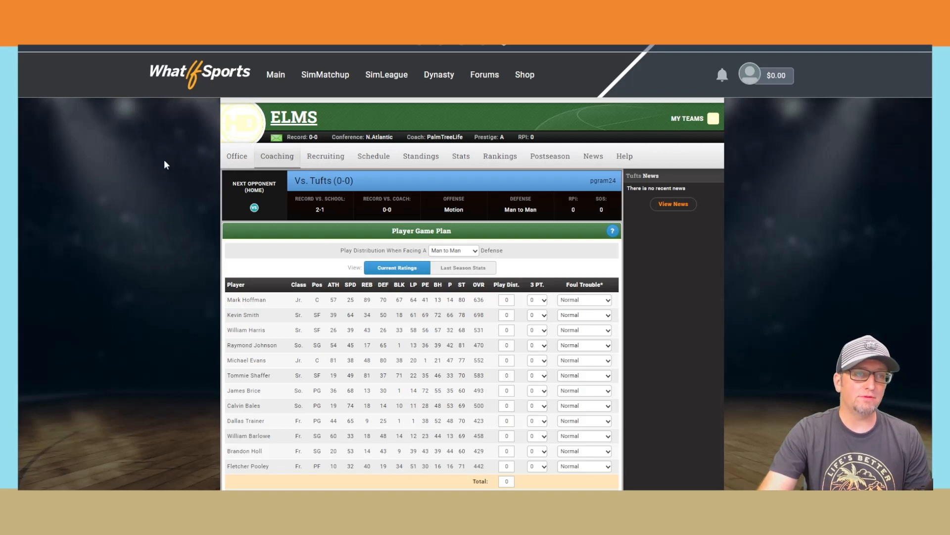
{"action": "mouse_move", "coordinate": [275, 226]}
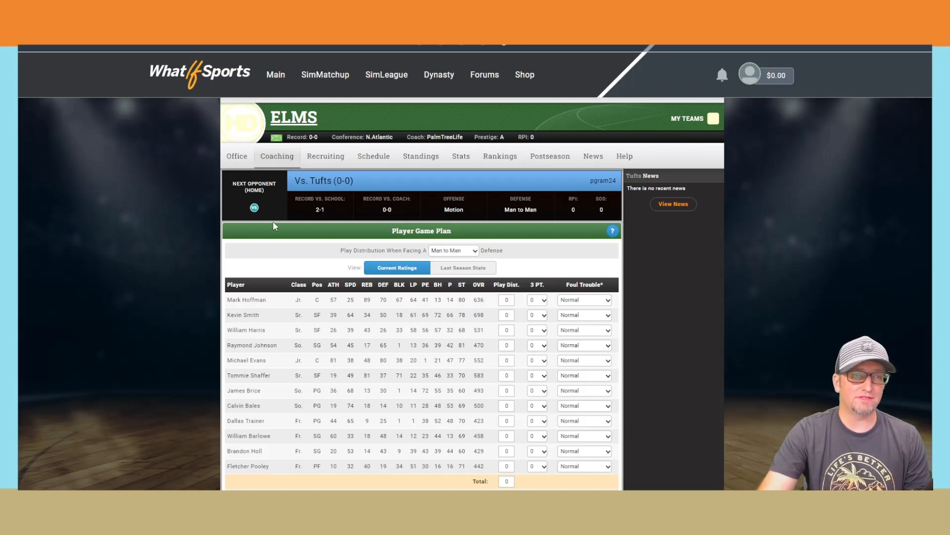
{"action": "mouse_move", "coordinate": [263, 164]}
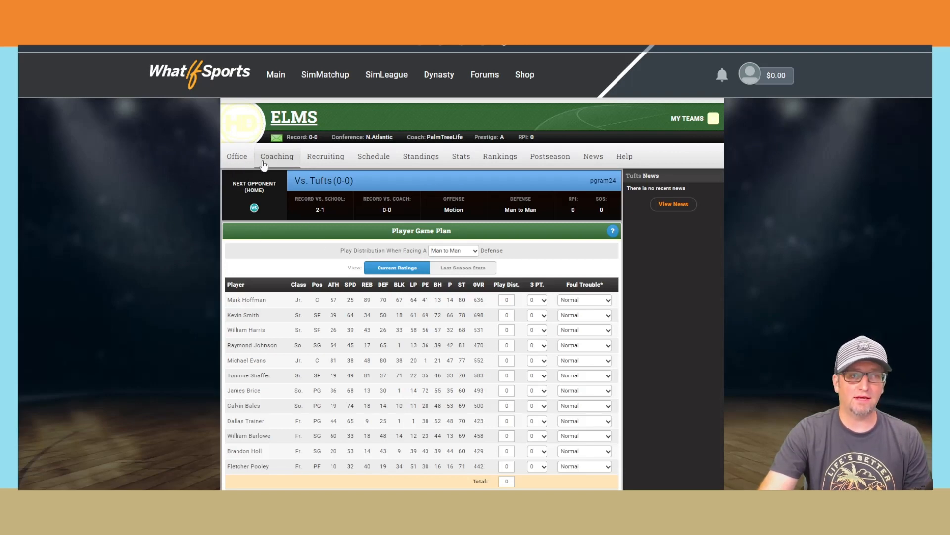
{"action": "mouse_move", "coordinate": [310, 165]}
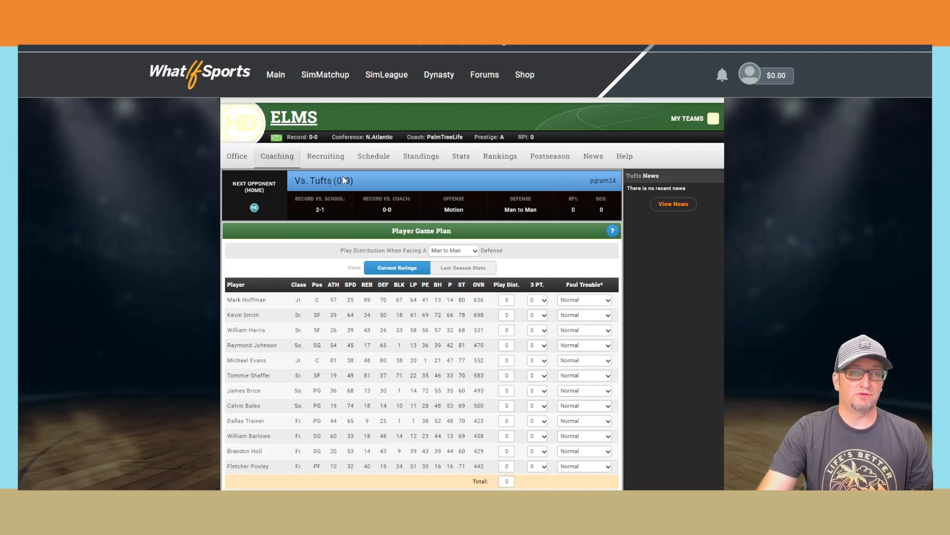
{"action": "mouse_move", "coordinate": [232, 233]}
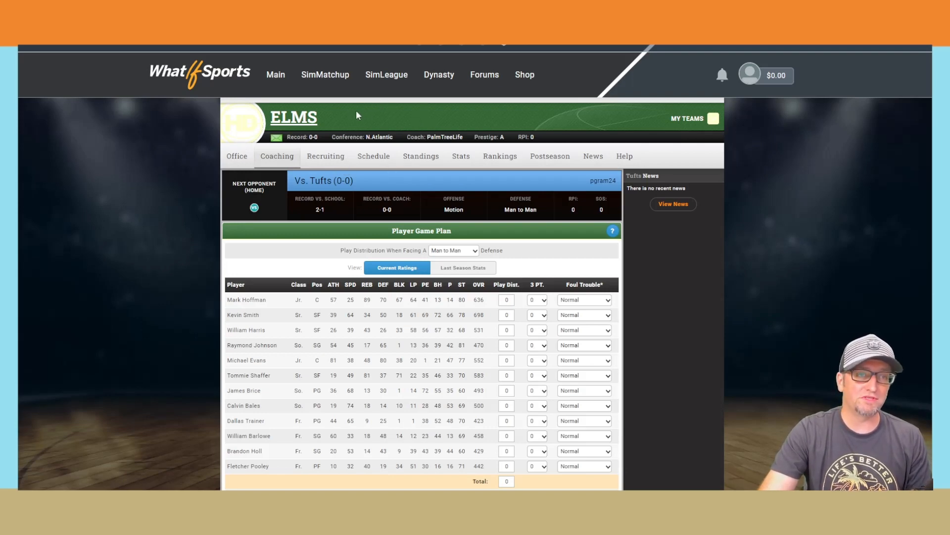
{"action": "mouse_move", "coordinate": [438, 81]}
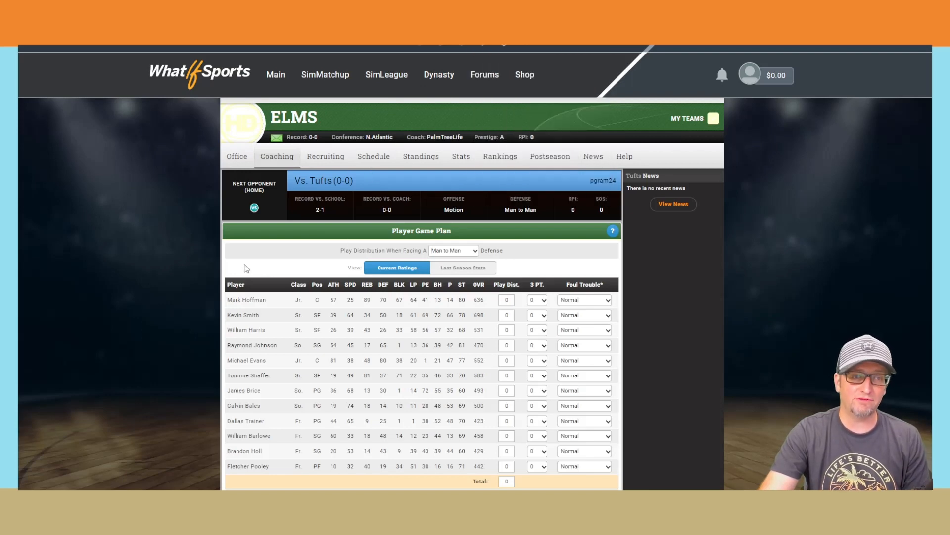
{"action": "scroll", "scroll_direction": "down", "scroll_amount": 3}
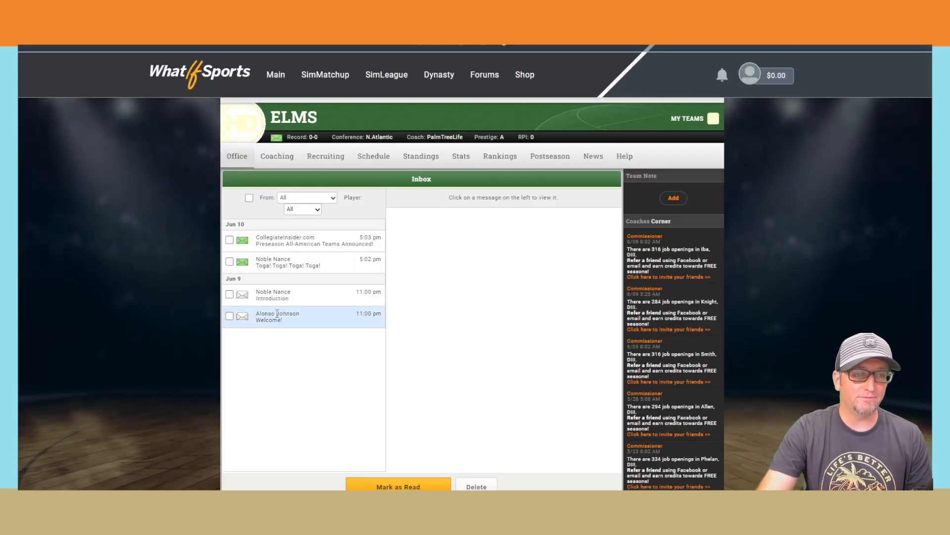
Step: Read the Welcome, Introduction and Preseason All-American Teams Announced messages
{"action": "left_click", "coordinate": [277, 317]}
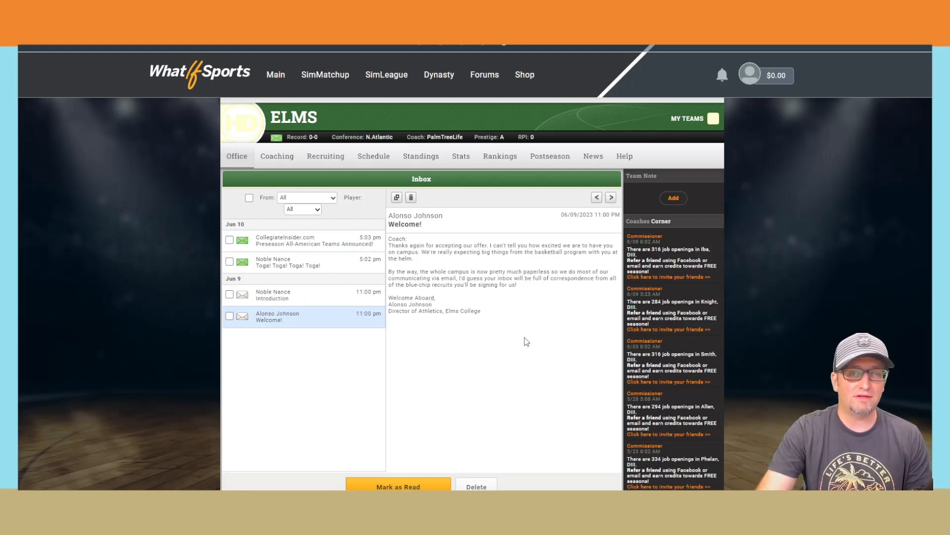
{"action": "mouse_move", "coordinate": [526, 336]}
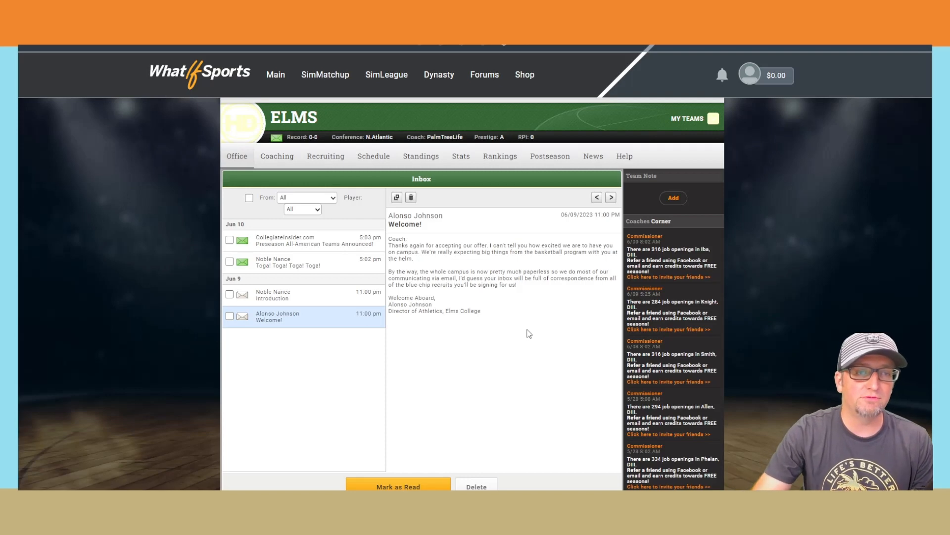
{"action": "mouse_move", "coordinate": [522, 323]}
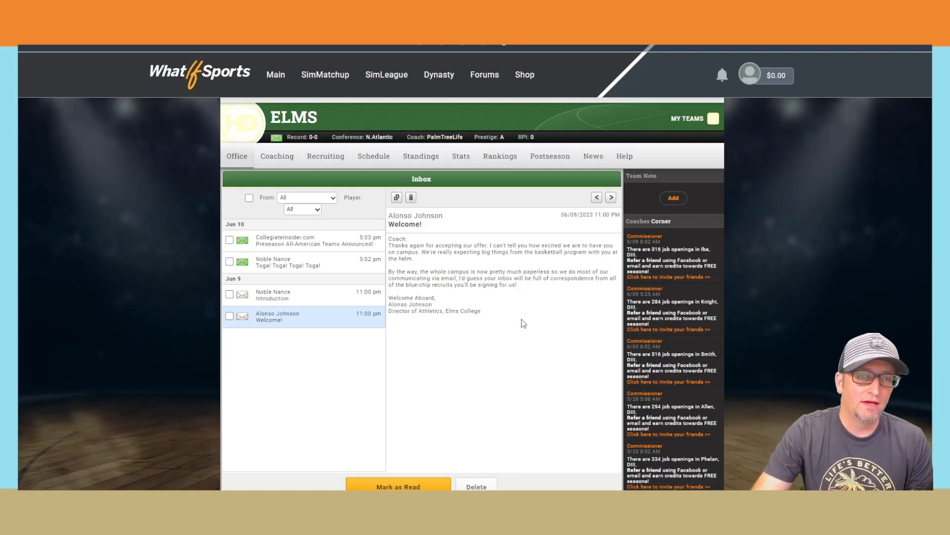
{"action": "mouse_move", "coordinate": [518, 324]}
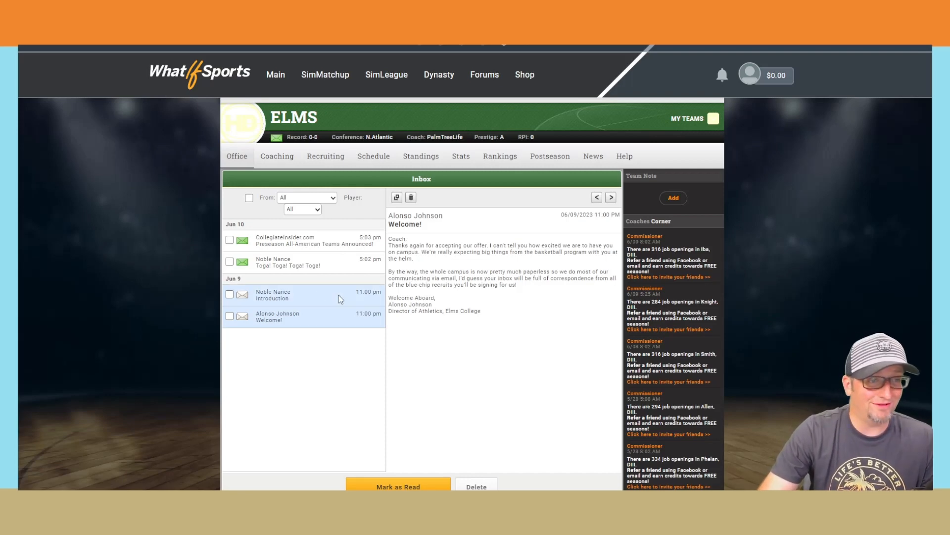
{"action": "left_click", "coordinate": [272, 295]}
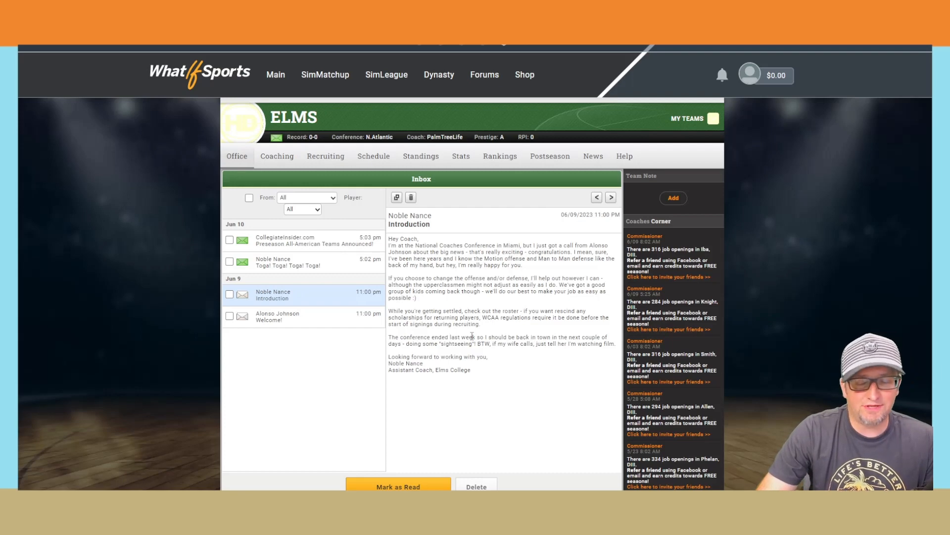
{"action": "left_click", "coordinate": [288, 262]}
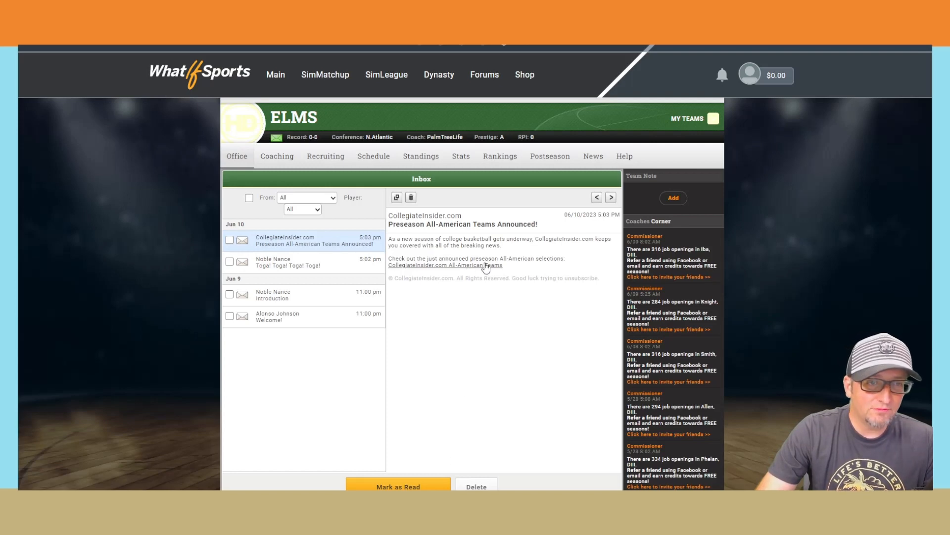
Step: View the Division III preseason All-American first, second, third teams and honorable mentions
{"action": "left_click", "coordinate": [445, 265]}
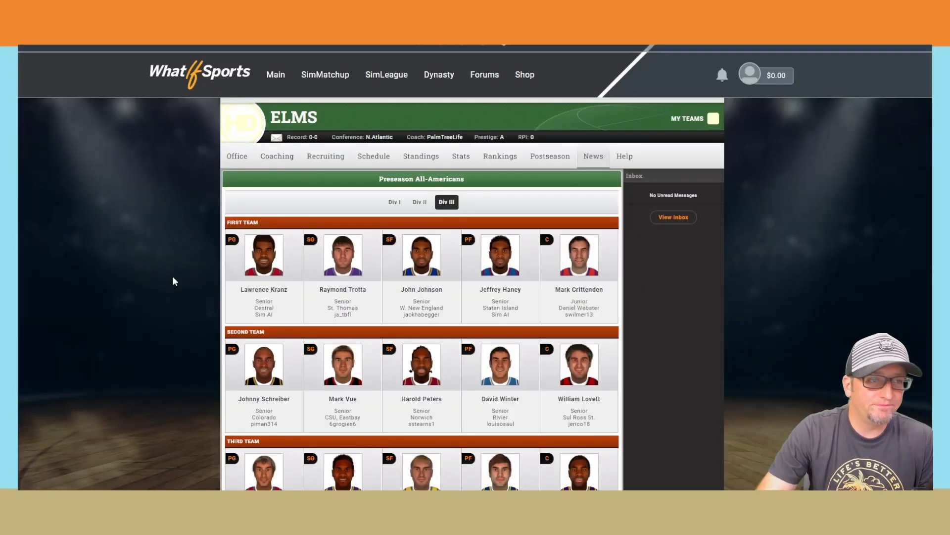
{"action": "scroll", "scroll_direction": "down", "scroll_amount": 3}
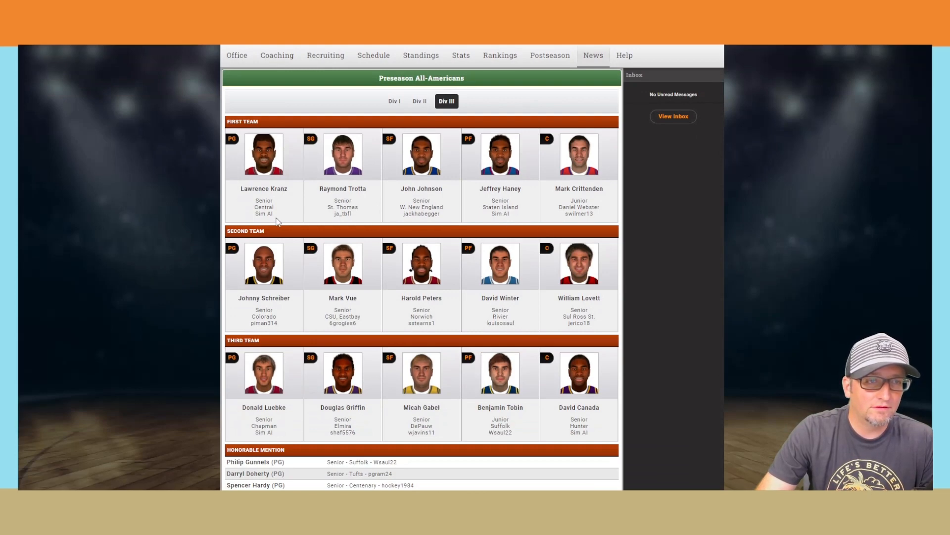
{"action": "scroll", "scroll_direction": "down", "scroll_amount": 3}
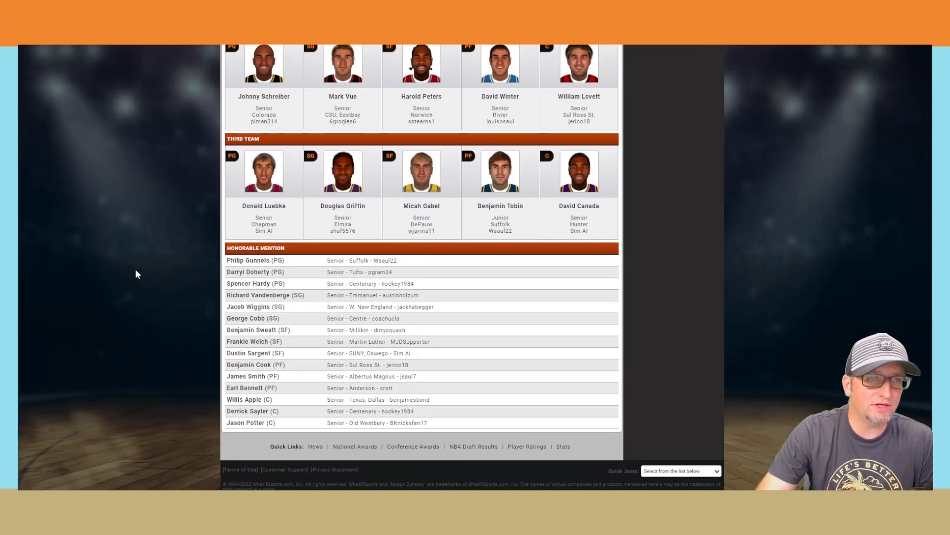
{"action": "scroll", "scroll_direction": "up", "scroll_amount": 3}
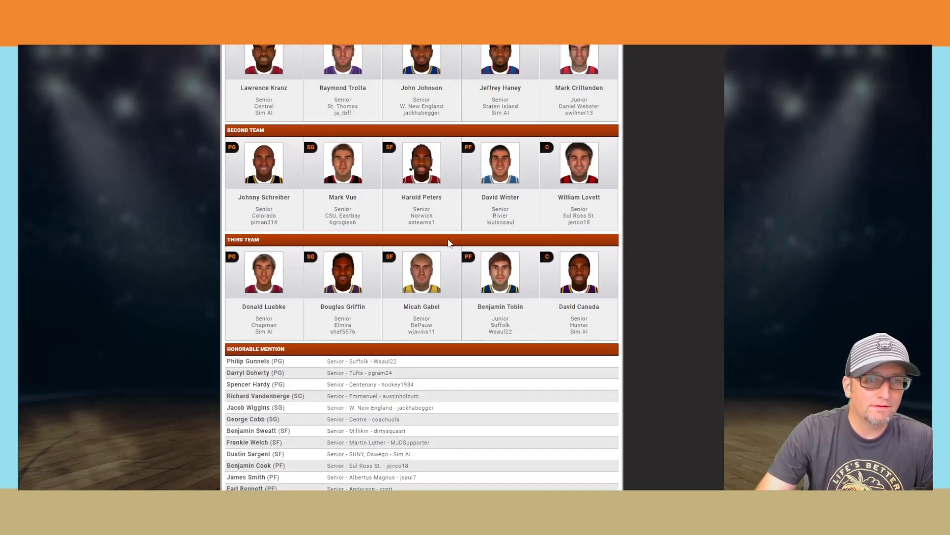
{"action": "mouse_move", "coordinate": [219, 184]}
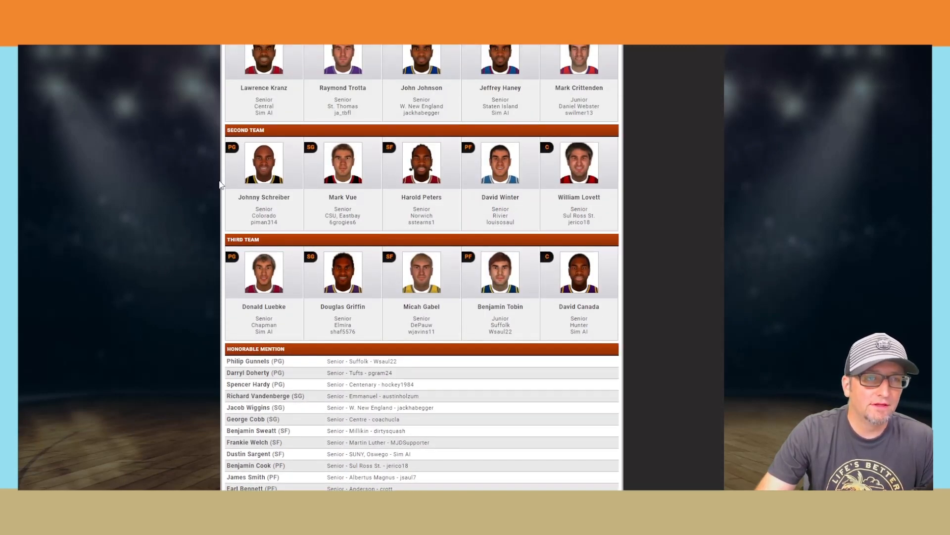
{"action": "scroll", "scroll_direction": "down", "scroll_amount": 3}
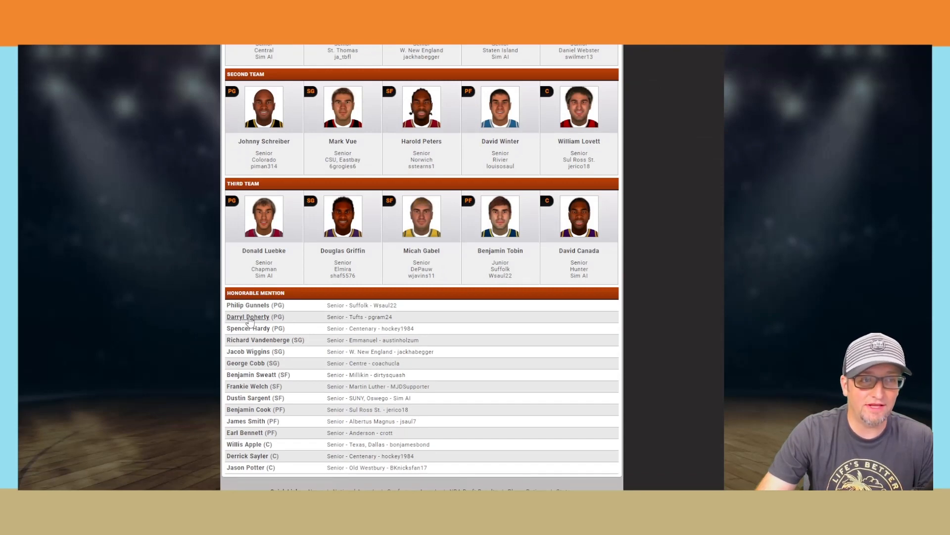
{"action": "mouse_move", "coordinate": [181, 341]}
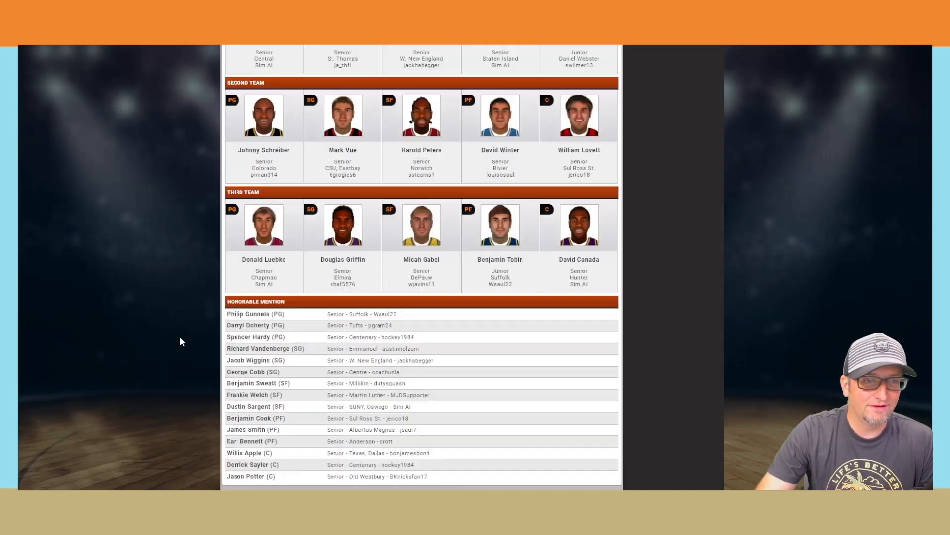
{"action": "left_click", "coordinate": [277, 156]}
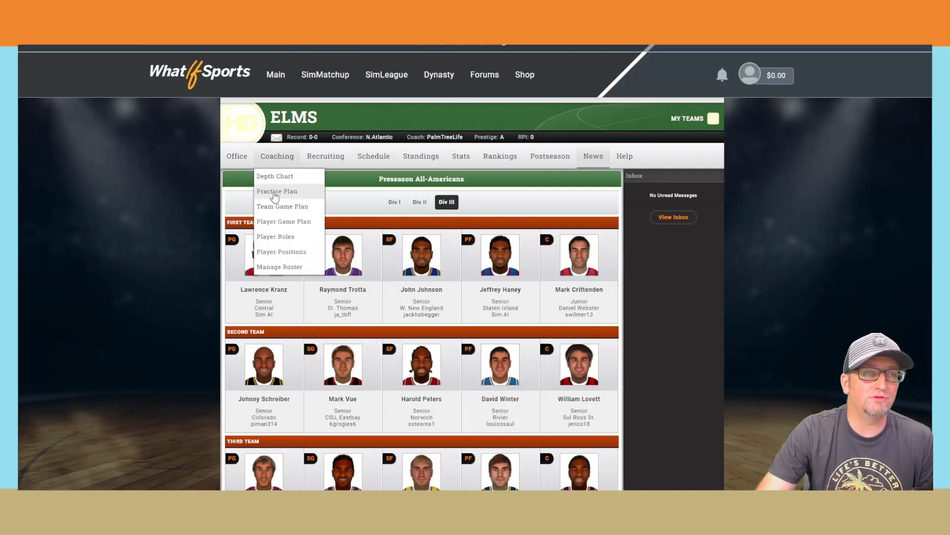
Step: Go to the practice plan and find the Individual Improvement Plans section
{"action": "left_click", "coordinate": [276, 191]}
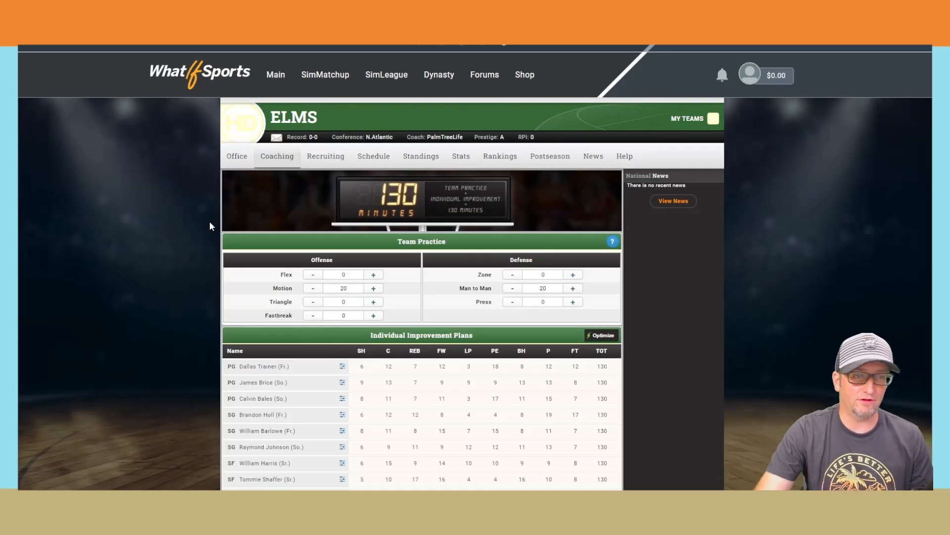
{"action": "scroll", "scroll_direction": "down", "scroll_amount": 3}
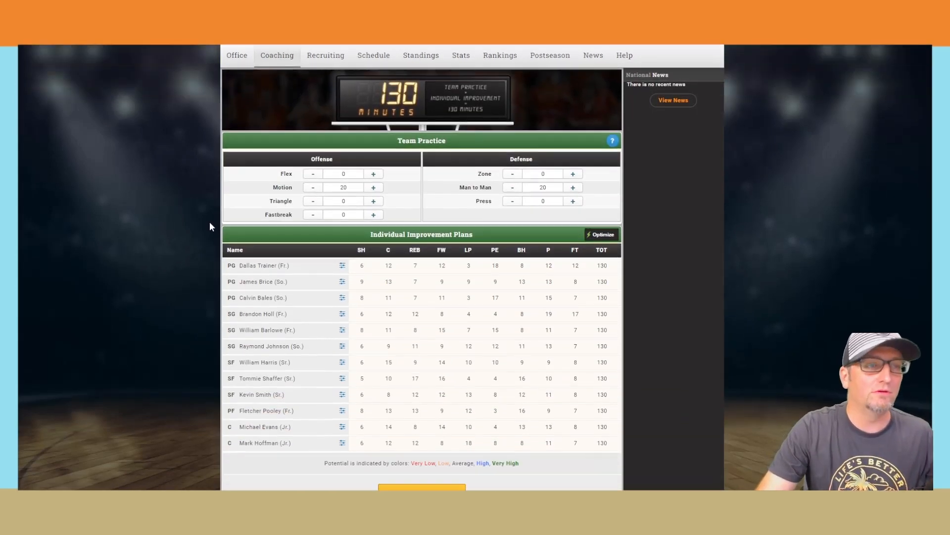
{"action": "scroll", "scroll_direction": "down", "scroll_amount": 3}
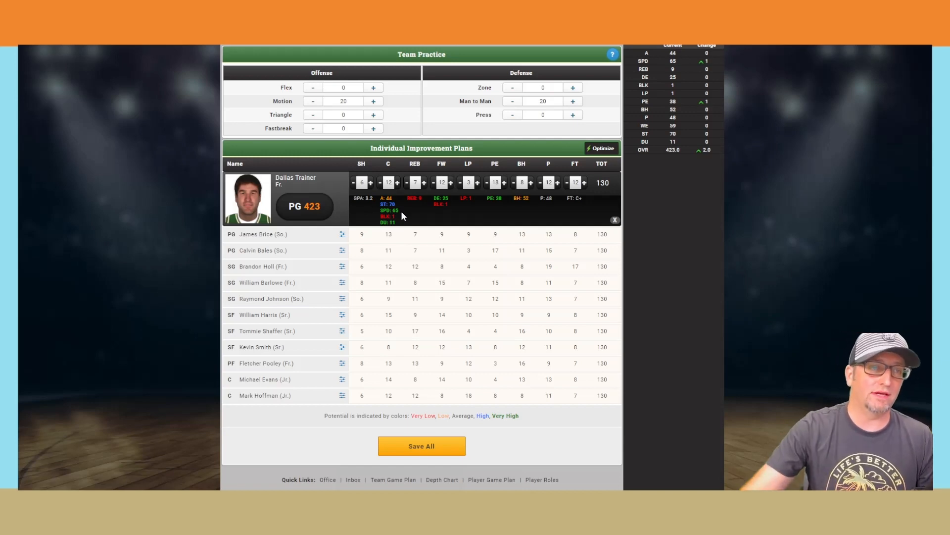
{"action": "mouse_move", "coordinate": [581, 198]}
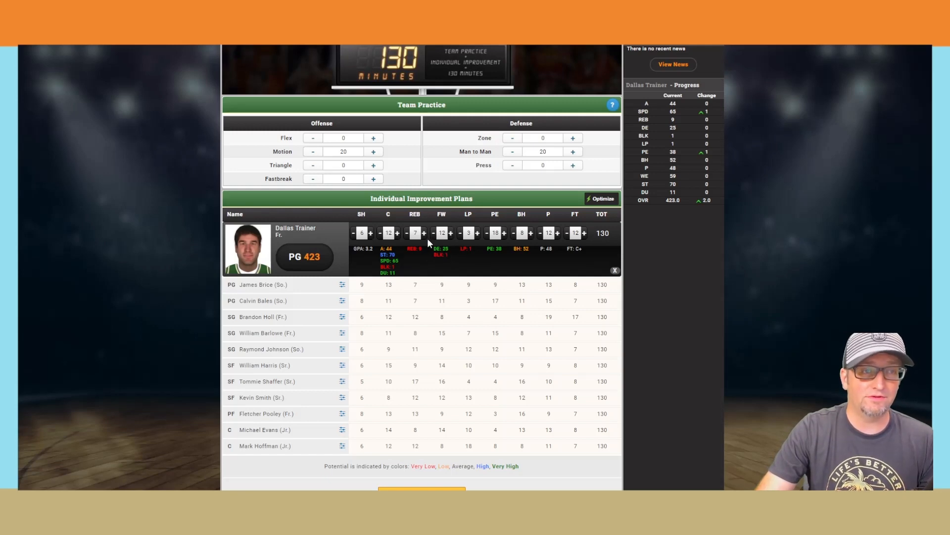
{"action": "mouse_move", "coordinate": [422, 252]}
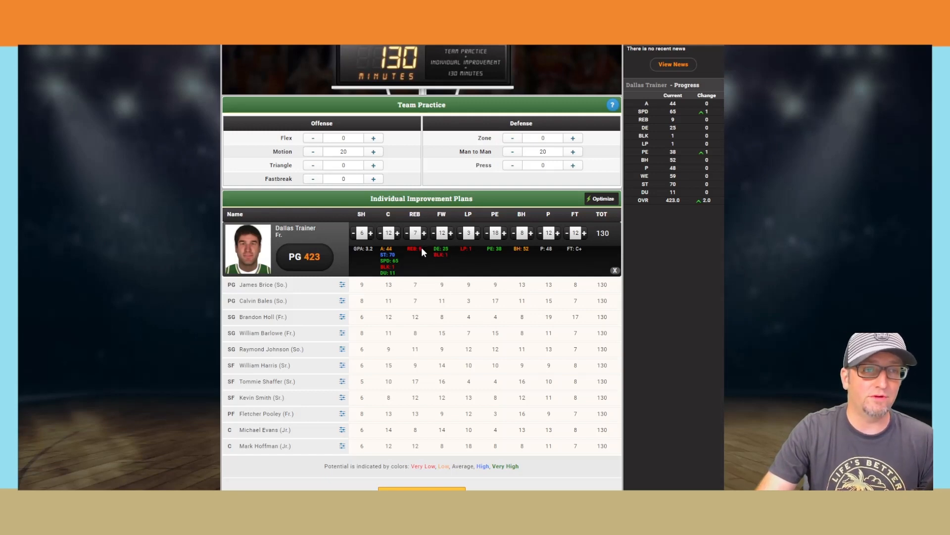
{"action": "mouse_move", "coordinate": [359, 243]}
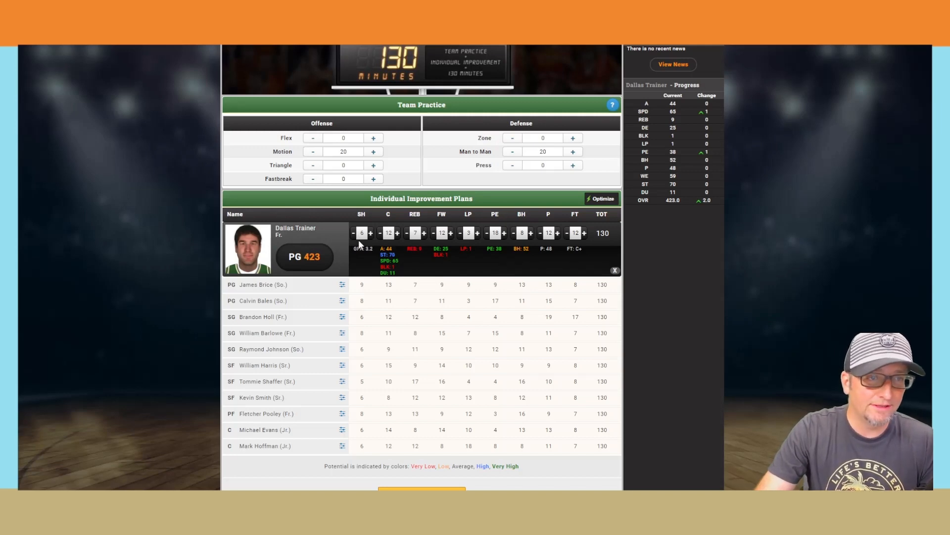
{"action": "mouse_move", "coordinate": [356, 246]}
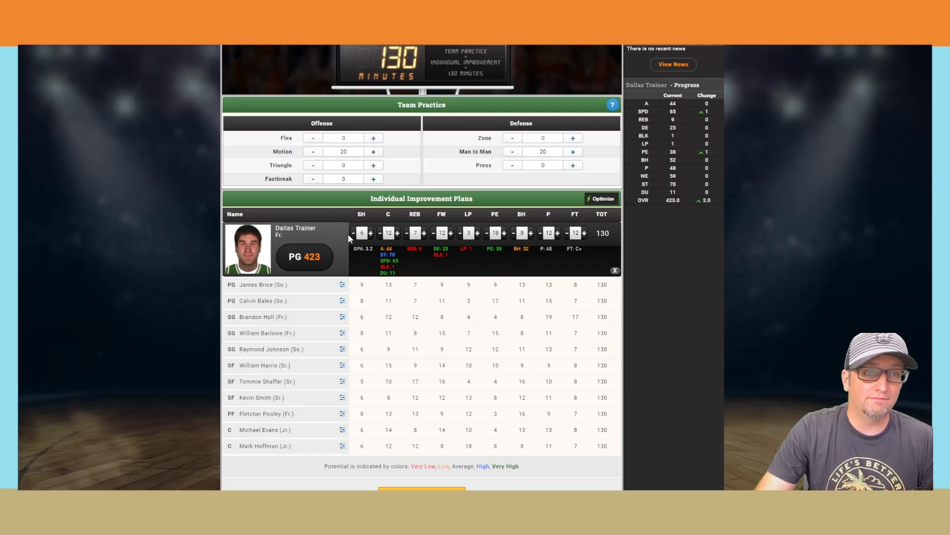
{"action": "mouse_move", "coordinate": [422, 249]}
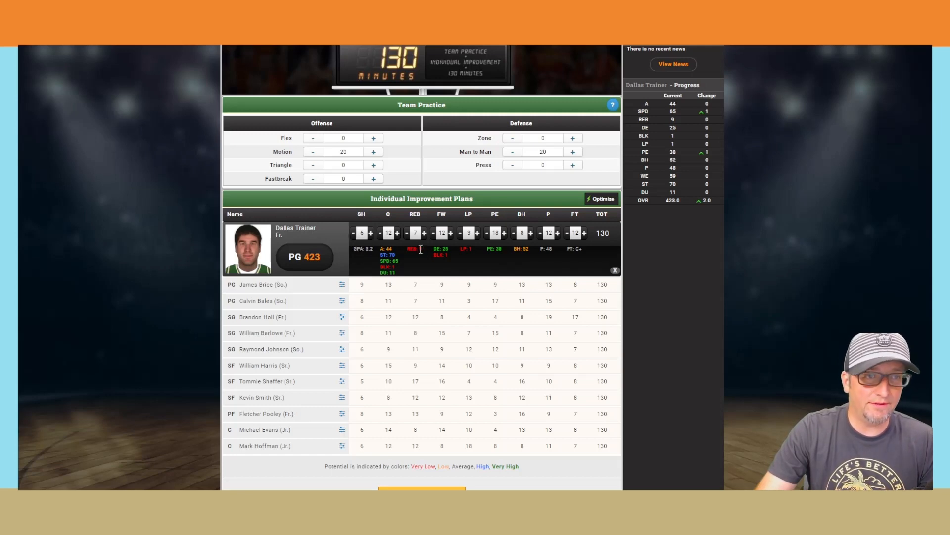
Step: Rebalance Dallas Trainer at 130 minutes: REB and LP to 0, C and PE to 20, more SH and BH
{"action": "left_click", "coordinate": [406, 233]}
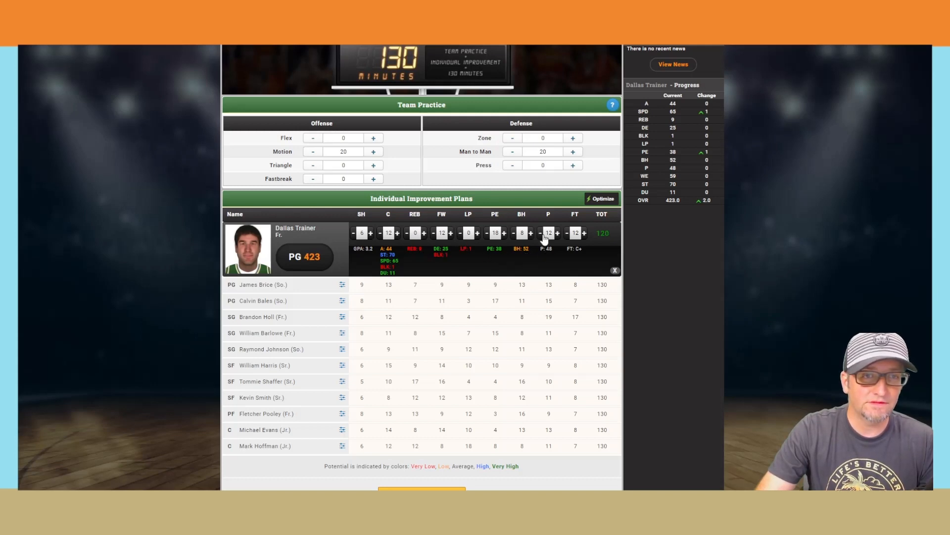
{"action": "left_click", "coordinate": [531, 233]}
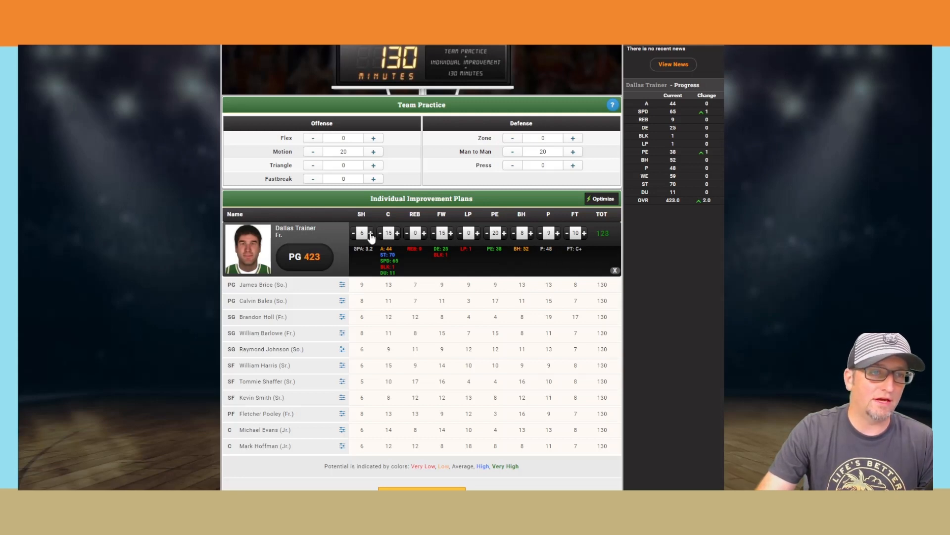
{"action": "left_click", "coordinate": [371, 233]}
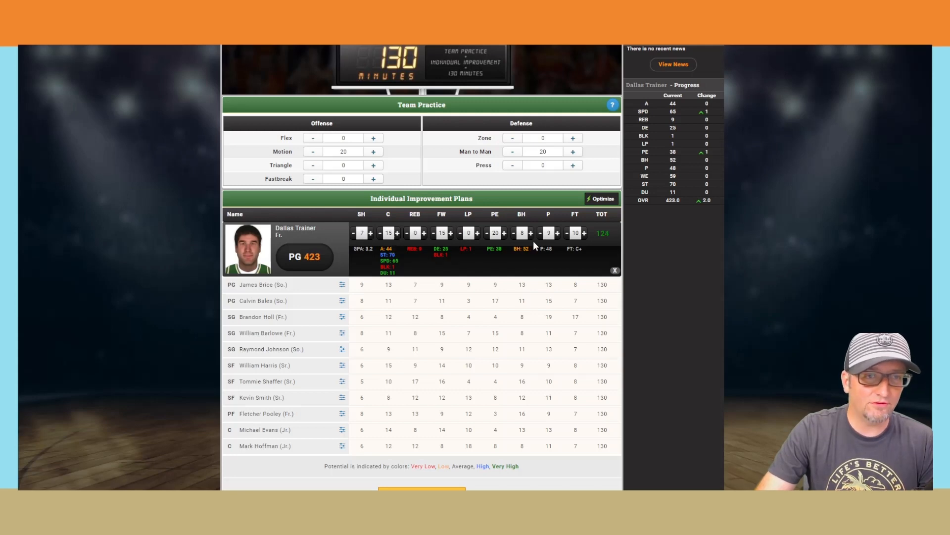
{"action": "left_click", "coordinate": [531, 233]}
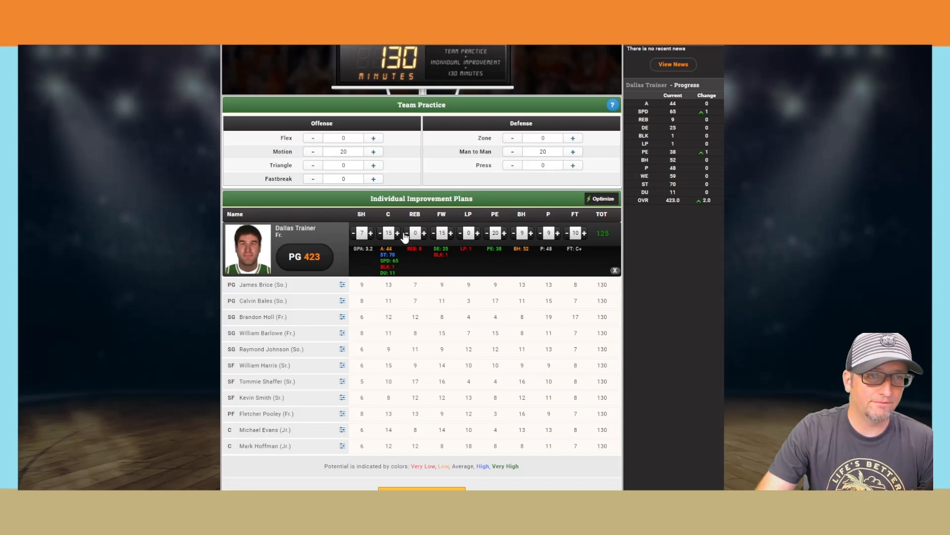
{"action": "left_click", "coordinate": [396, 232]}
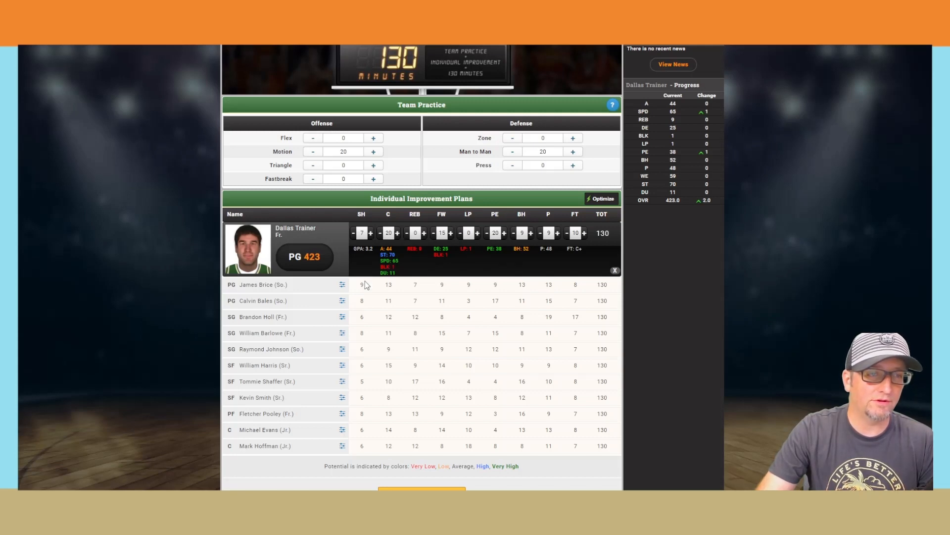
{"action": "left_click", "coordinate": [261, 284]}
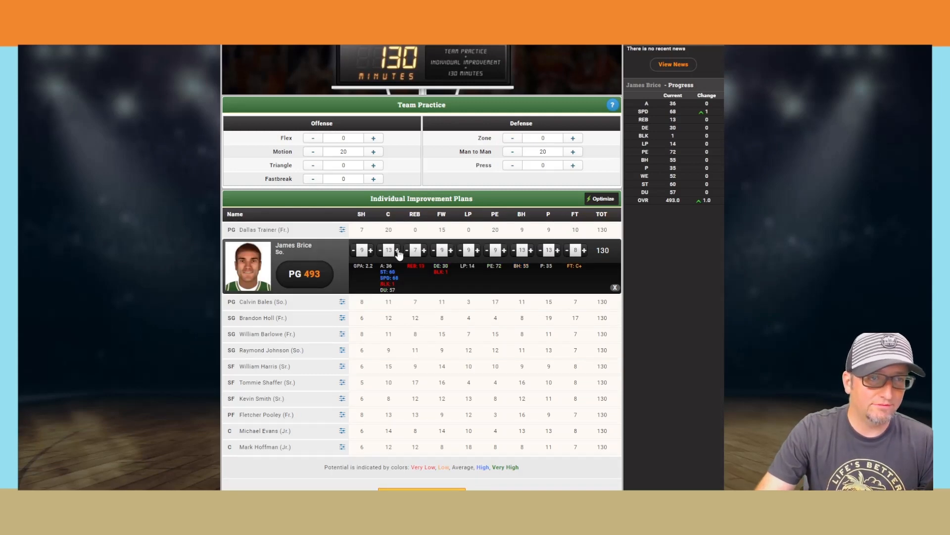
{"action": "mouse_move", "coordinate": [406, 273]}
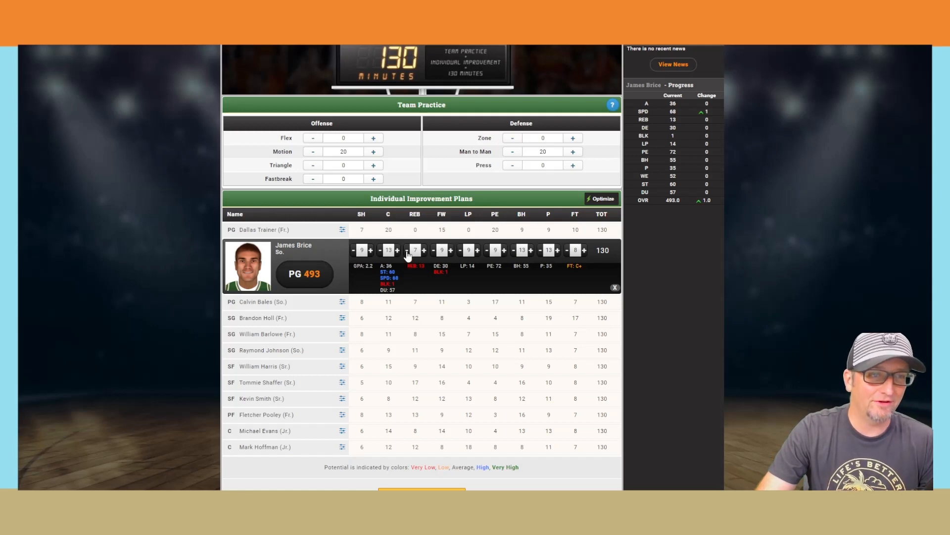
{"action": "left_click", "coordinate": [406, 249]}
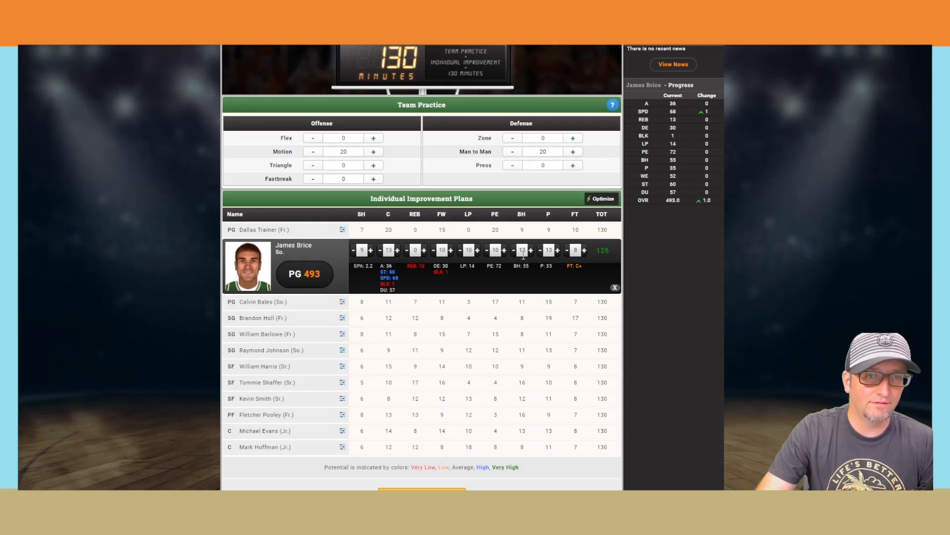
{"action": "left_click", "coordinate": [530, 250]}
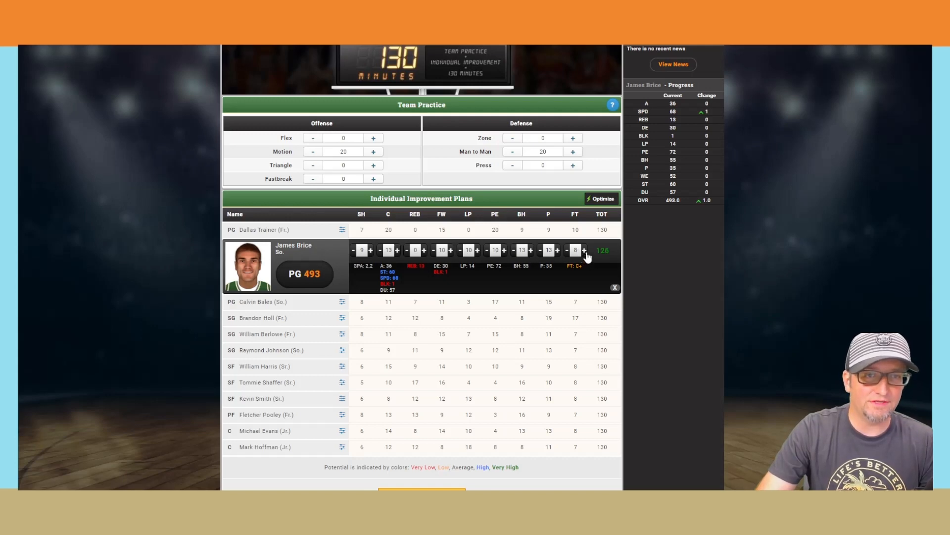
{"action": "left_click", "coordinate": [584, 249]}
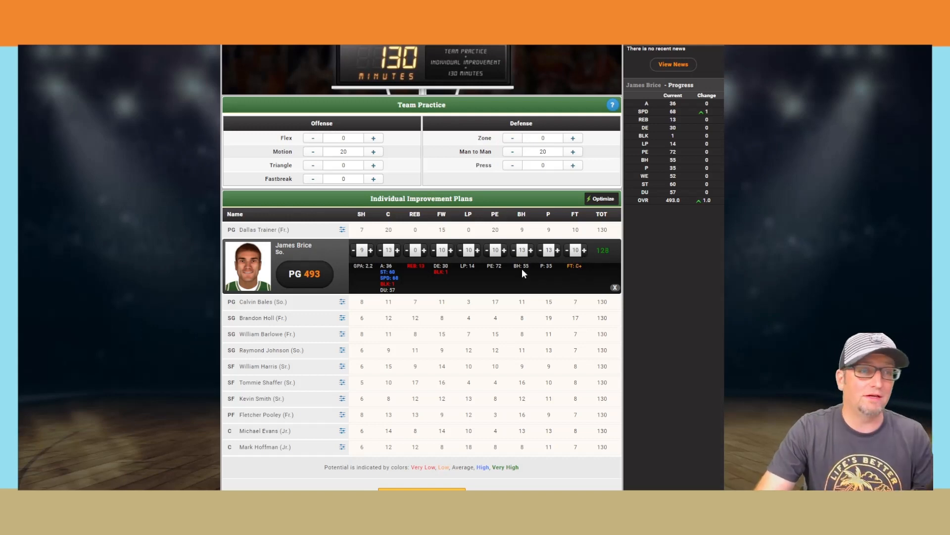
{"action": "left_click", "coordinate": [370, 250]}
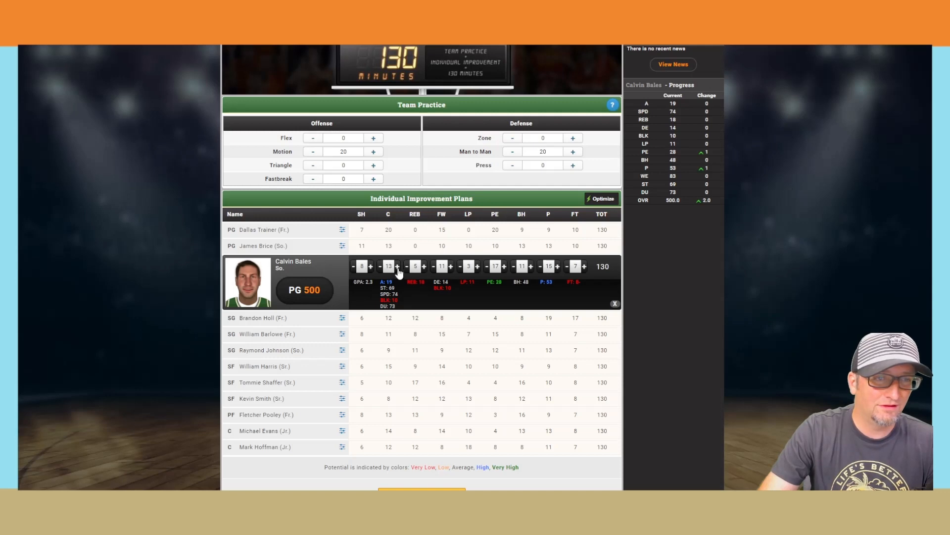
{"action": "mouse_move", "coordinate": [395, 322]}
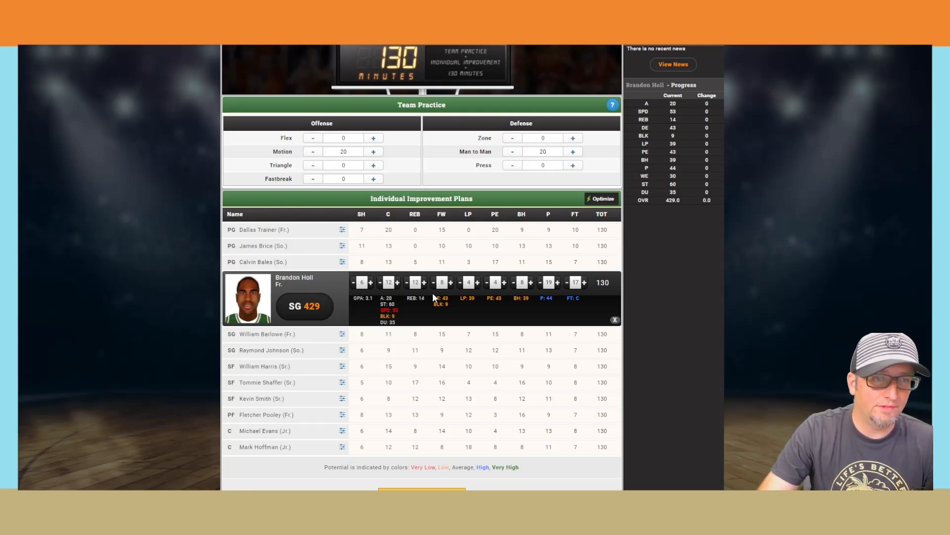
{"action": "left_click", "coordinate": [407, 282]}
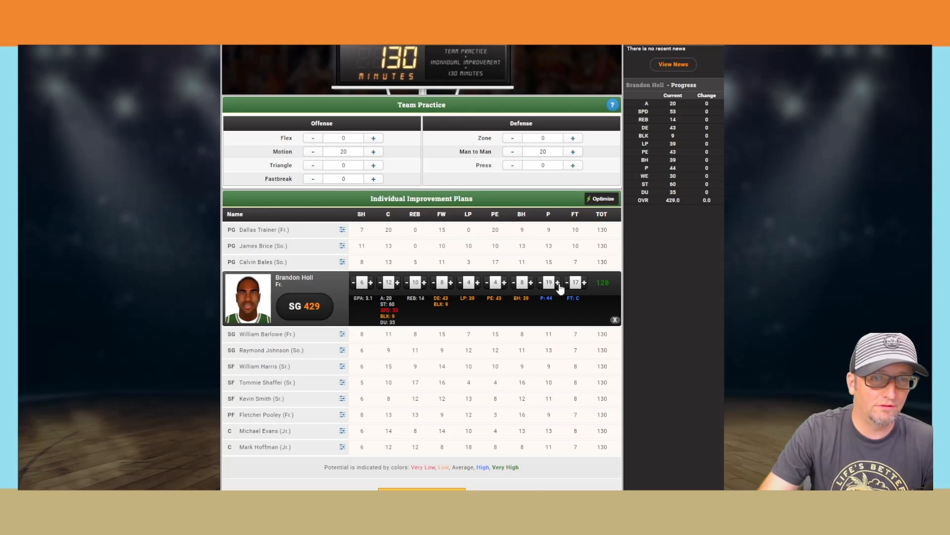
{"action": "left_click", "coordinate": [556, 281]}
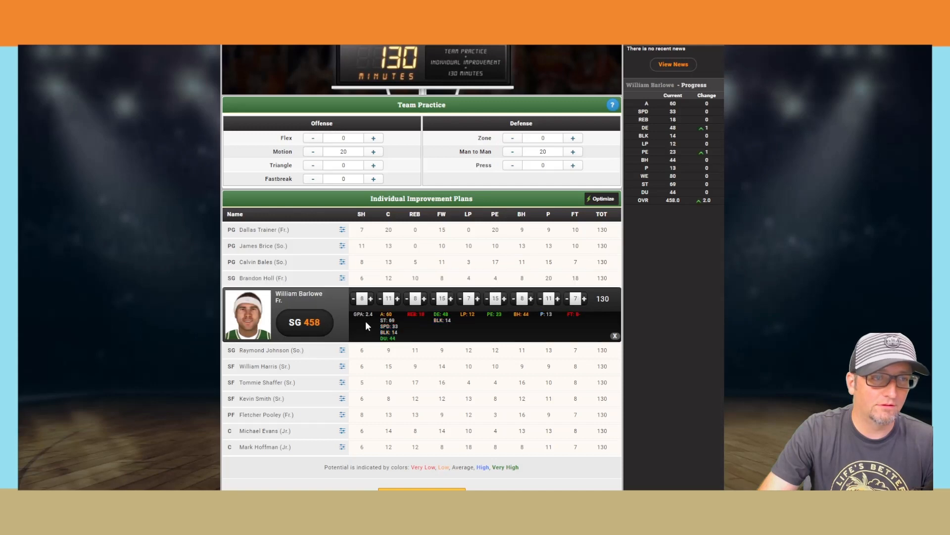
{"action": "mouse_move", "coordinate": [560, 314]}
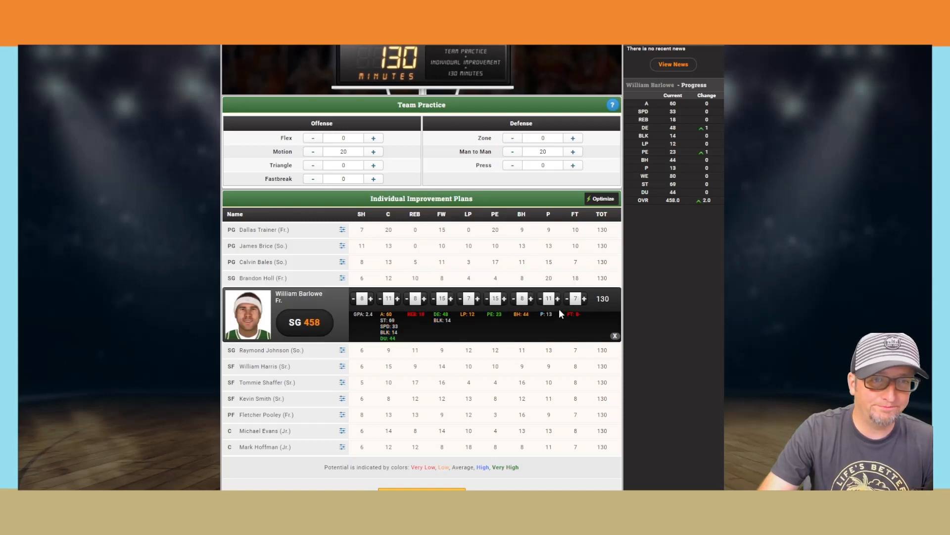
{"action": "left_click", "coordinate": [539, 298]}
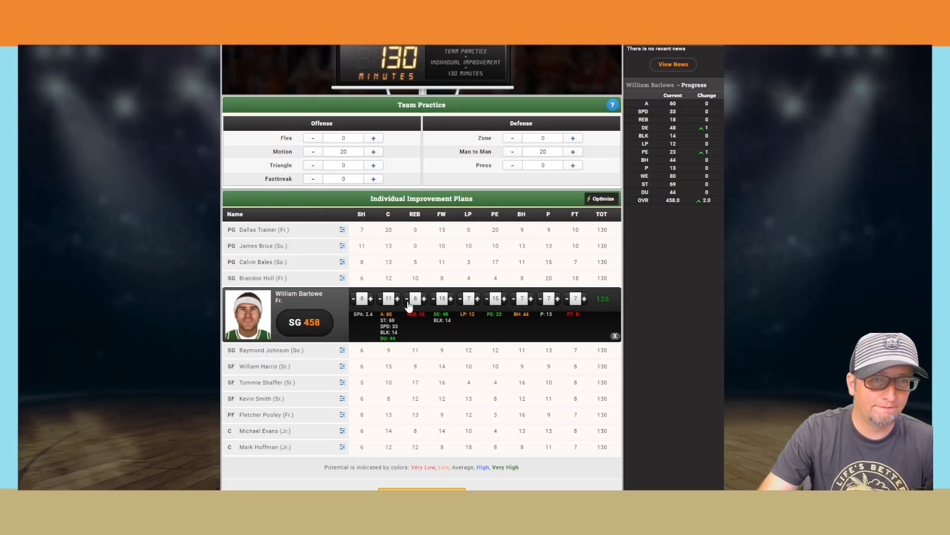
{"action": "left_click", "coordinate": [396, 298]}
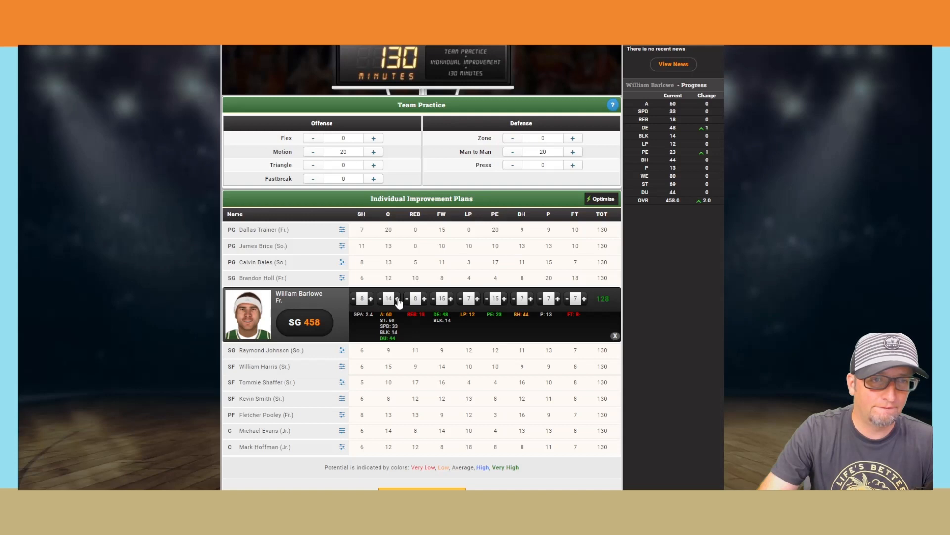
{"action": "left_click", "coordinate": [370, 298]}
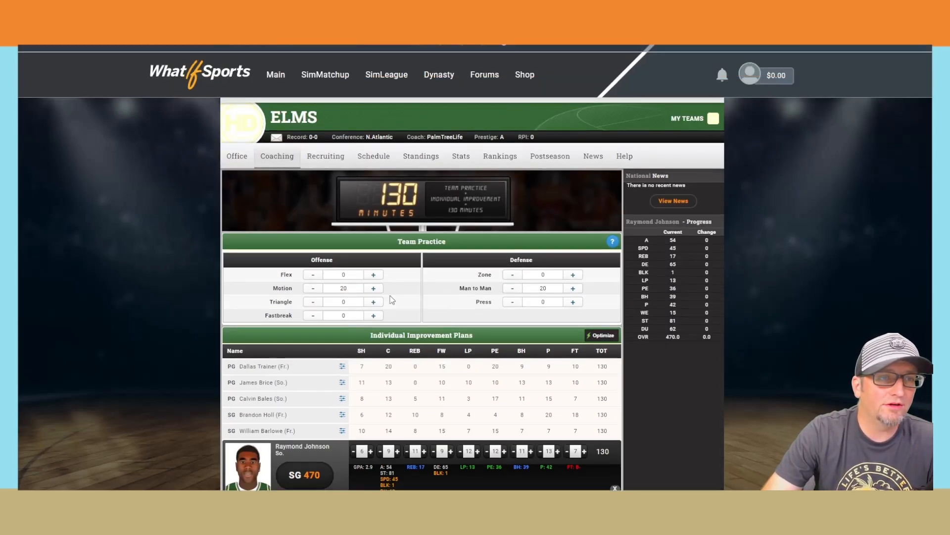
{"action": "scroll", "scroll_direction": "down", "scroll_amount": 3}
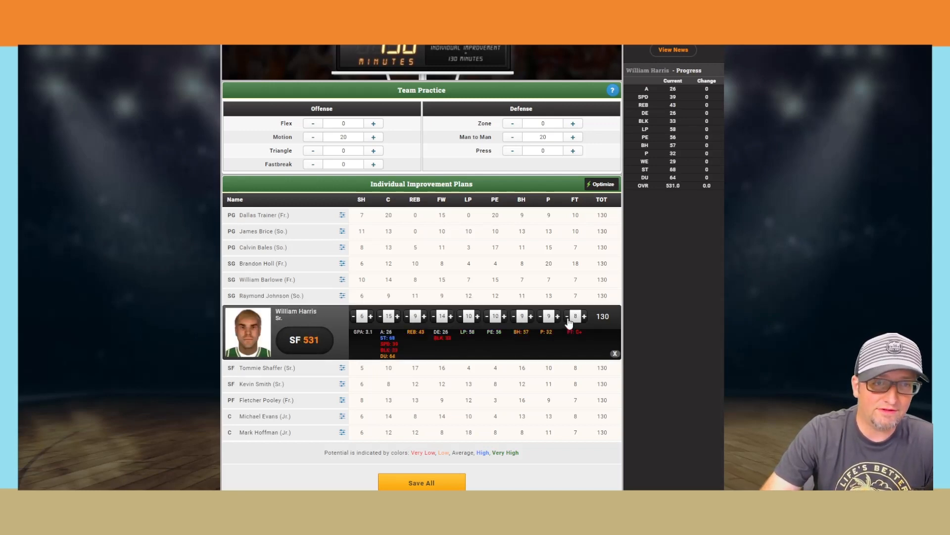
{"action": "left_click", "coordinate": [566, 315]}
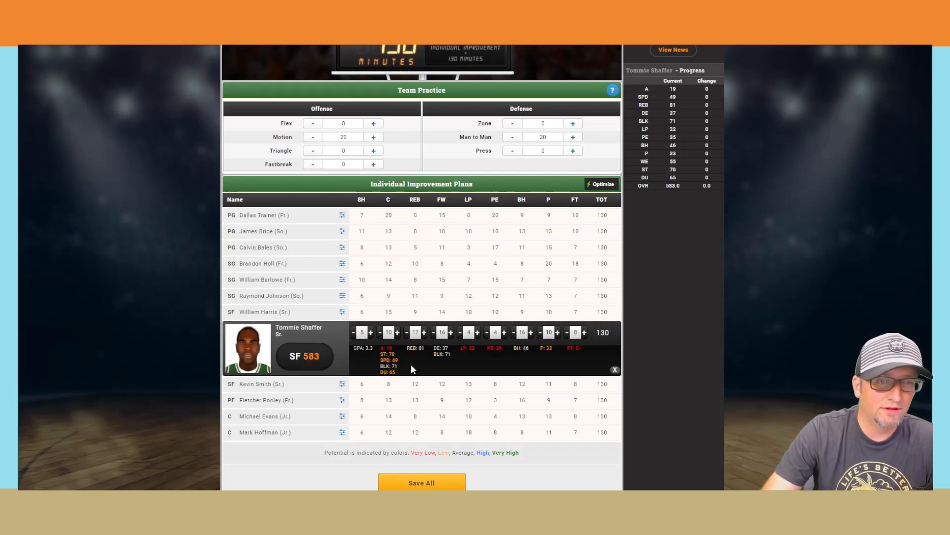
{"action": "scroll", "scroll_direction": "down", "scroll_amount": 3}
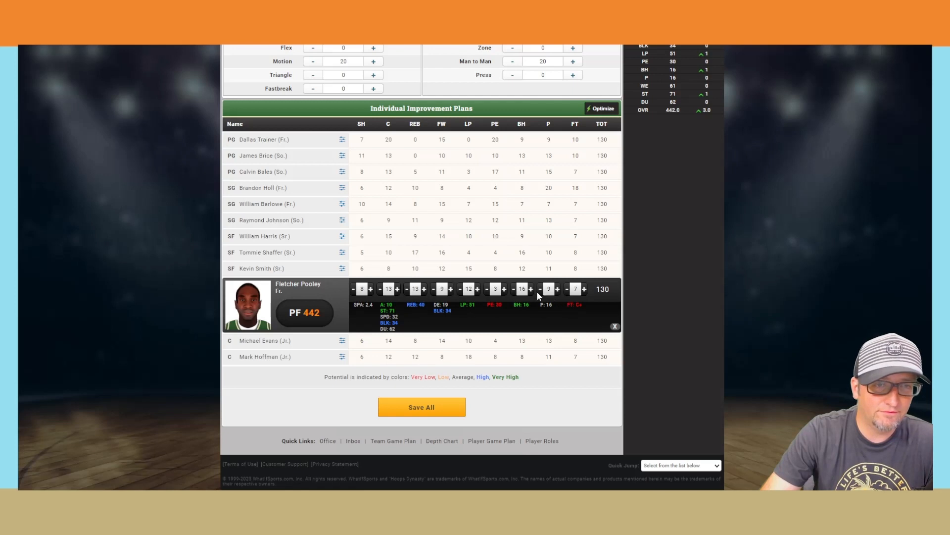
Step: Rebalance Fletcher Pooley at 130 minutes: less passing, more footwork, low post and conditioning
{"action": "left_click", "coordinate": [486, 288]}
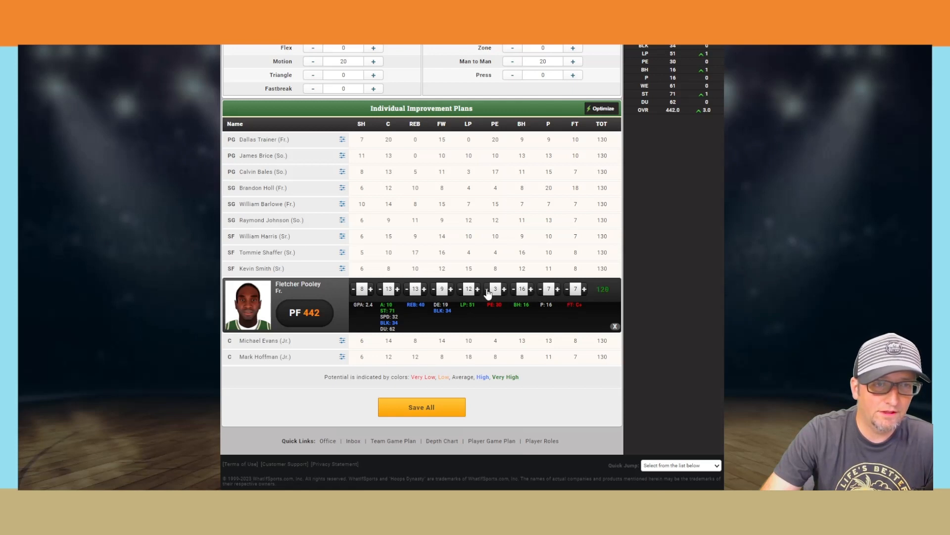
{"action": "mouse_move", "coordinate": [513, 296]}
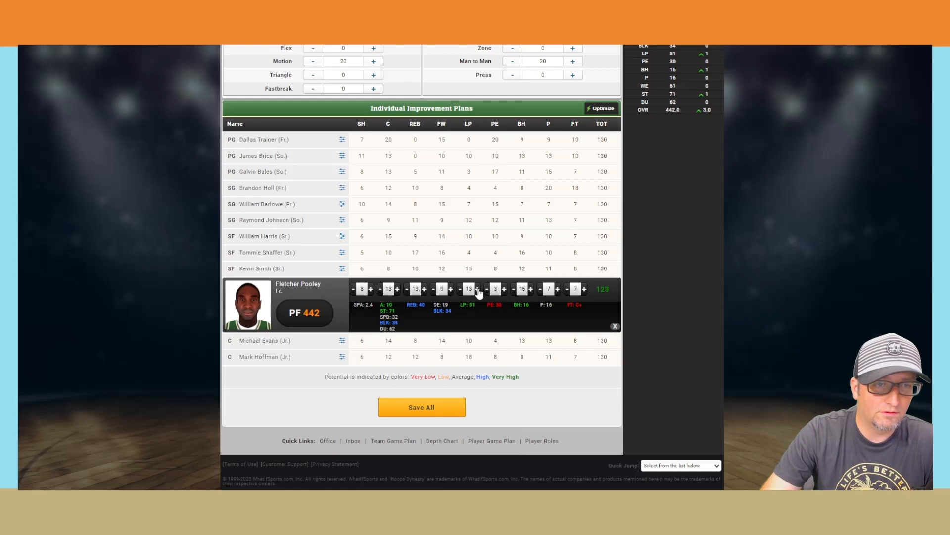
{"action": "left_click", "coordinate": [434, 288]}
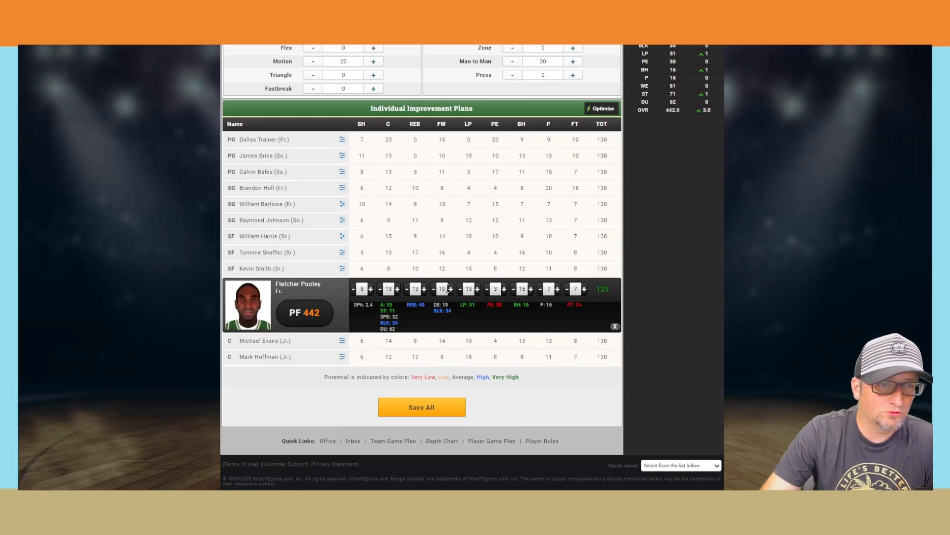
{"action": "left_click", "coordinate": [397, 288]}
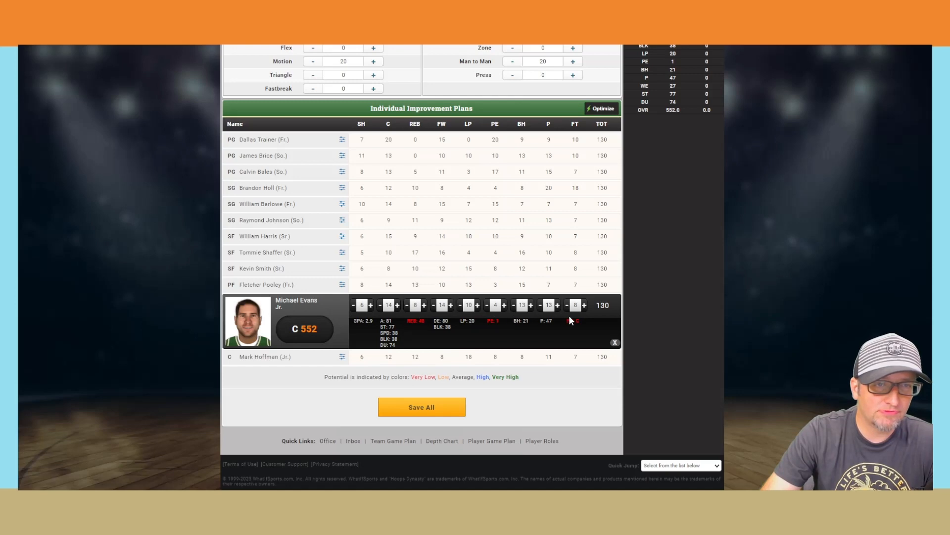
Step: Trade Michael Evans's ballhandling and passing time for free throws and shooting
{"action": "left_click", "coordinate": [513, 305]}
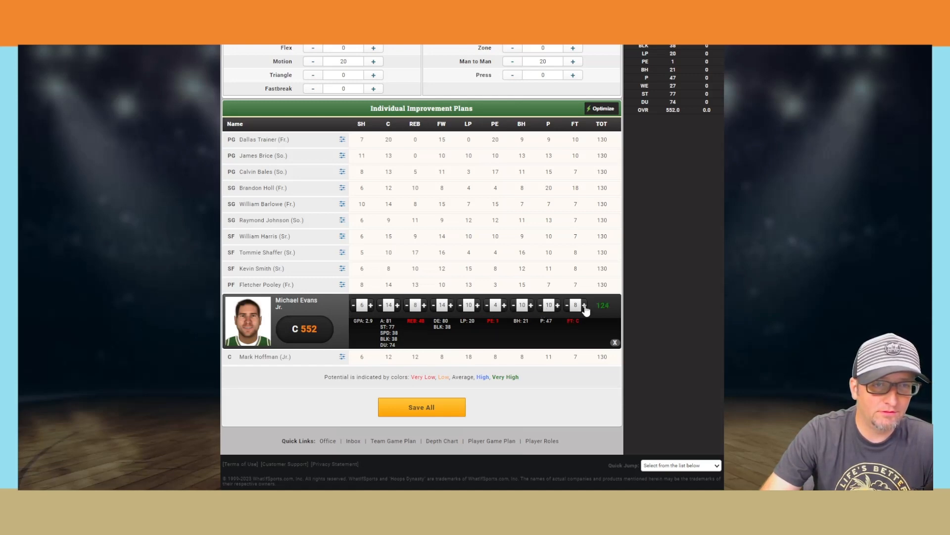
{"action": "left_click", "coordinate": [397, 305]}
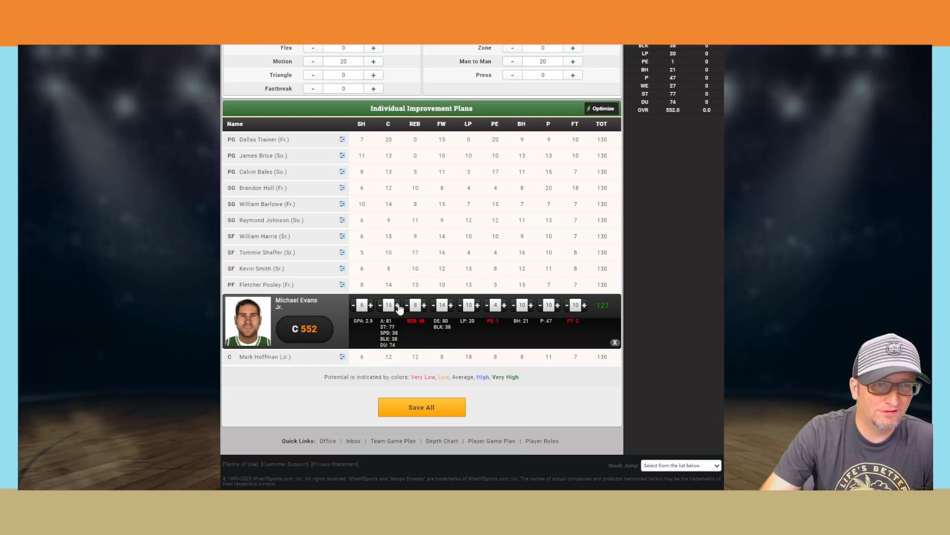
{"action": "left_click", "coordinate": [399, 305]}
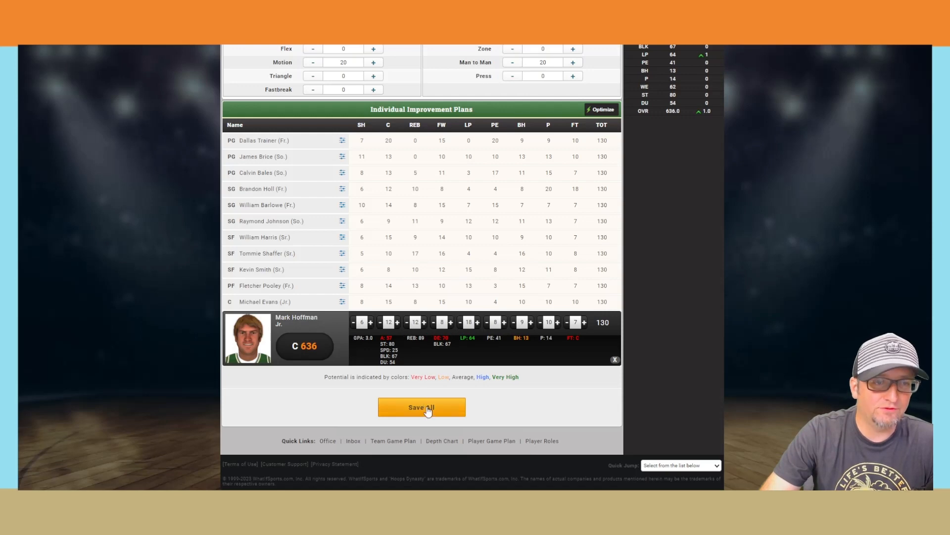
Step: Save all practice plans, then clear the PG, SG, SF and PF depth chart slots, leaving centers
{"action": "left_click", "coordinate": [421, 407]}
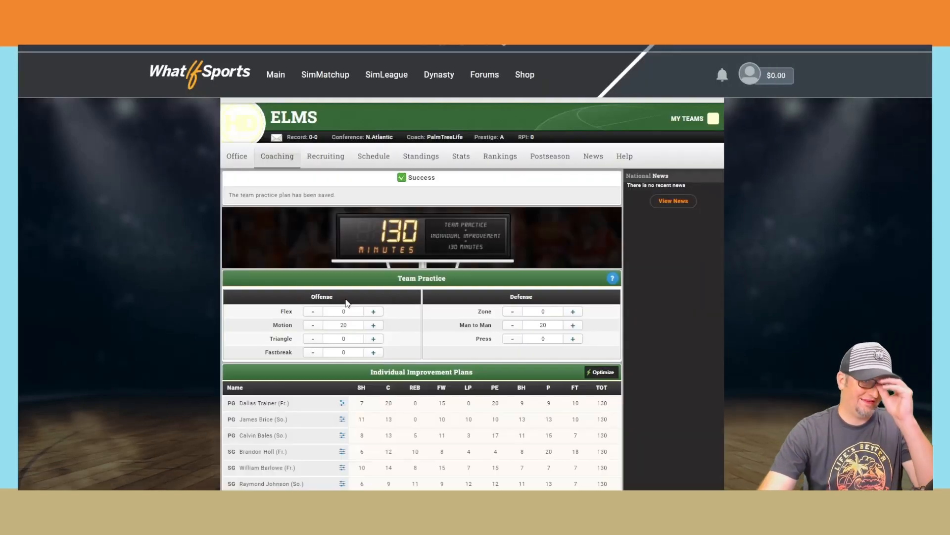
{"action": "left_click", "coordinate": [277, 155]}
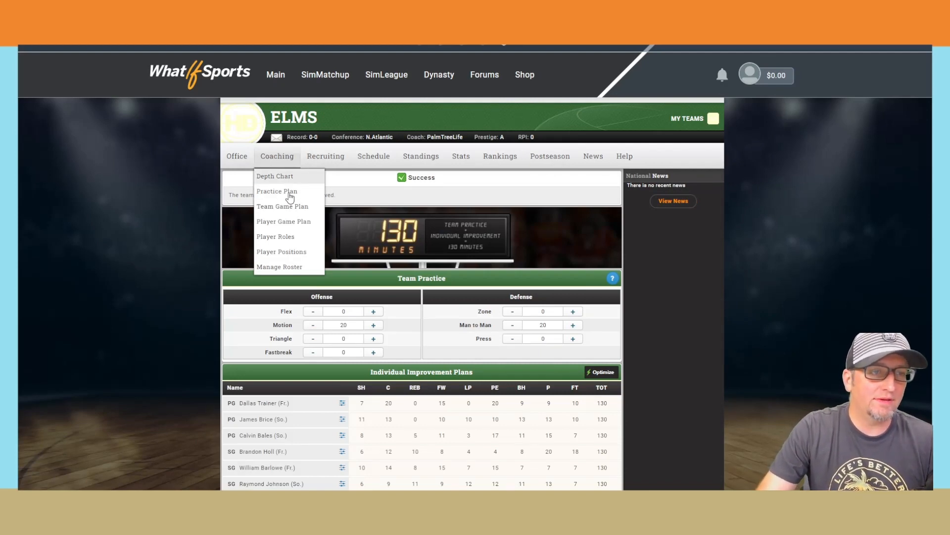
{"action": "left_click", "coordinate": [274, 175]}
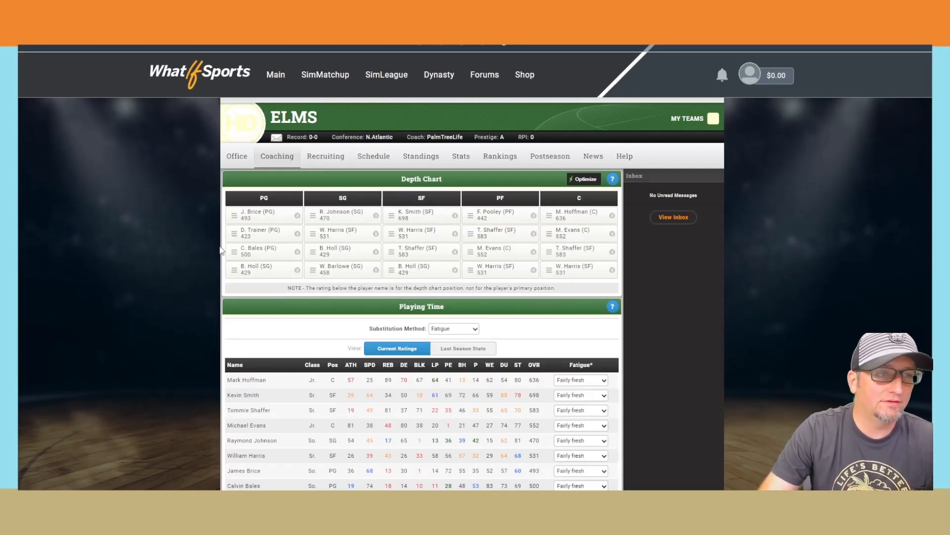
{"action": "left_click", "coordinate": [297, 233]}
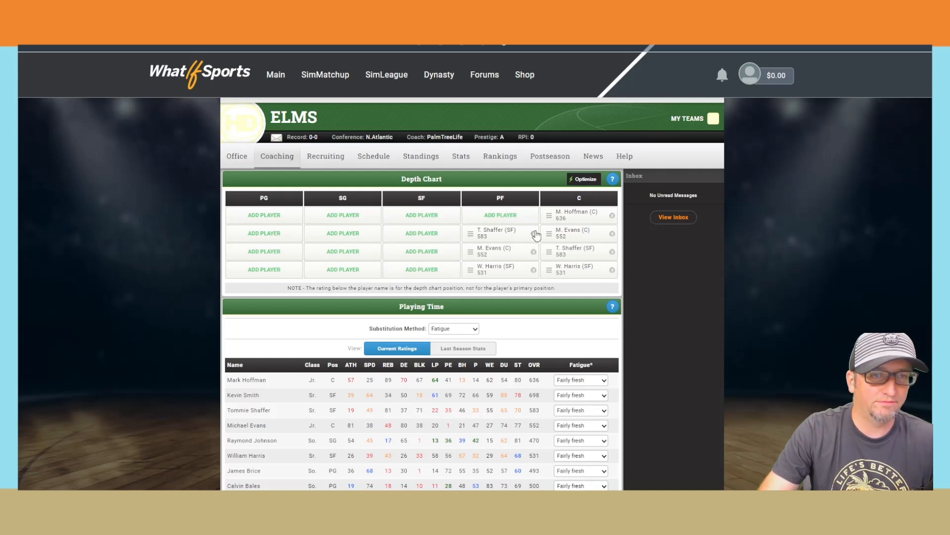
{"action": "scroll", "scroll_direction": "down", "scroll_amount": 3}
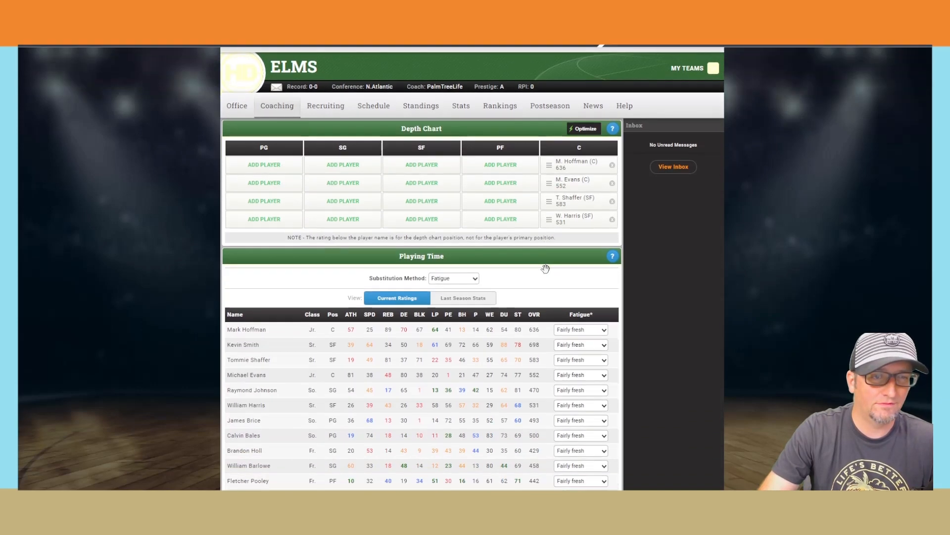
Step: Remove Mark Hoffman from the center slot, leaving the depth chart empty
{"action": "left_click", "coordinate": [612, 164]}
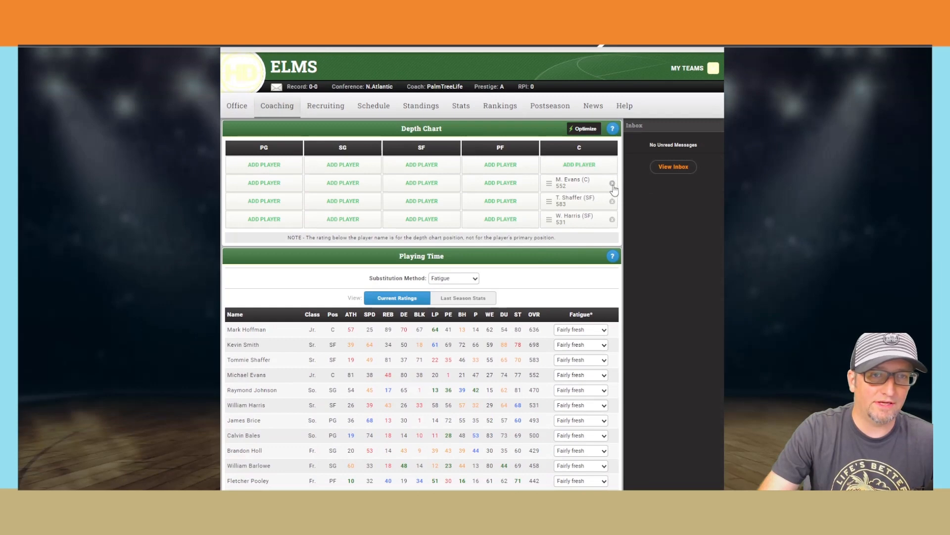
{"action": "scroll", "scroll_direction": "down", "scroll_amount": 3}
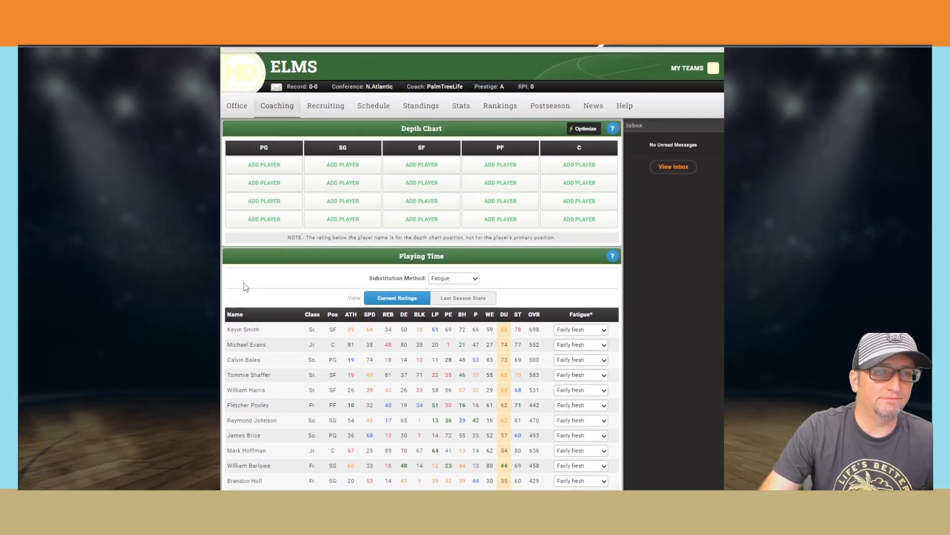
{"action": "mouse_move", "coordinate": [462, 325]}
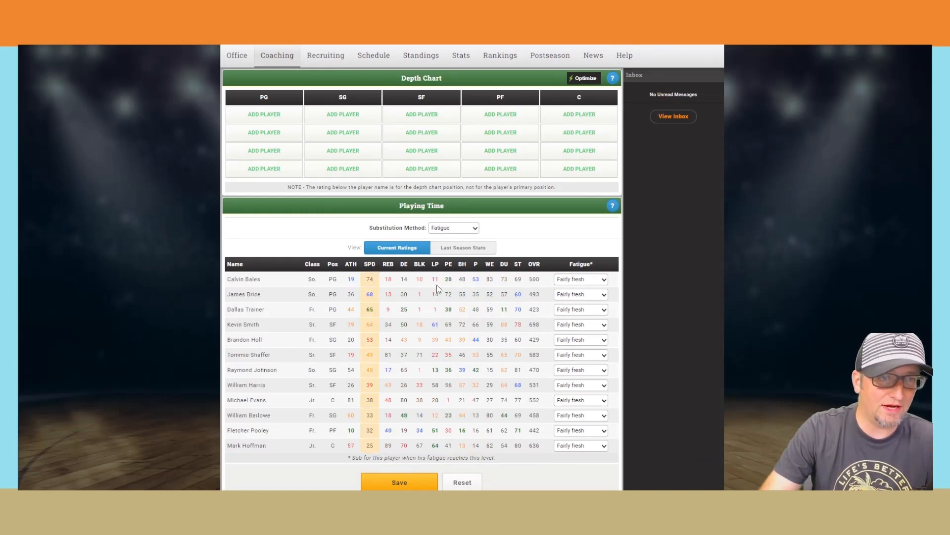
{"action": "mouse_move", "coordinate": [487, 310]}
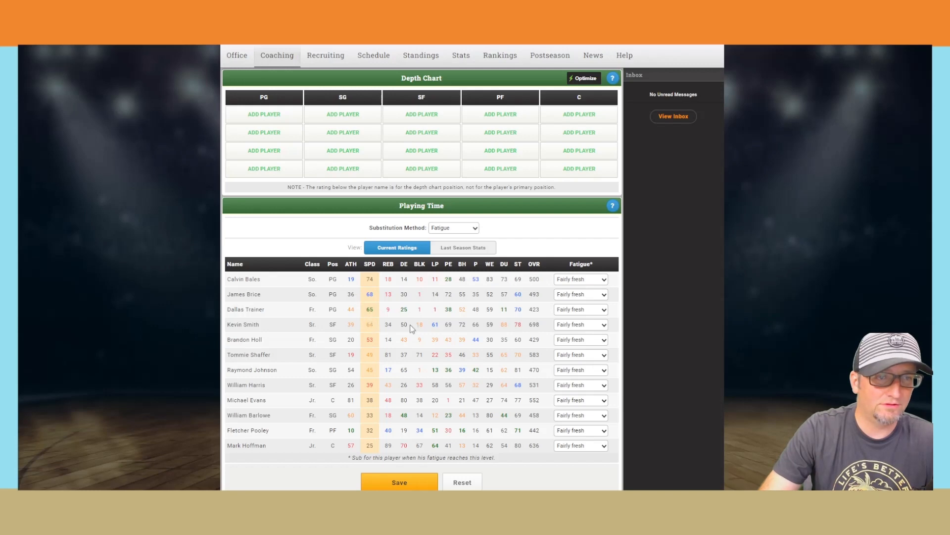
{"action": "mouse_move", "coordinate": [342, 133]}
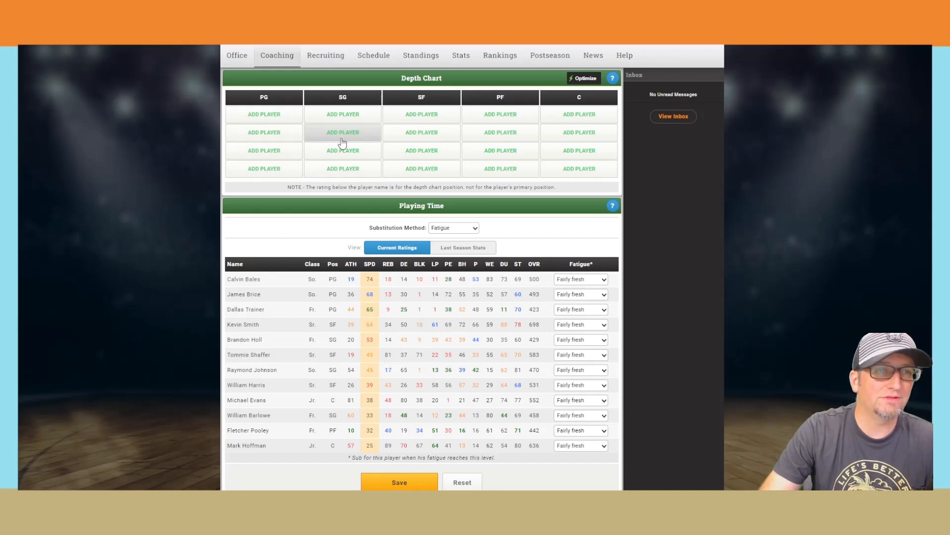
Step: Start Kevin Smith and James Brice in the guard/forward slots, with Brice at shooting guard, sorting by PE
{"action": "left_click", "coordinate": [421, 114]}
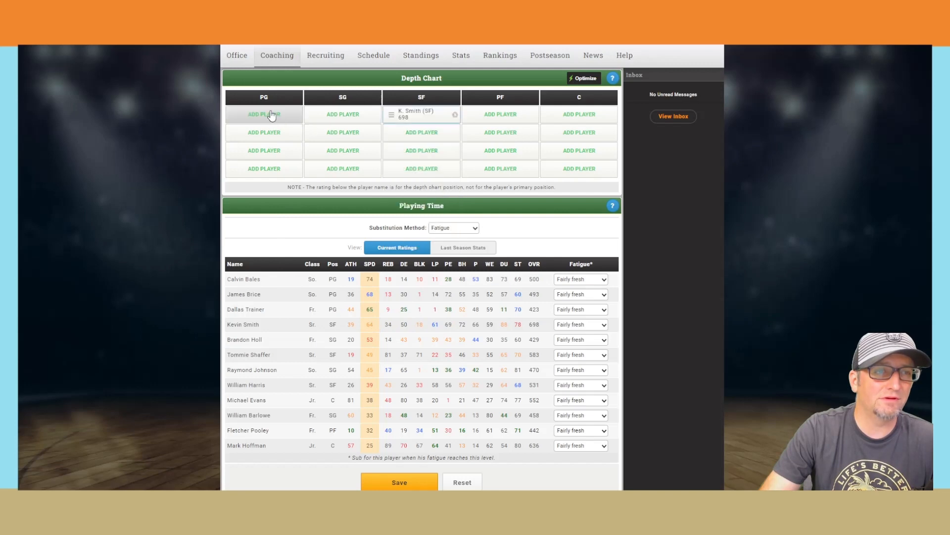
{"action": "left_click", "coordinate": [264, 114]}
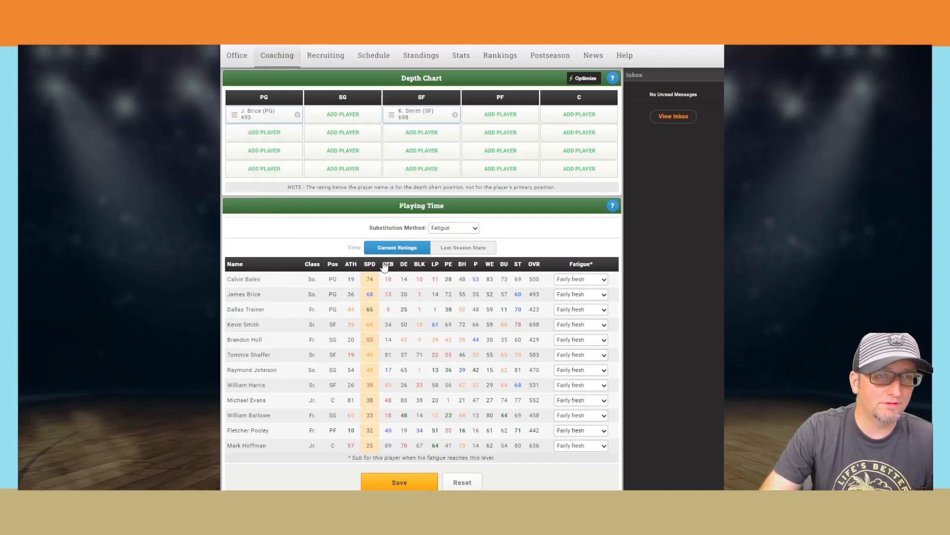
{"action": "left_click", "coordinate": [448, 263]}
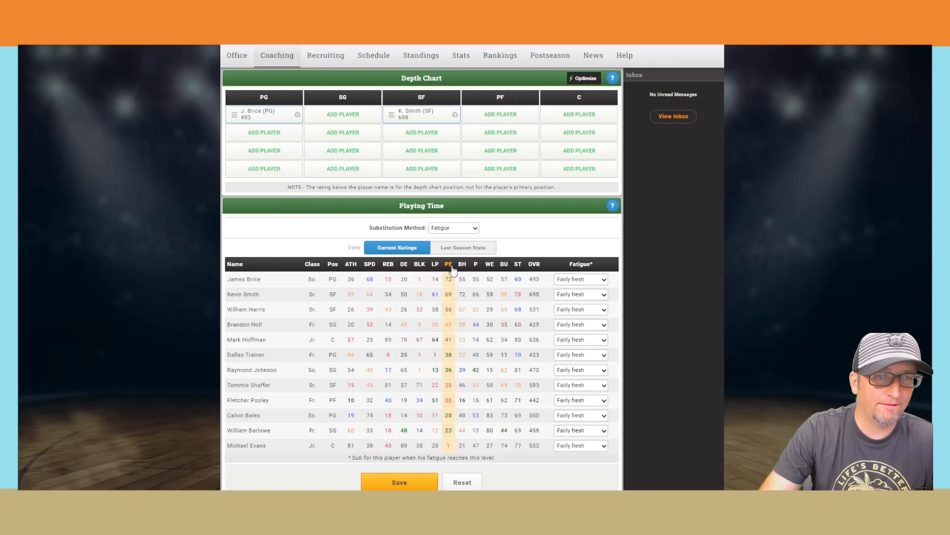
{"action": "mouse_move", "coordinate": [297, 285]}
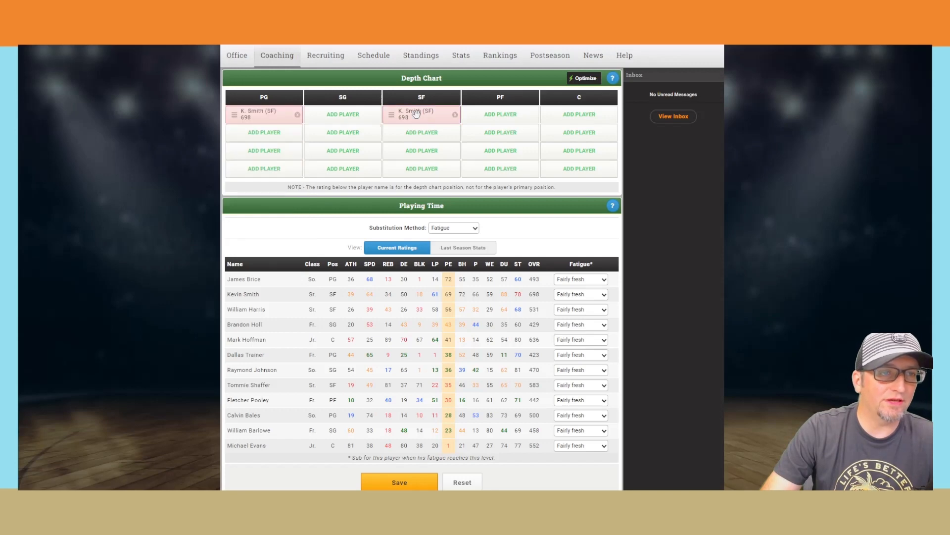
{"action": "left_click", "coordinate": [343, 114]}
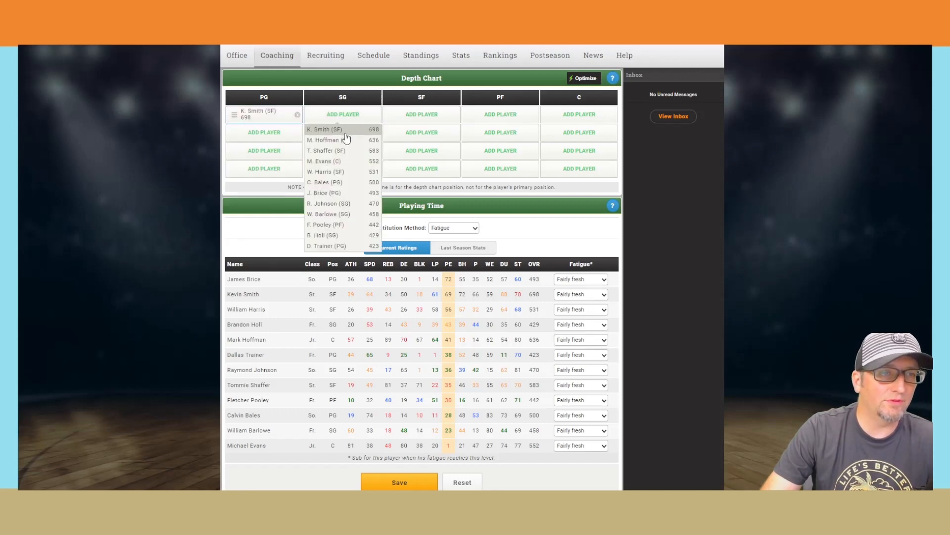
{"action": "left_click", "coordinate": [324, 192]}
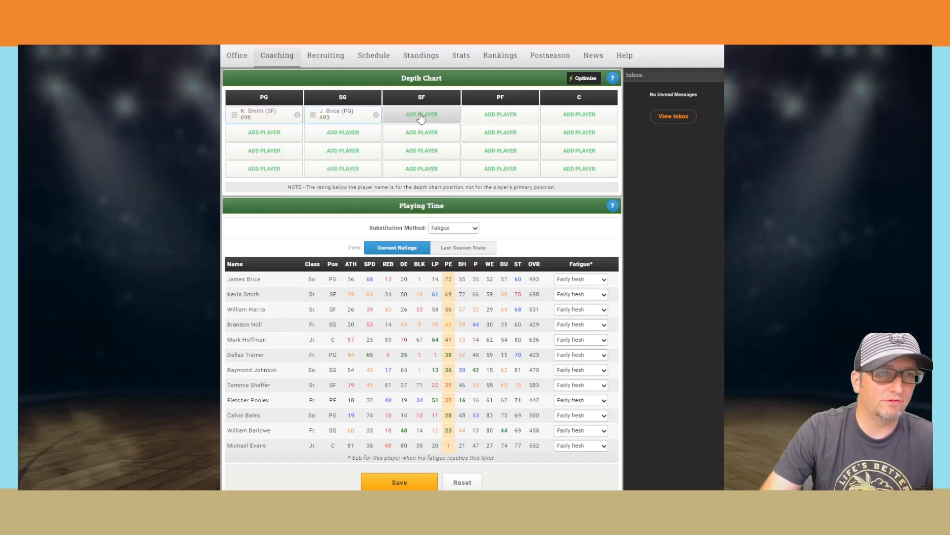
{"action": "mouse_move", "coordinate": [404, 266]}
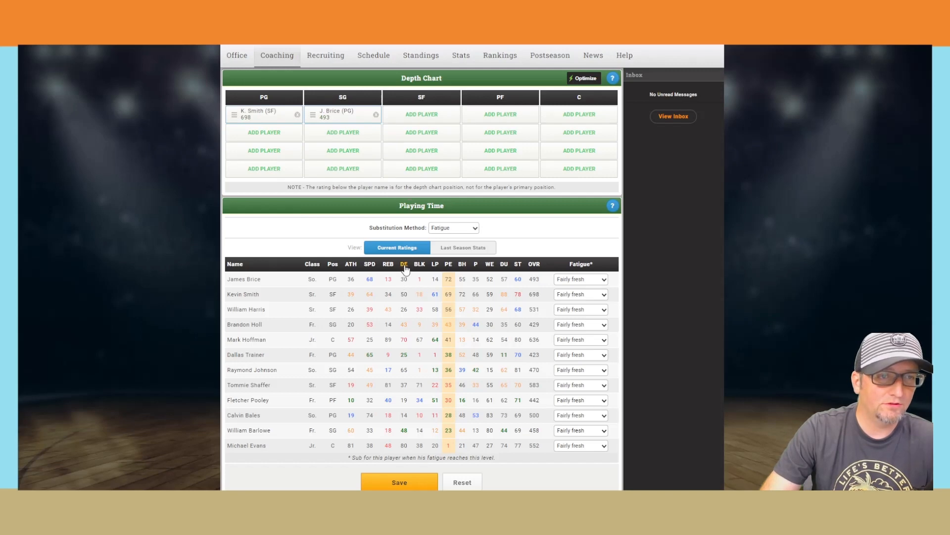
Step: Sort by DE and start M. Evans at center and M. Hoffman at power forward
{"action": "left_click", "coordinate": [404, 264]}
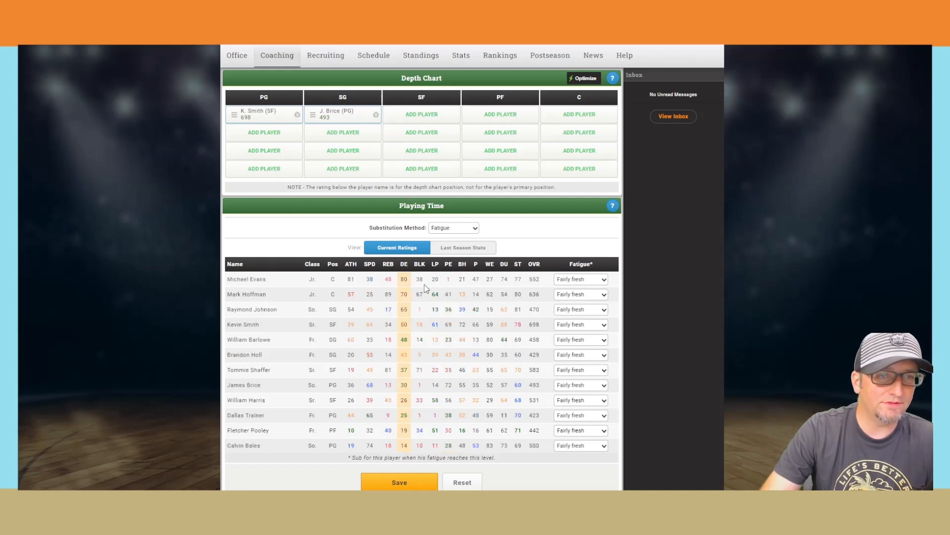
{"action": "mouse_move", "coordinate": [480, 284]}
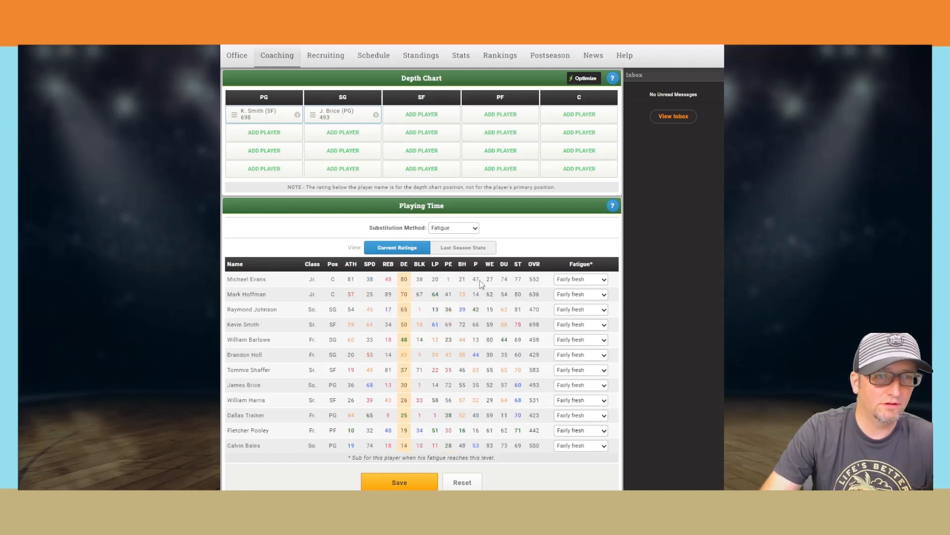
{"action": "left_click", "coordinate": [578, 114]}
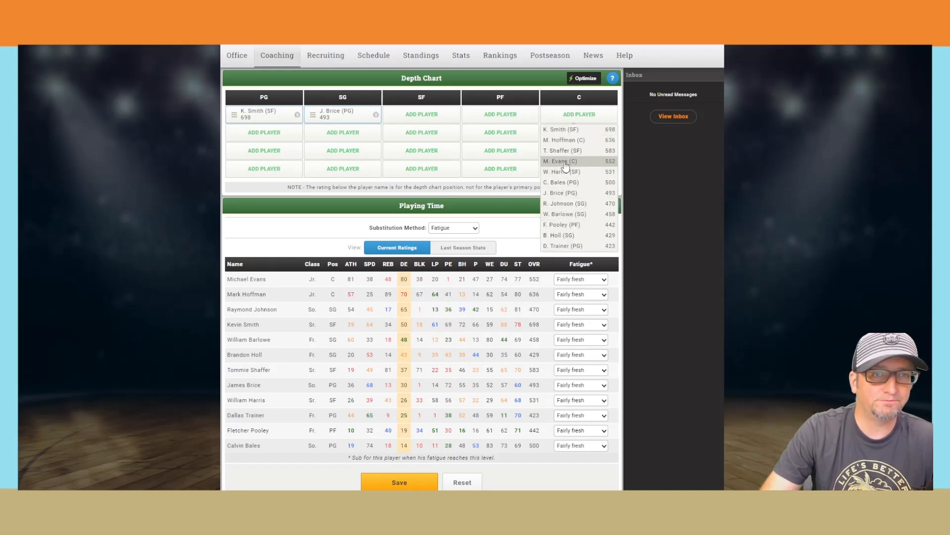
{"action": "left_click", "coordinate": [560, 161]}
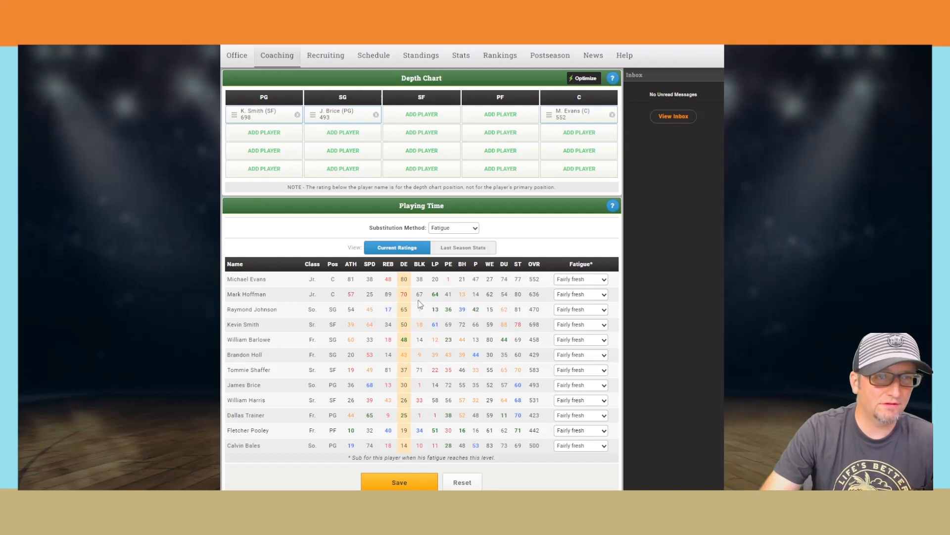
{"action": "left_click", "coordinate": [499, 114]}
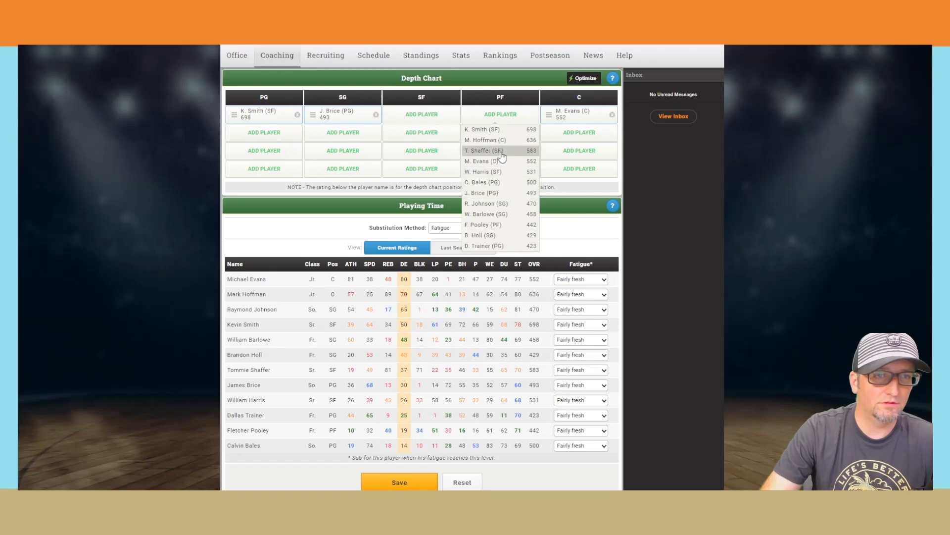
{"action": "left_click", "coordinate": [485, 140]}
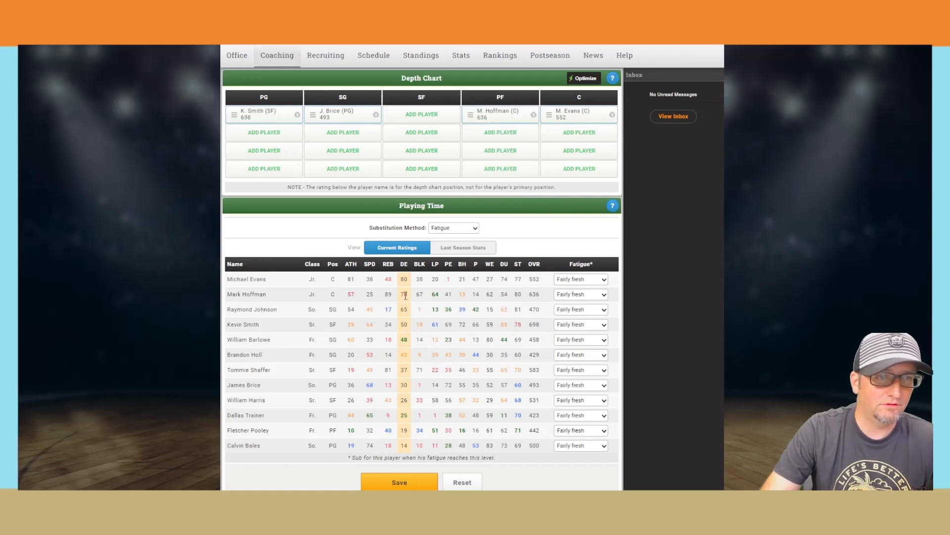
{"action": "left_click", "coordinate": [448, 264]}
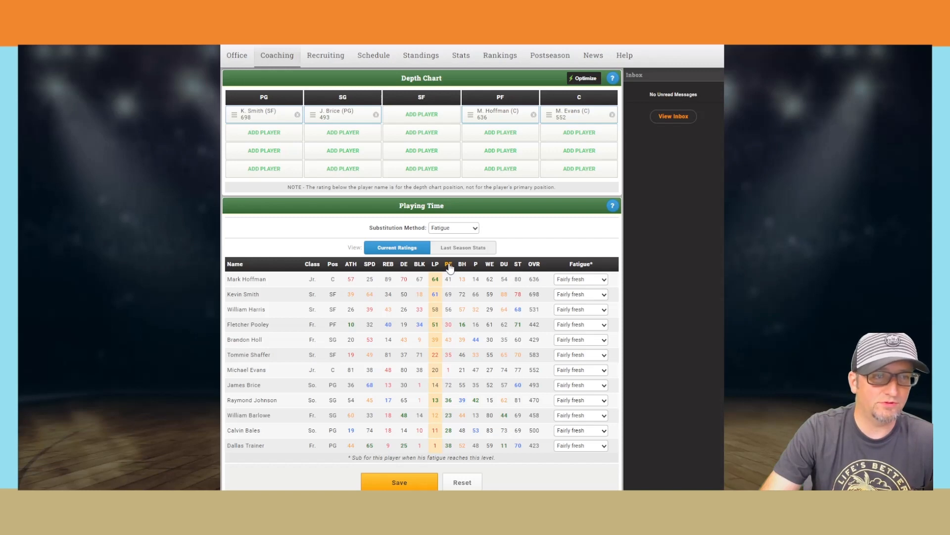
{"action": "mouse_move", "coordinate": [447, 318]}
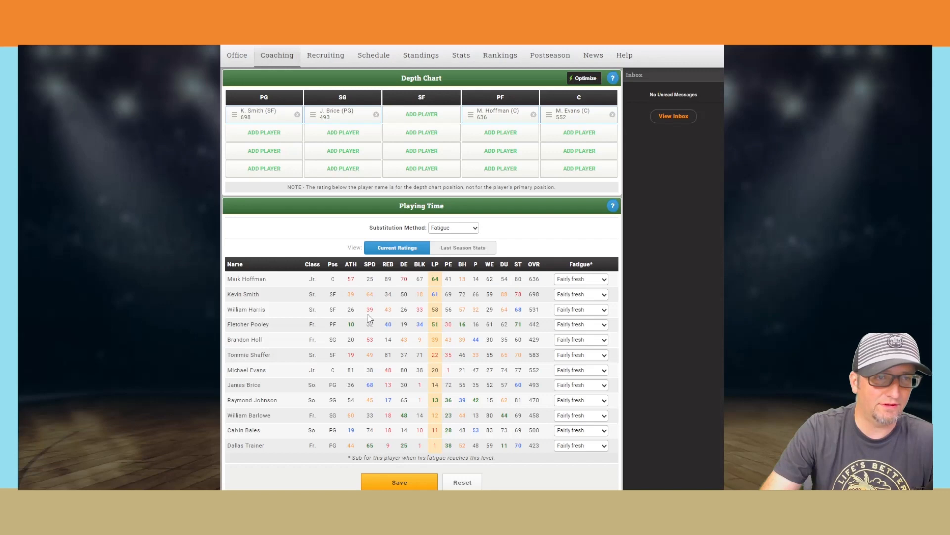
{"action": "mouse_move", "coordinate": [443, 319]}
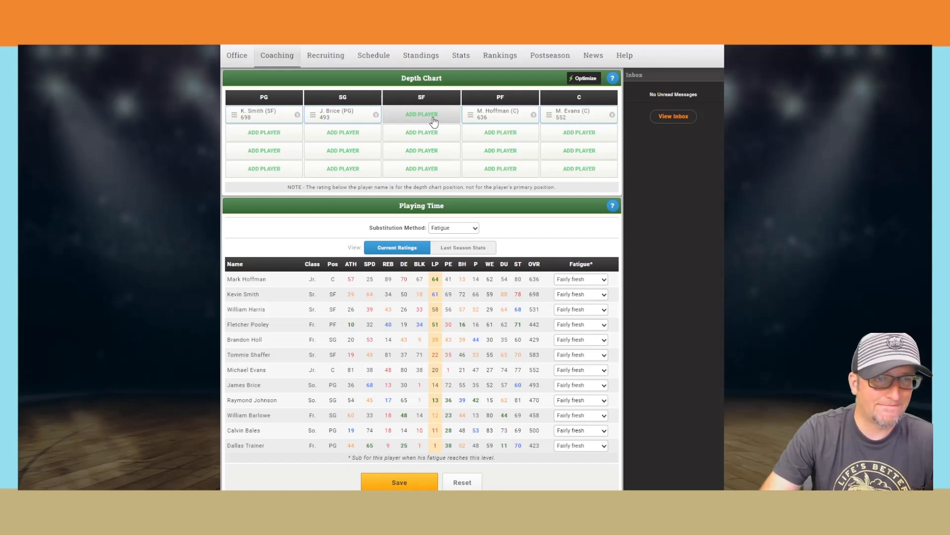
Step: Start W. Harris at small forward and add T. Shaffer as backup power forward, sorting by REB then ATH
{"action": "left_click", "coordinate": [421, 114]}
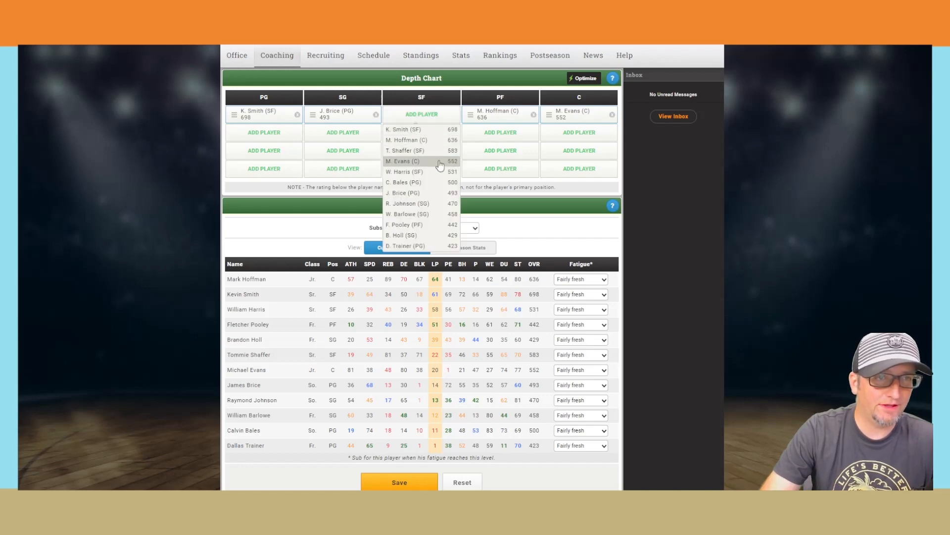
{"action": "left_click", "coordinate": [404, 170]}
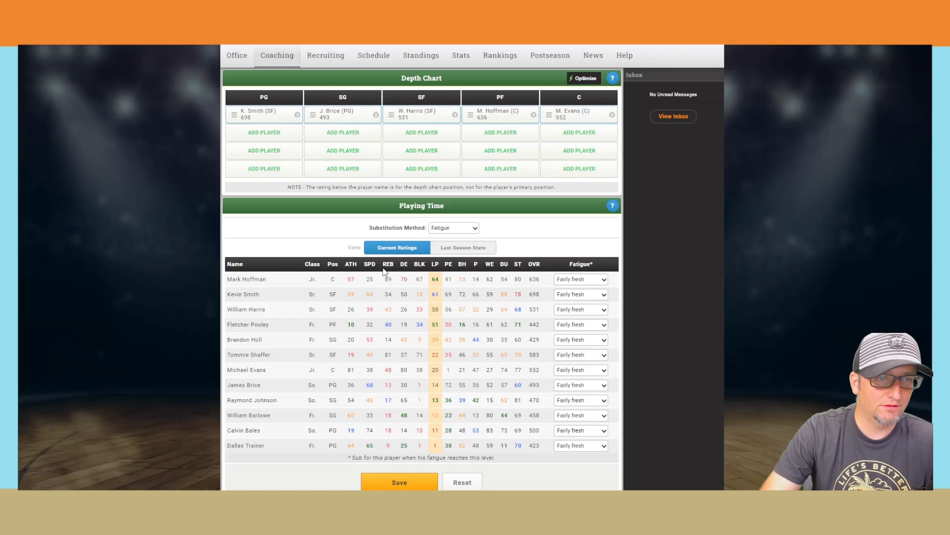
{"action": "left_click", "coordinate": [388, 264]}
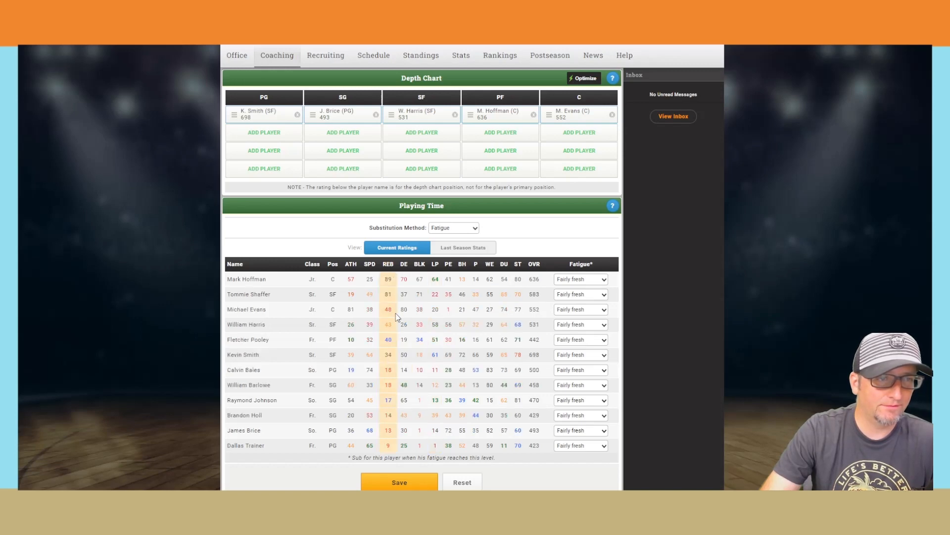
{"action": "mouse_move", "coordinate": [399, 302]}
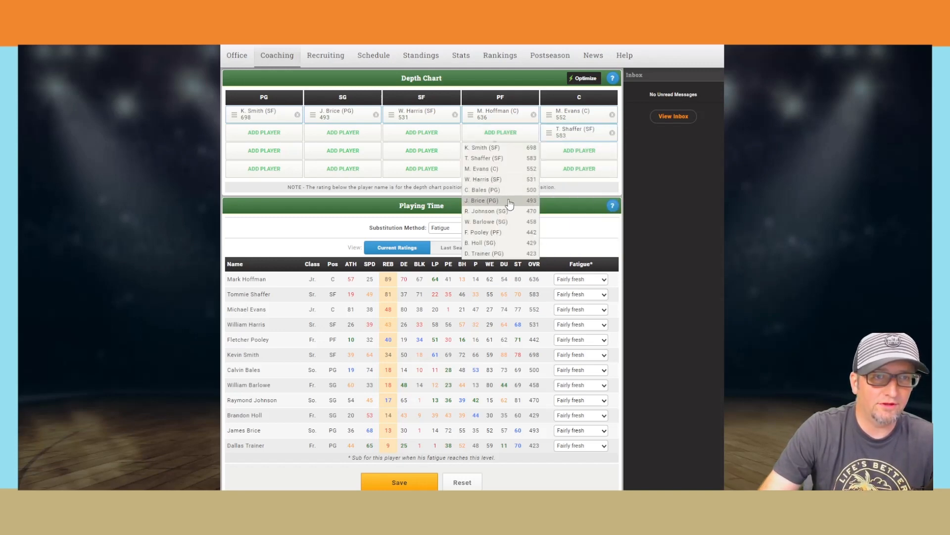
{"action": "mouse_move", "coordinate": [503, 172]}
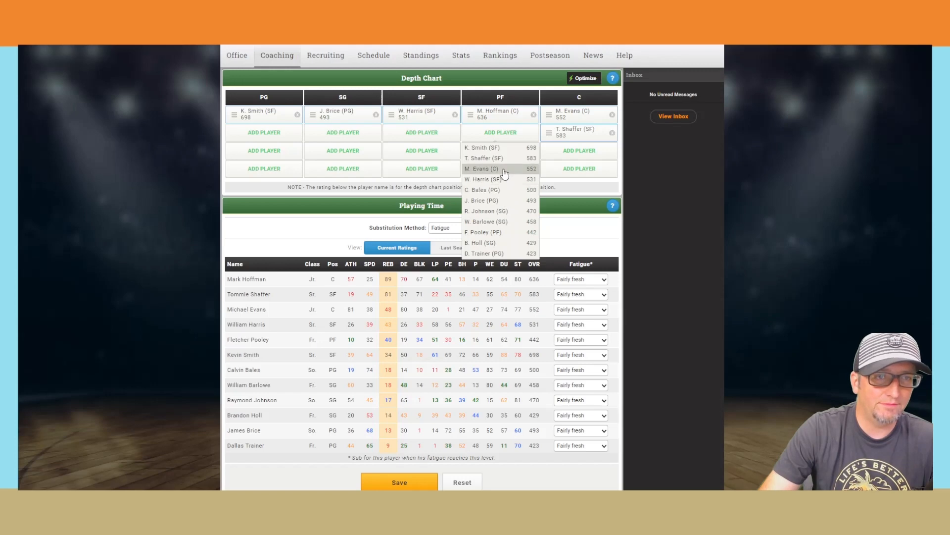
{"action": "left_click", "coordinate": [496, 158]}
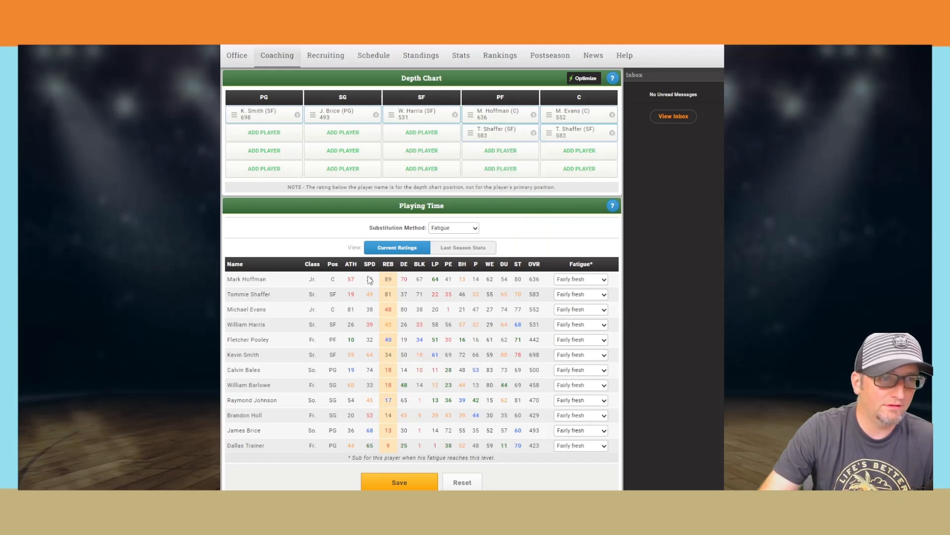
{"action": "left_click", "coordinate": [350, 264]}
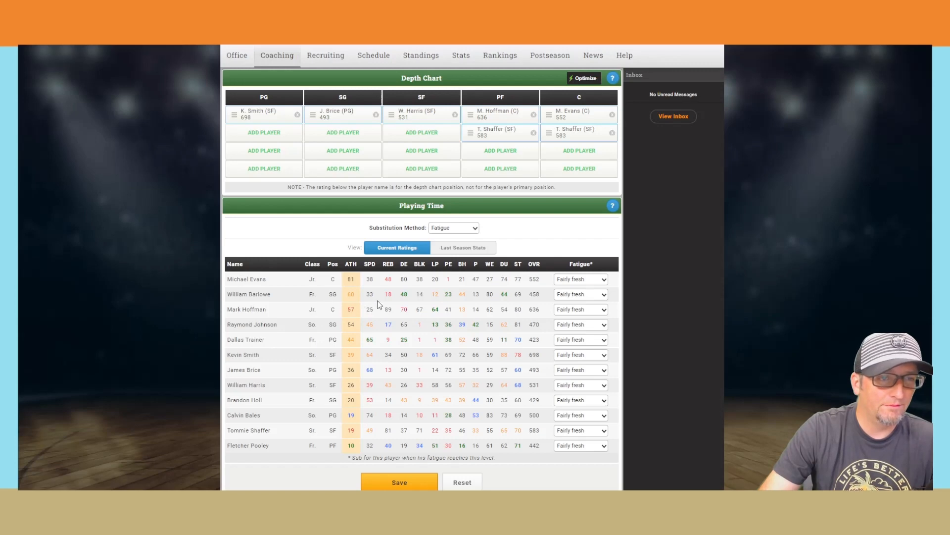
{"action": "mouse_move", "coordinate": [448, 303]}
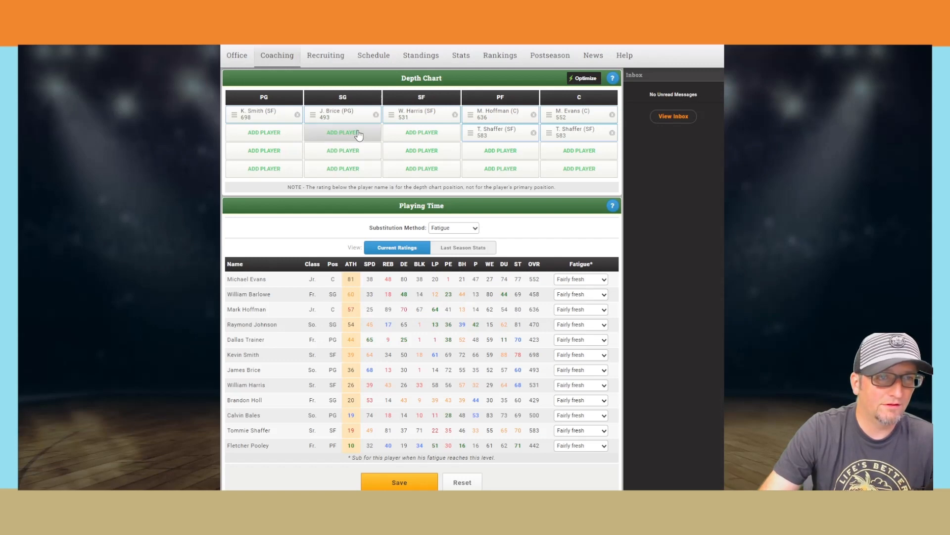
{"action": "left_click", "coordinate": [342, 133]}
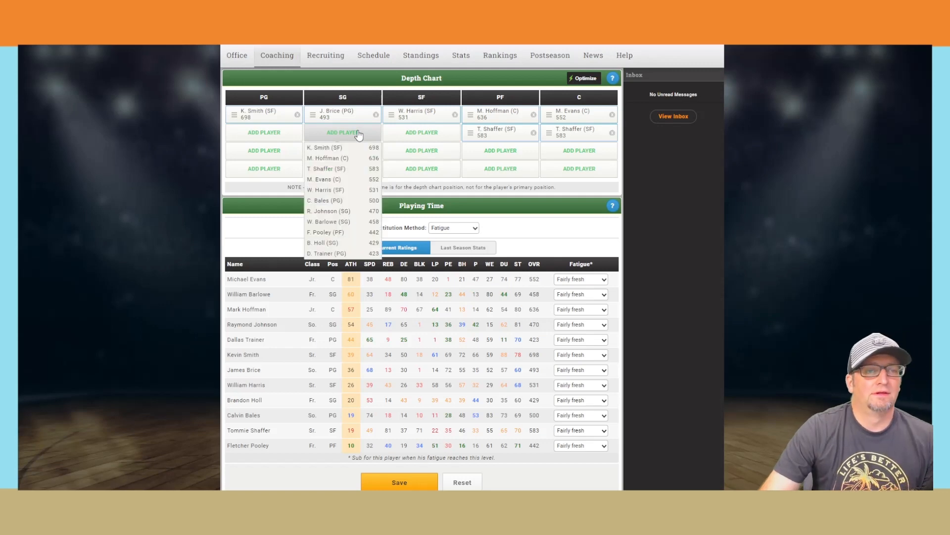
{"action": "mouse_move", "coordinate": [352, 179]}
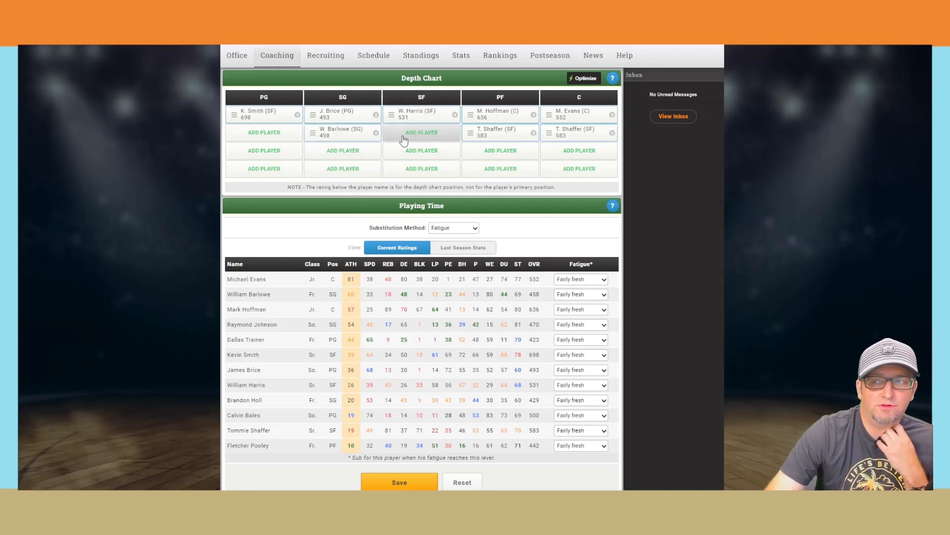
{"action": "left_click", "coordinate": [421, 133]}
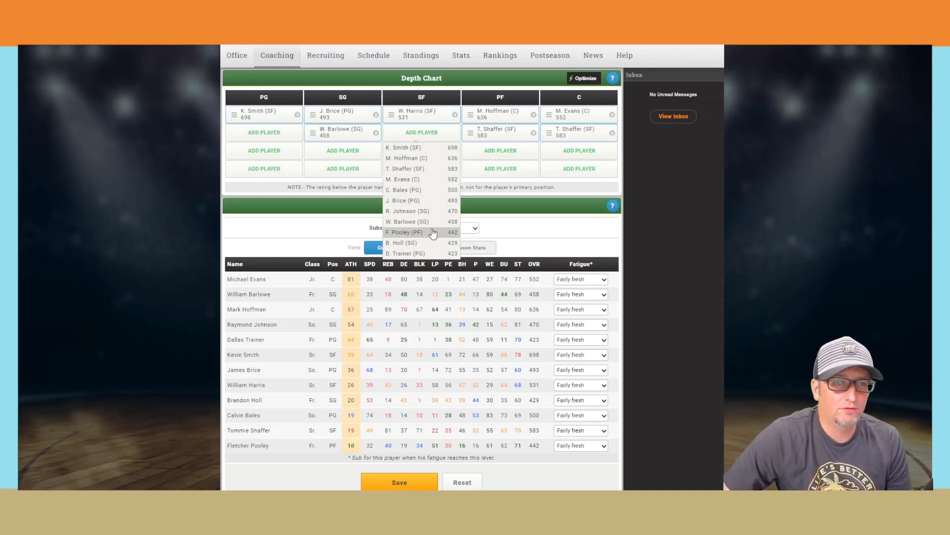
{"action": "left_click", "coordinate": [408, 221]}
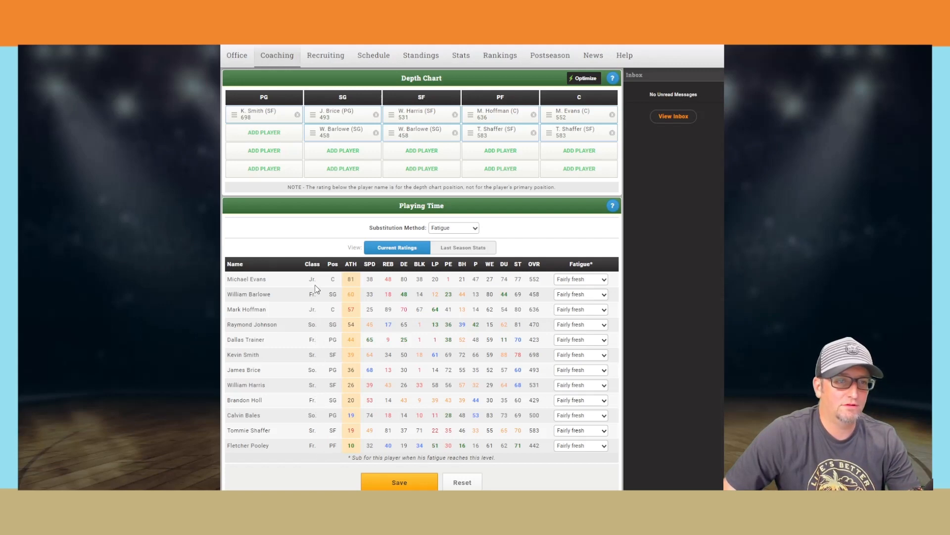
{"action": "mouse_move", "coordinate": [298, 389]}
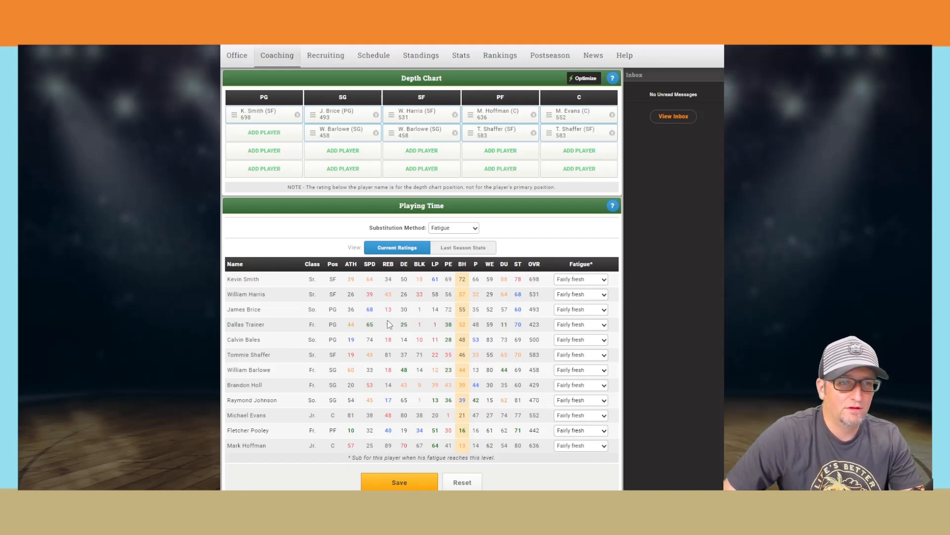
Step: Add C. Bales as third point guard and move W. Barlowe down to third small forward
{"action": "left_click", "coordinate": [264, 132]}
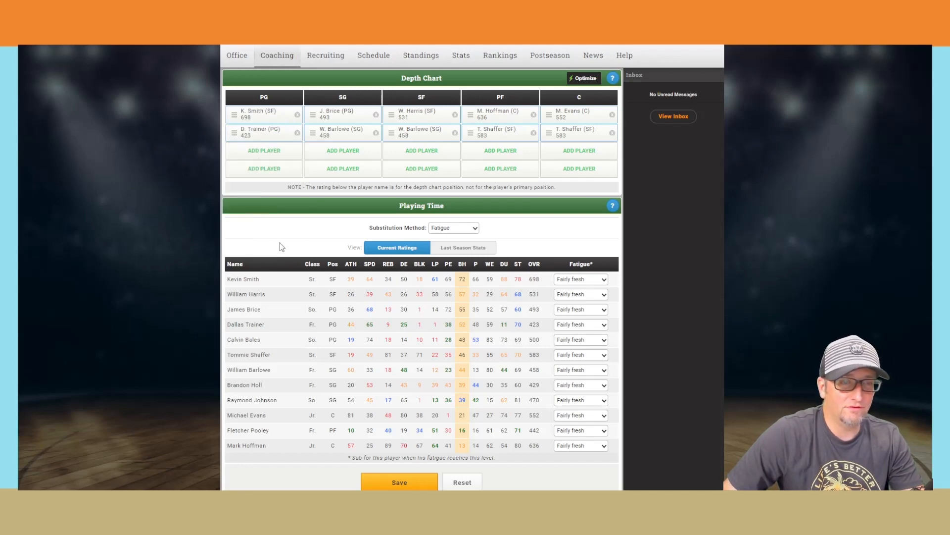
{"action": "mouse_move", "coordinate": [439, 330]}
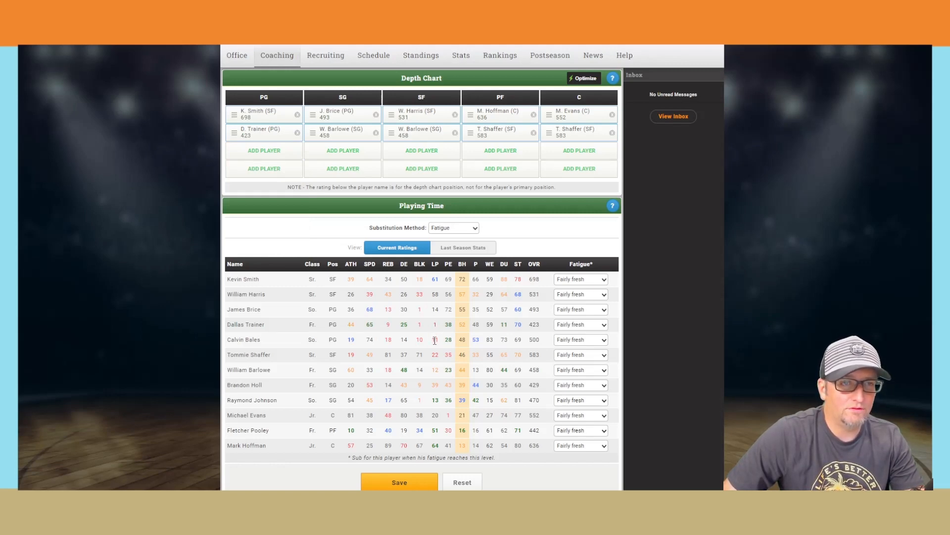
{"action": "left_click", "coordinate": [263, 149]}
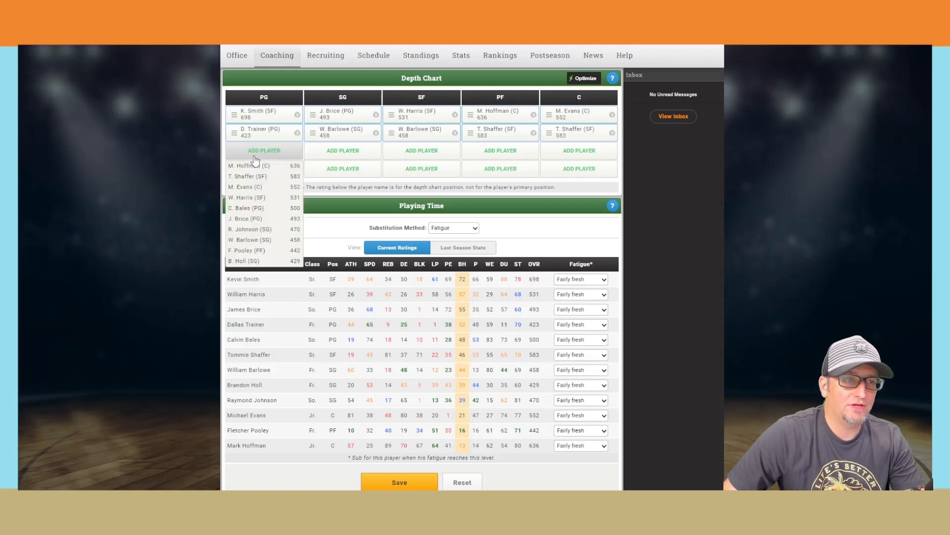
{"action": "left_click", "coordinate": [246, 208]}
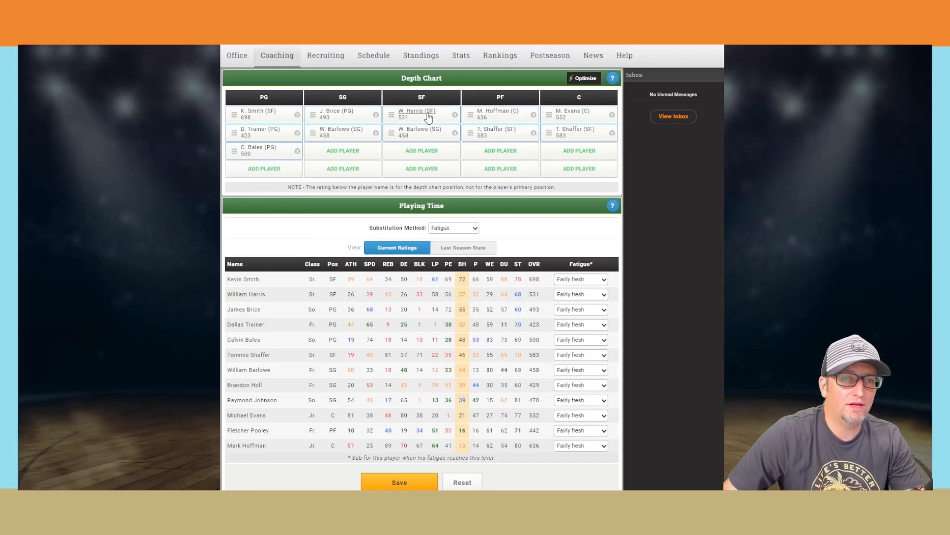
{"action": "mouse_move", "coordinate": [430, 132]}
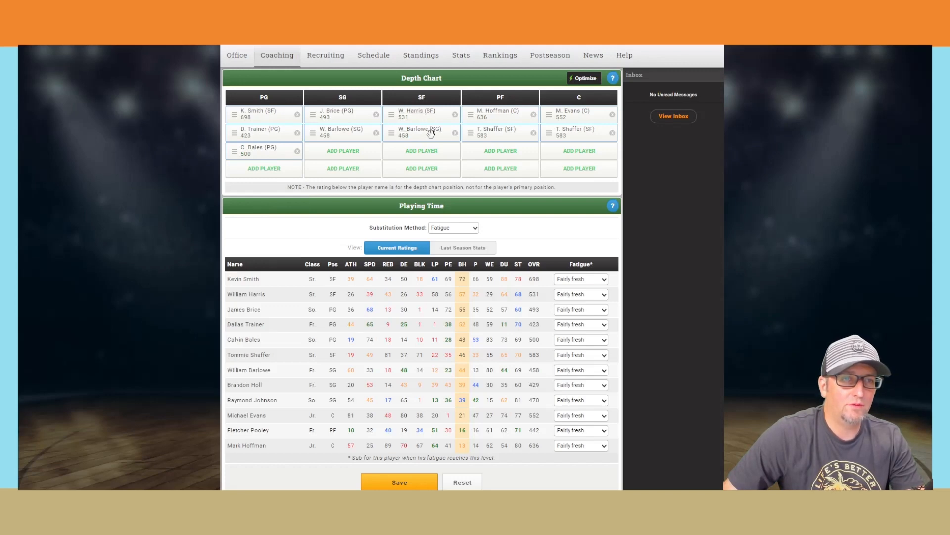
{"action": "left_click", "coordinate": [421, 149]}
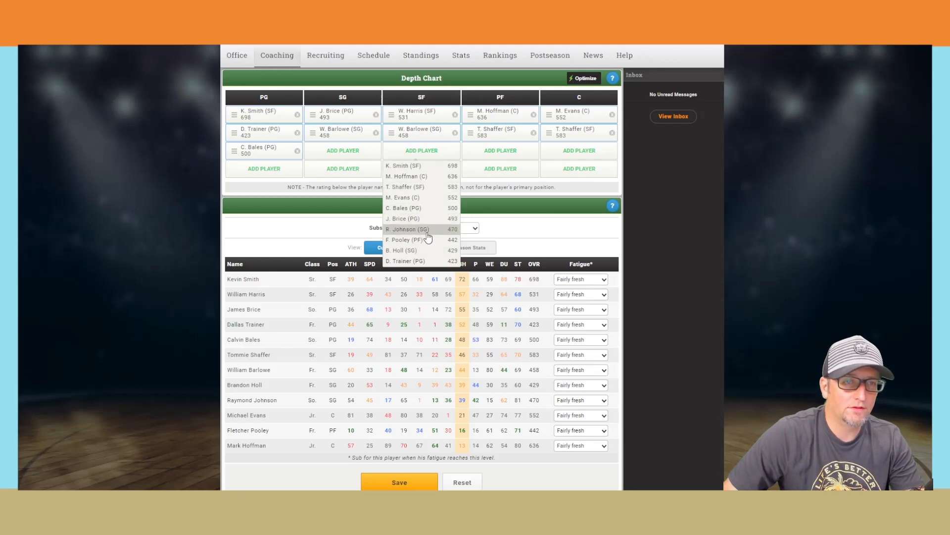
{"action": "mouse_move", "coordinate": [415, 219]}
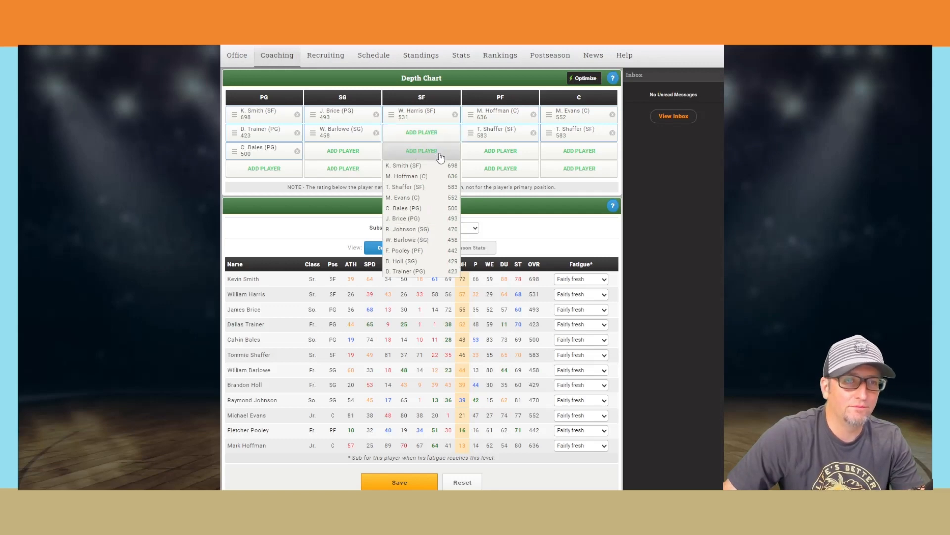
{"action": "left_click", "coordinate": [408, 239]}
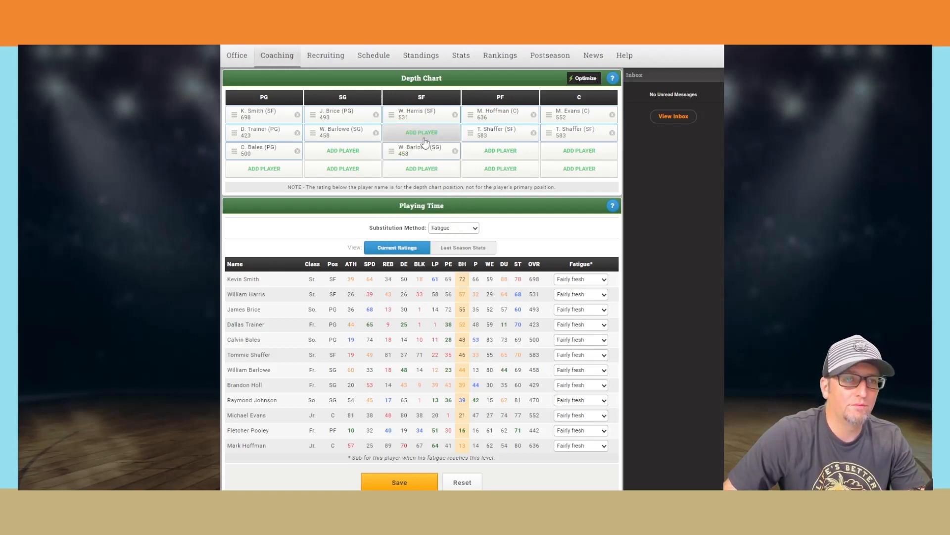
Step: Start K. Smith at small forward, move D. Trainer to starting point guard, add W. Harris at power forward
{"action": "left_click", "coordinate": [420, 133]}
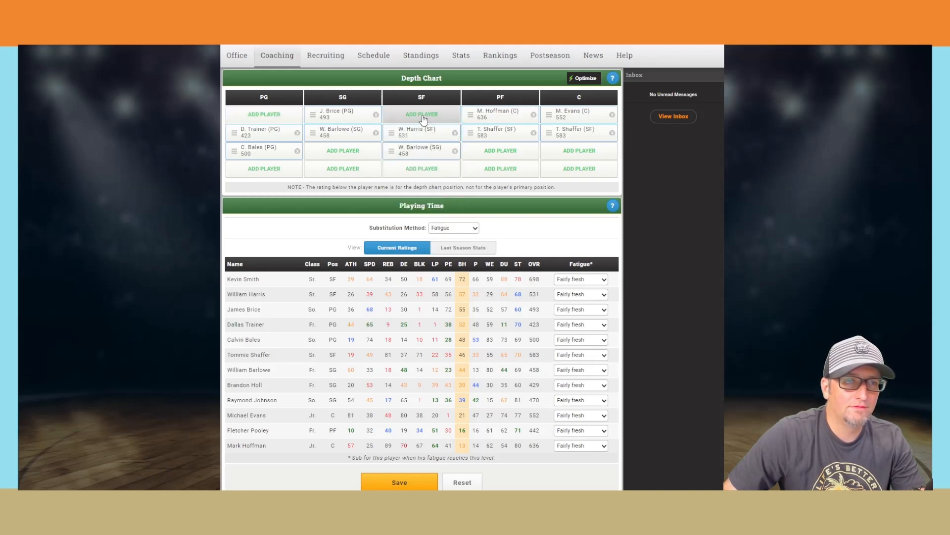
{"action": "left_click", "coordinate": [421, 114]}
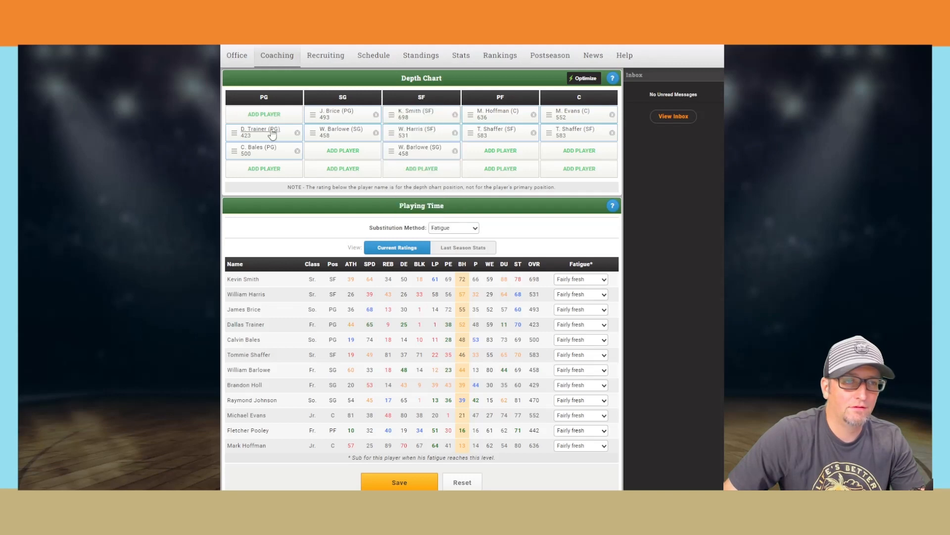
{"action": "left_click_drag", "start_coordinate": [264, 132], "coordinate": [264, 114]}
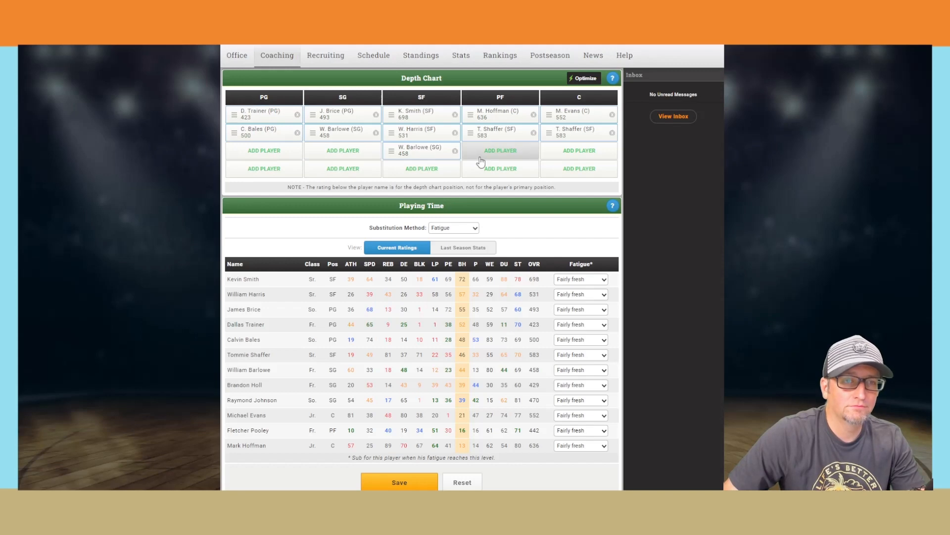
{"action": "left_click", "coordinate": [500, 150]}
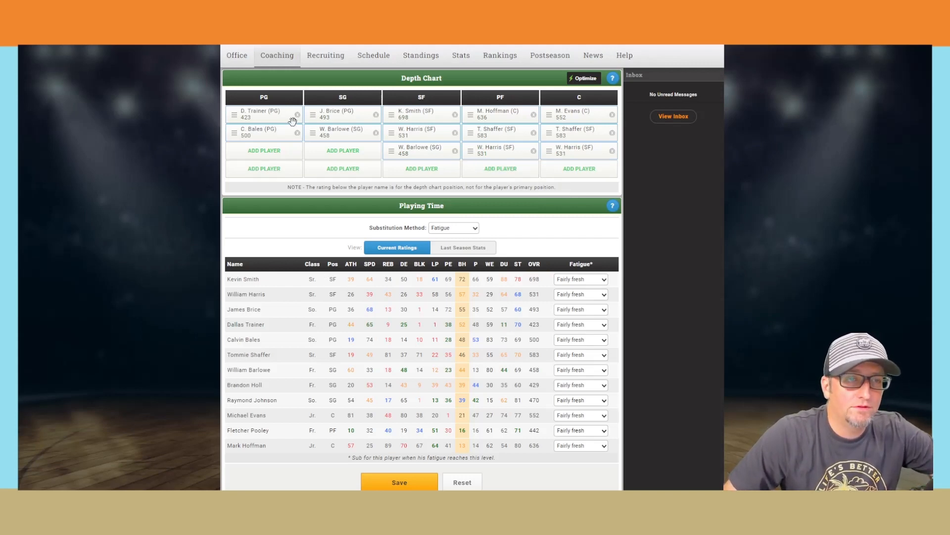
{"action": "mouse_move", "coordinate": [567, 131]}
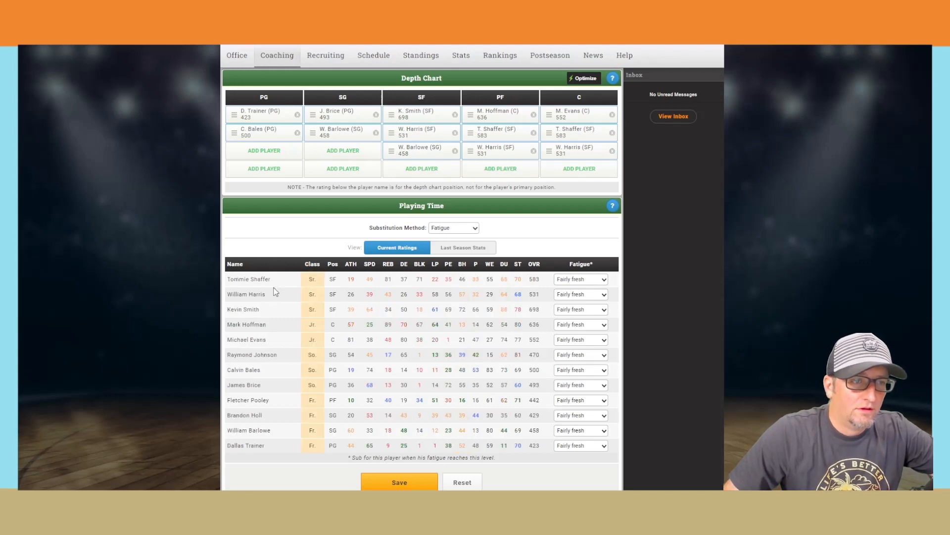
{"action": "mouse_move", "coordinate": [274, 319]}
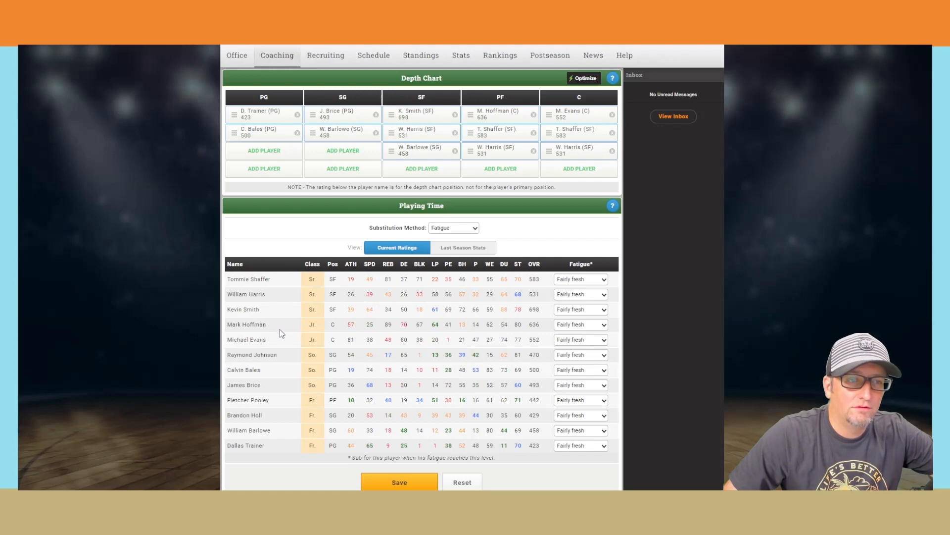
{"action": "mouse_move", "coordinate": [280, 365]}
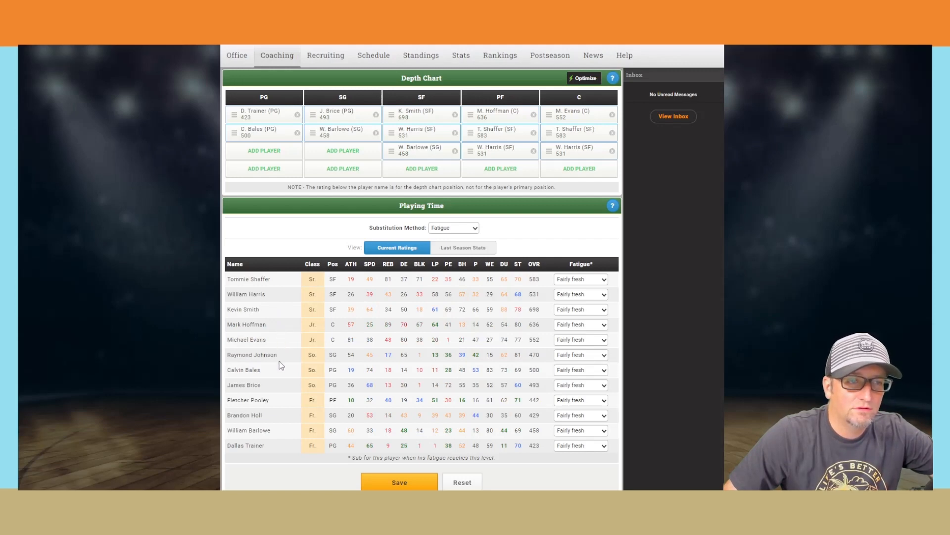
{"action": "mouse_move", "coordinate": [397, 362]}
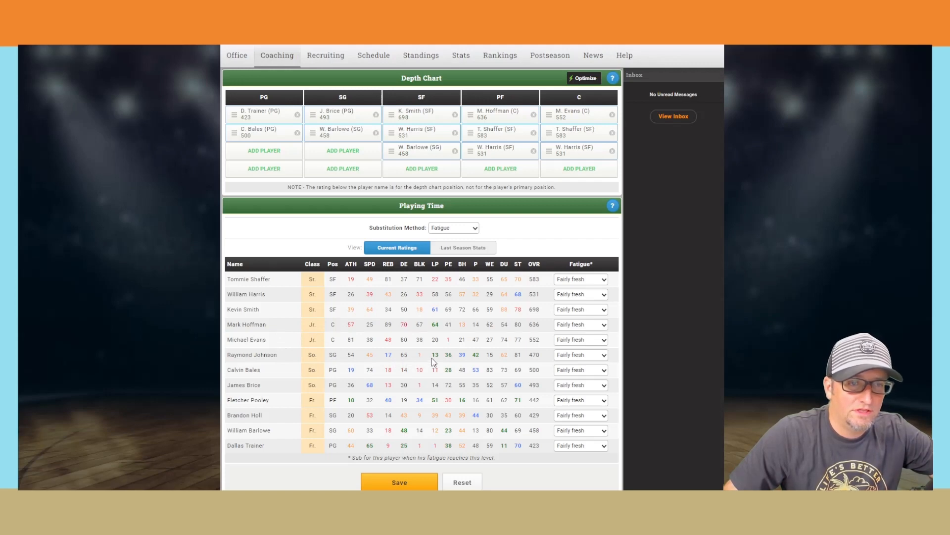
{"action": "mouse_move", "coordinate": [446, 357]}
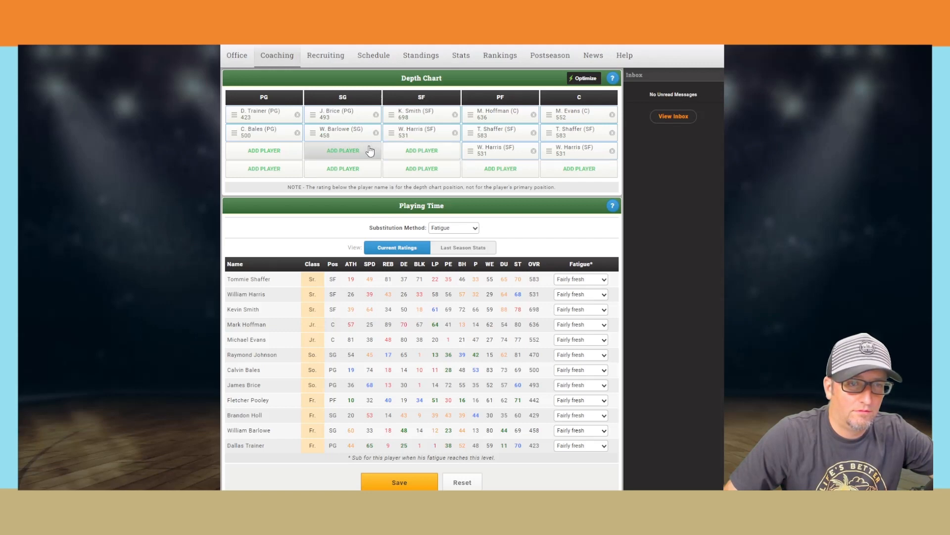
Step: Add R. Johnson to the shooting guard, small forward and power forward rotations
{"action": "left_click", "coordinate": [342, 149]}
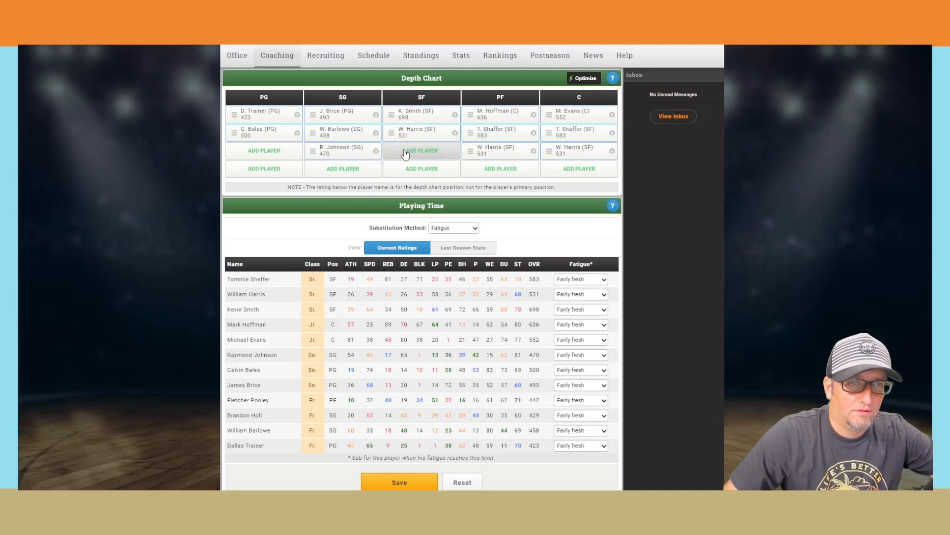
{"action": "left_click", "coordinate": [421, 150]}
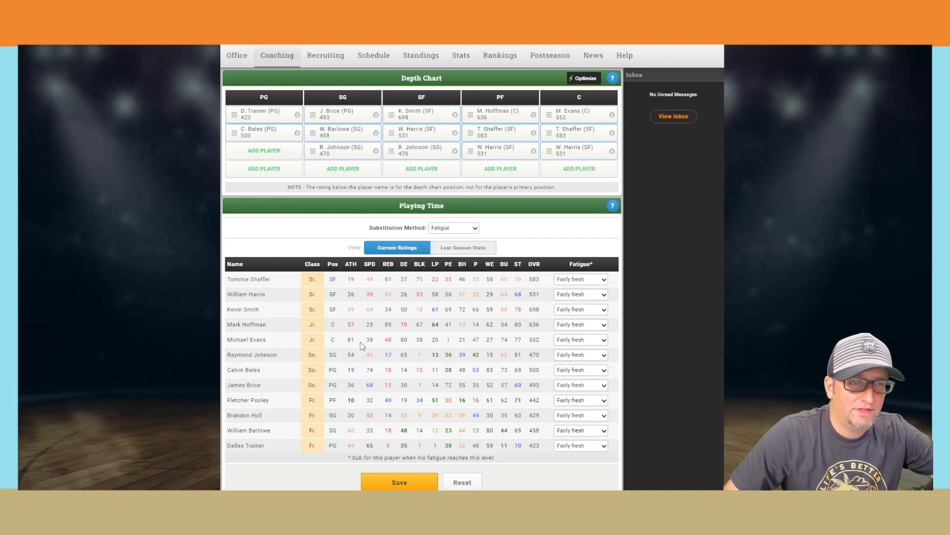
{"action": "mouse_move", "coordinate": [509, 196]}
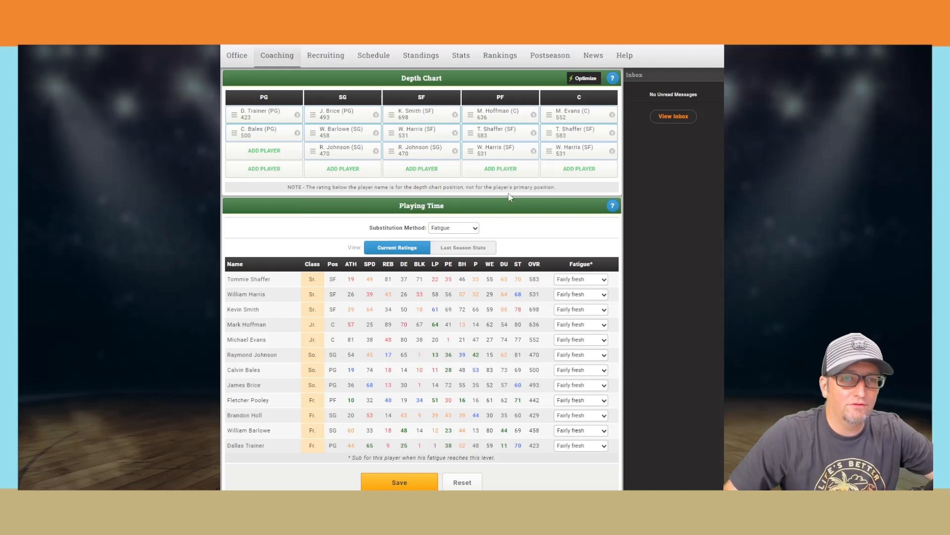
{"action": "left_click", "coordinate": [500, 168]}
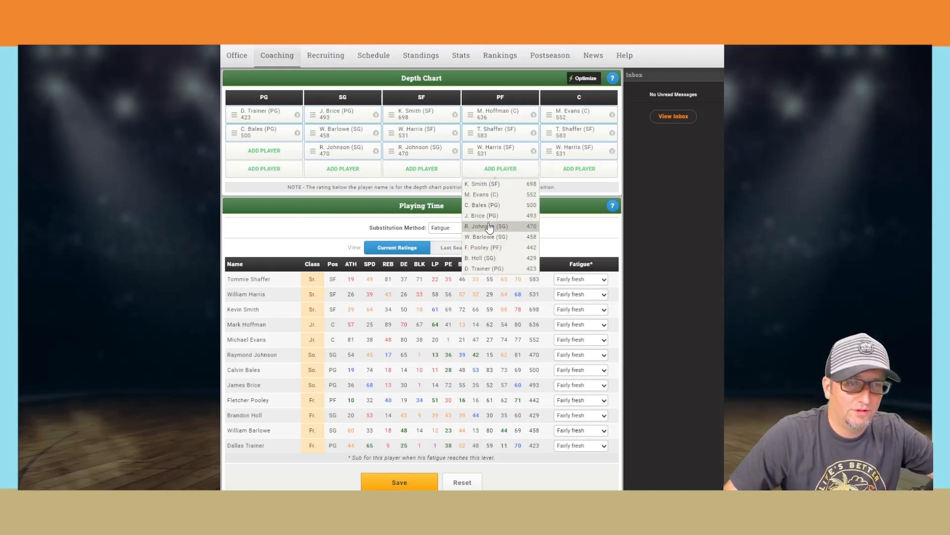
{"action": "left_click", "coordinate": [488, 226]}
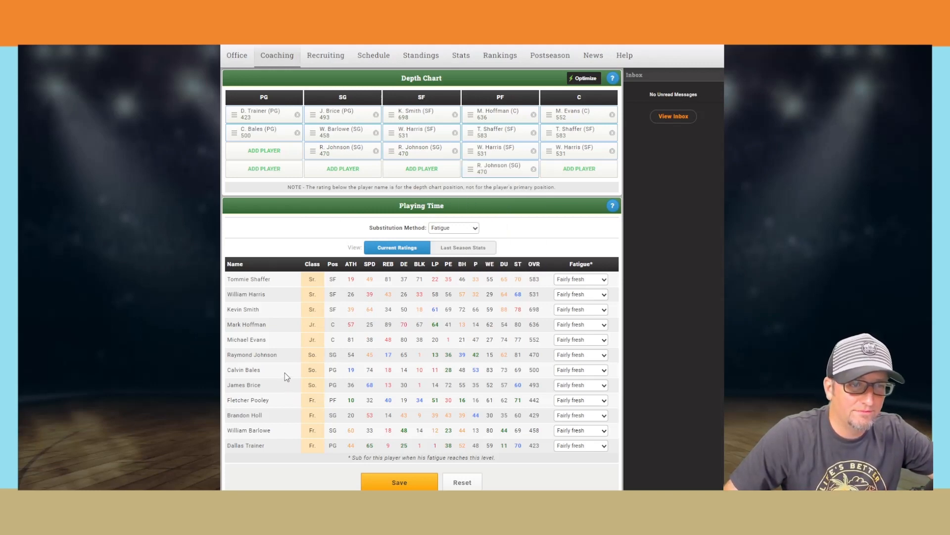
{"action": "mouse_move", "coordinate": [286, 403]}
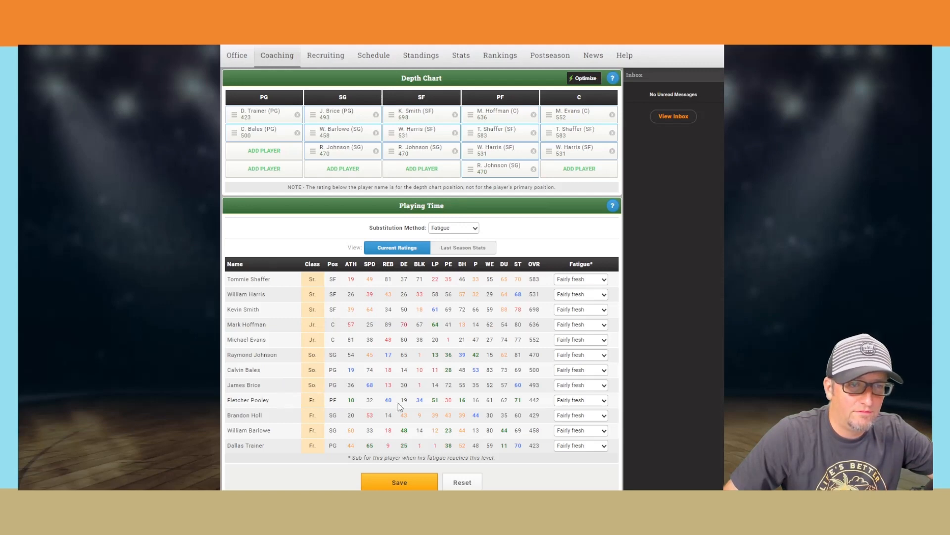
{"action": "mouse_move", "coordinate": [431, 406]}
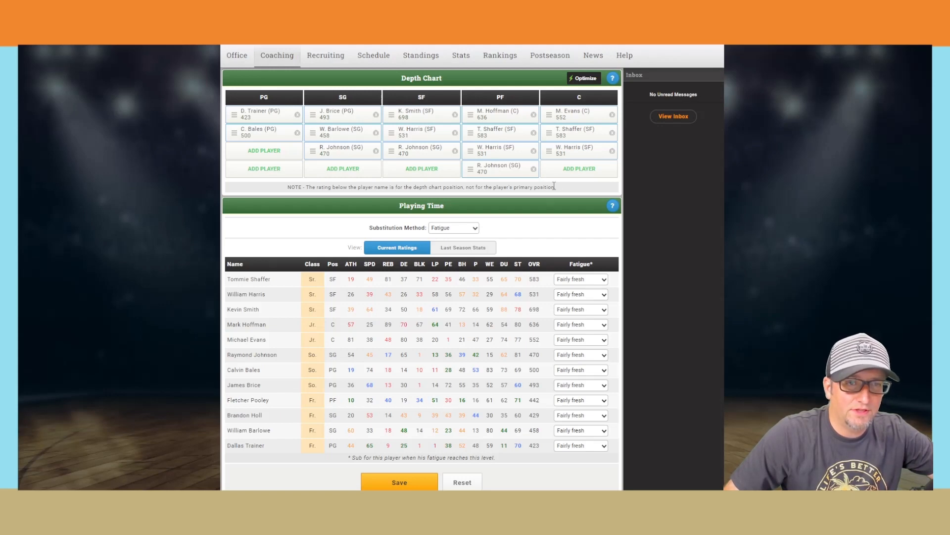
Step: Put F. Pooley in as backup center and B. Holl as backup point guard
{"action": "left_click", "coordinate": [578, 168]}
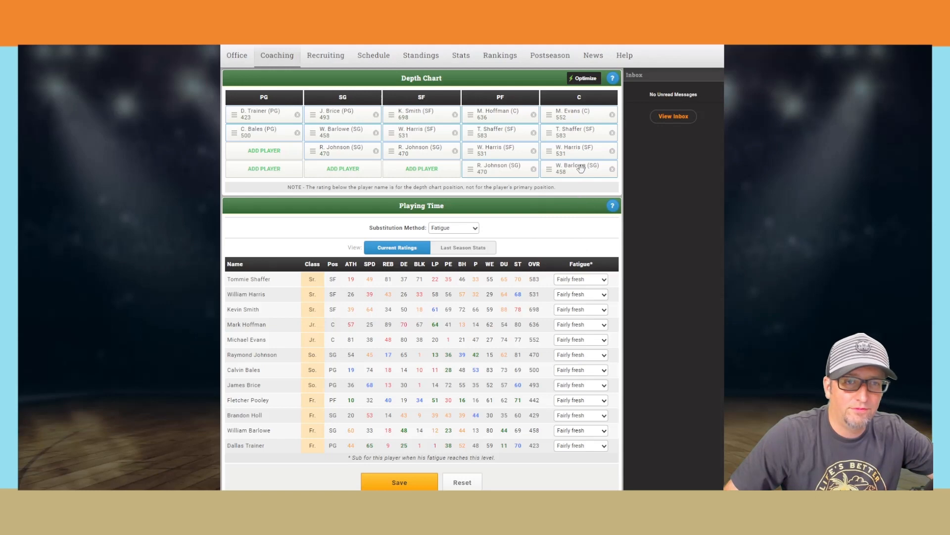
{"action": "left_click", "coordinate": [578, 169]}
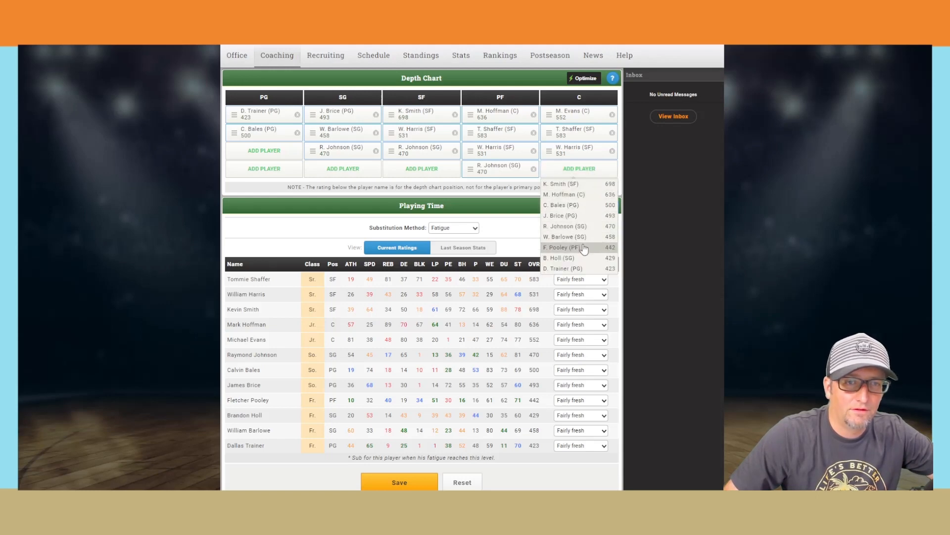
{"action": "left_click", "coordinate": [579, 246]}
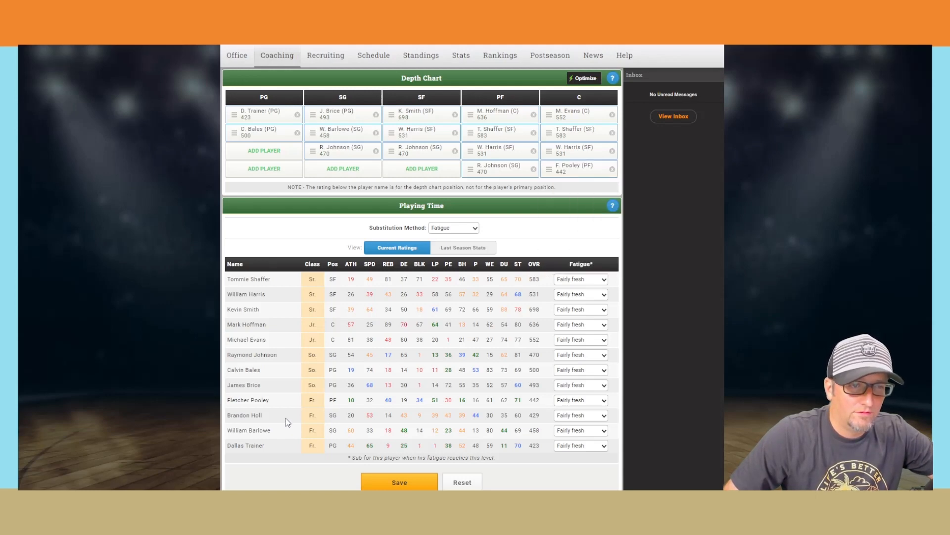
{"action": "mouse_move", "coordinate": [409, 424]}
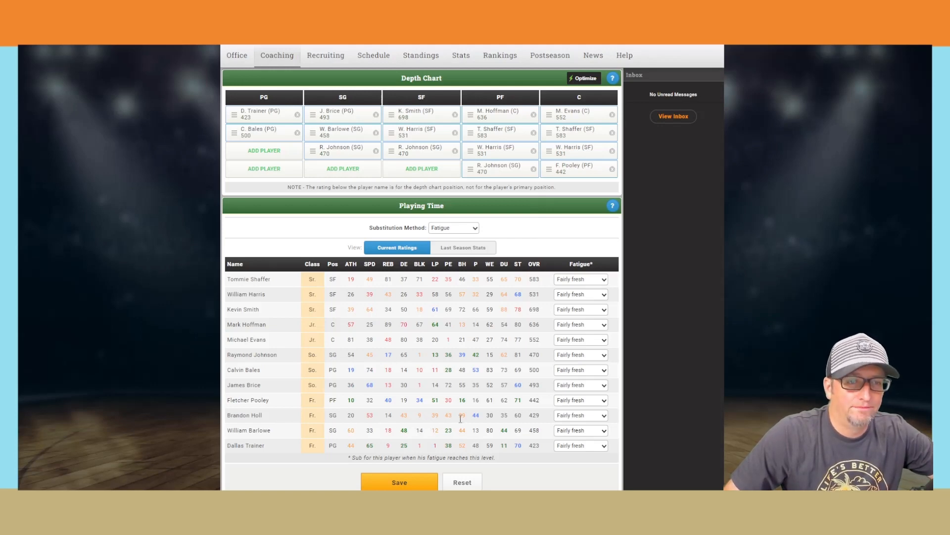
{"action": "left_click", "coordinate": [264, 151]}
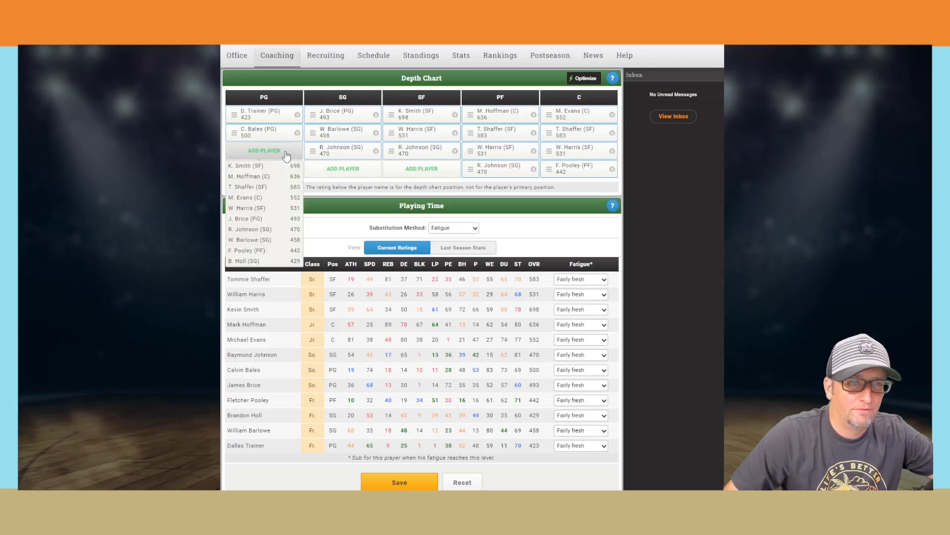
{"action": "left_click", "coordinate": [243, 261]}
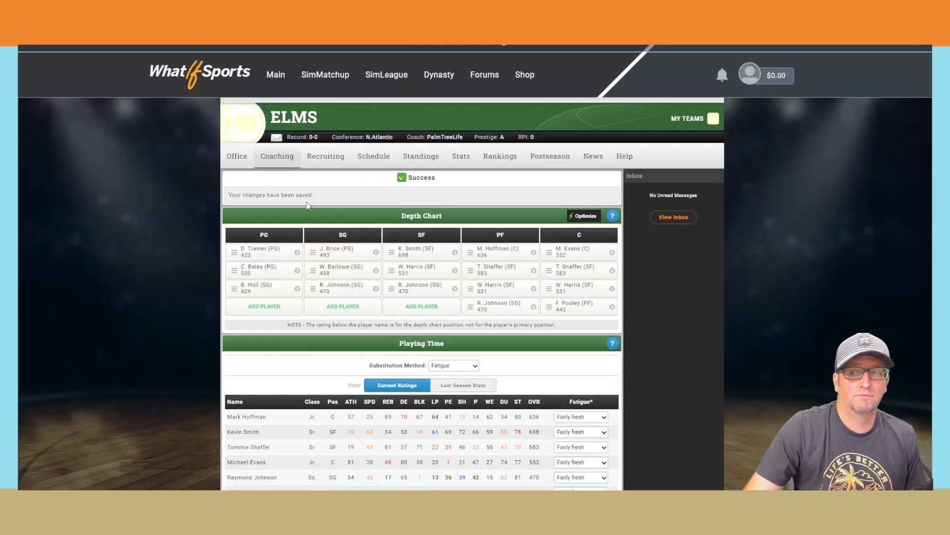
Step: Go to the Elms team Recruiting page
{"action": "left_click", "coordinate": [325, 155]}
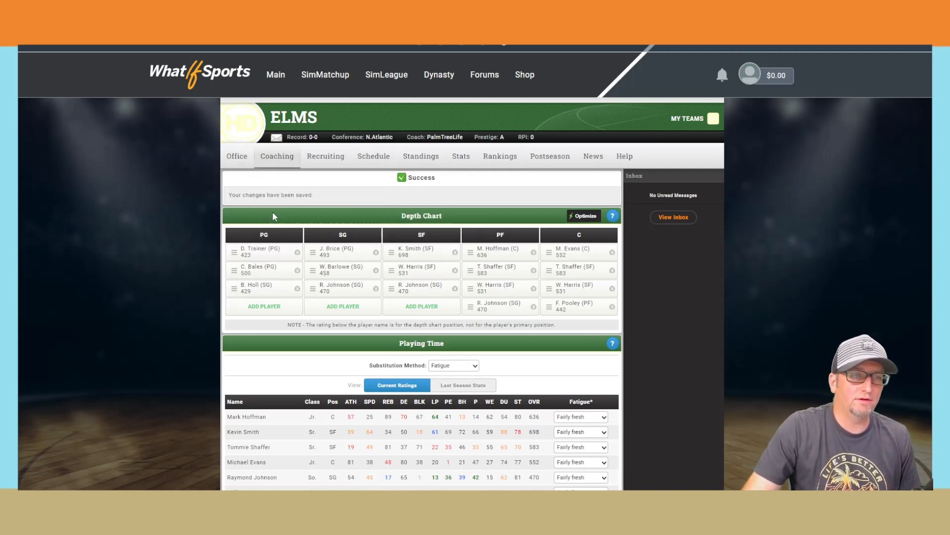
{"action": "left_click", "coordinate": [326, 156]}
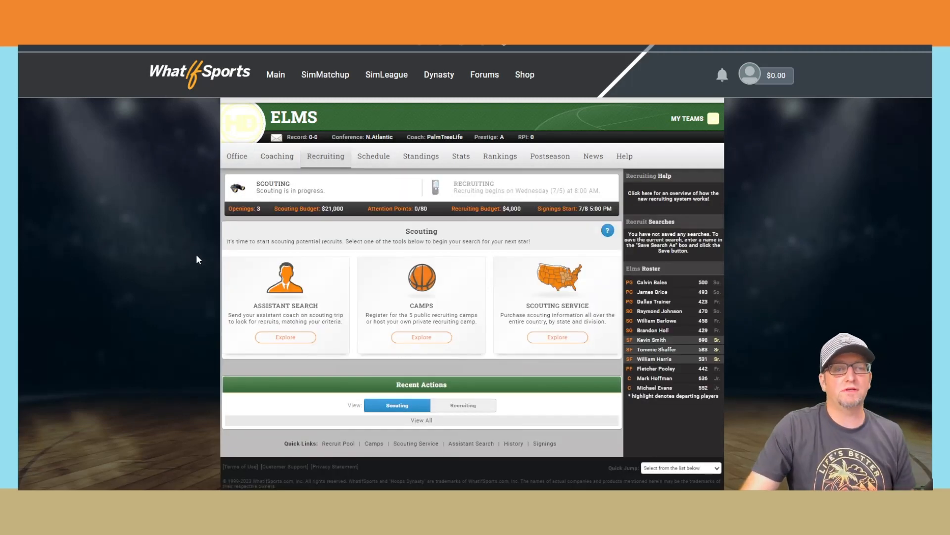
{"action": "mouse_move", "coordinate": [314, 221]}
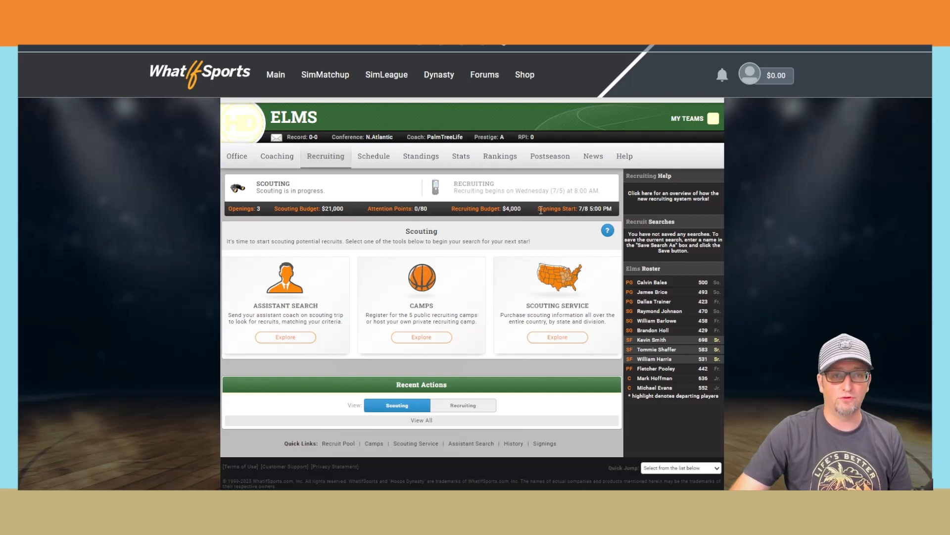
{"action": "mouse_move", "coordinate": [339, 216]}
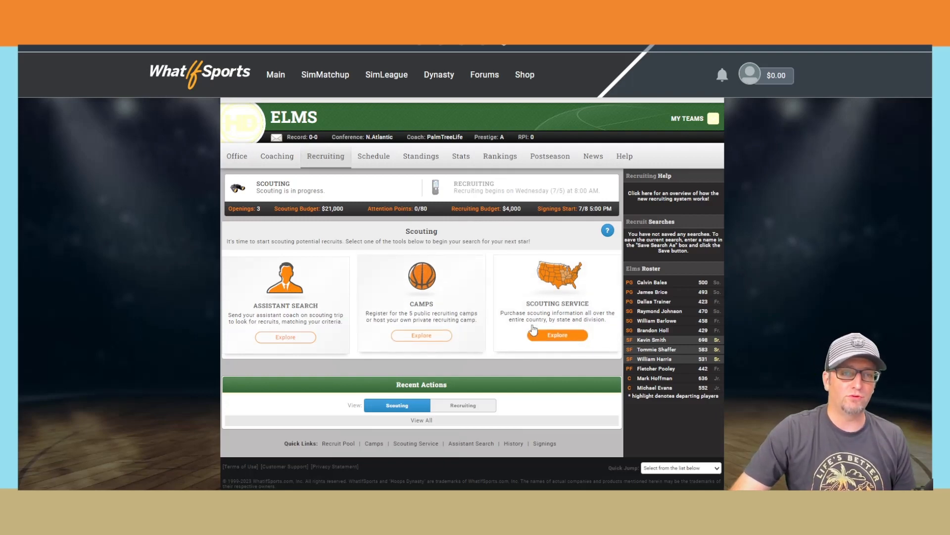
Step: Look over the Camps list and open the Division III scouting service map
{"action": "left_click", "coordinate": [556, 335]}
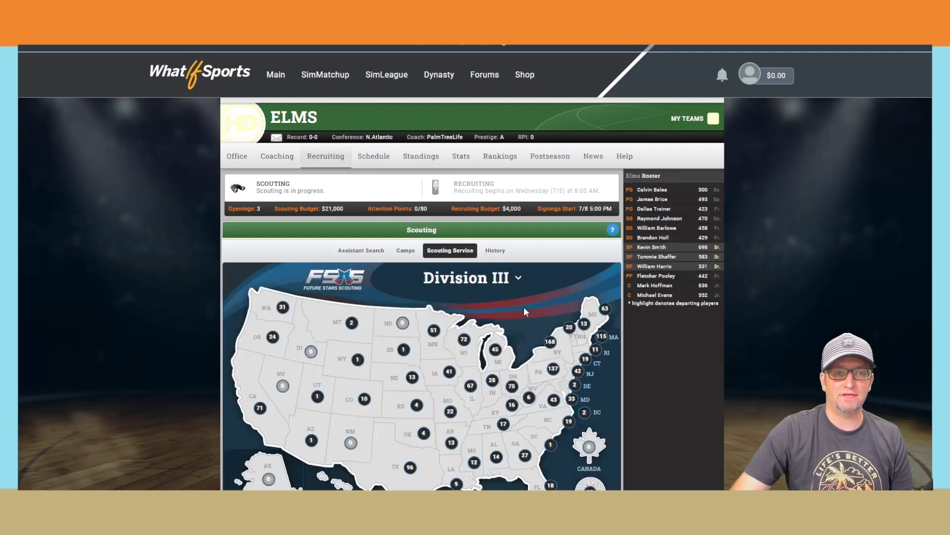
{"action": "scroll", "scroll_direction": "down", "scroll_amount": 3}
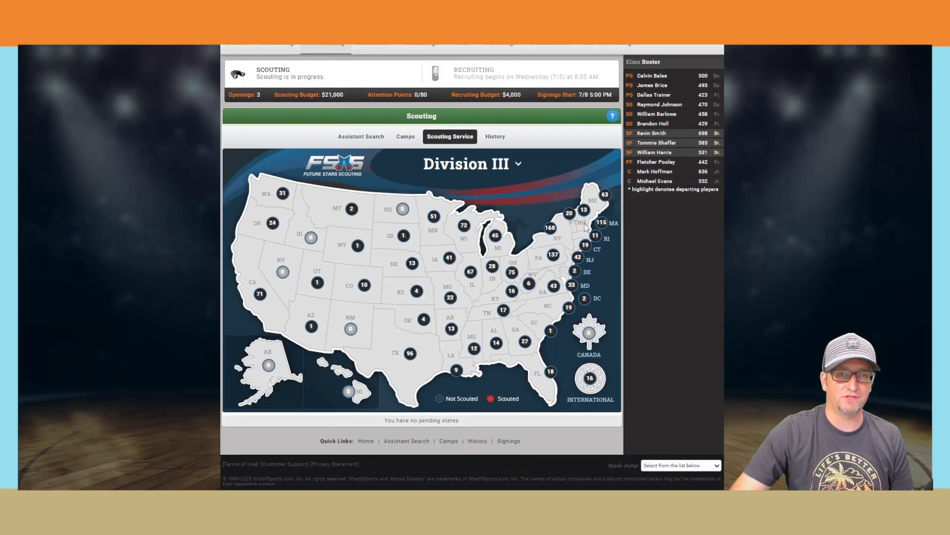
{"action": "mouse_move", "coordinate": [581, 186]}
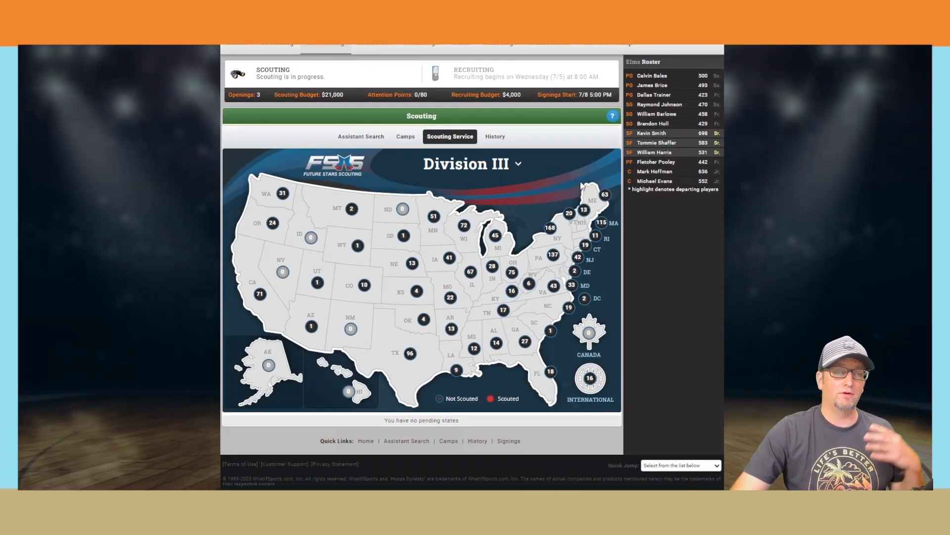
{"action": "mouse_move", "coordinate": [535, 203]}
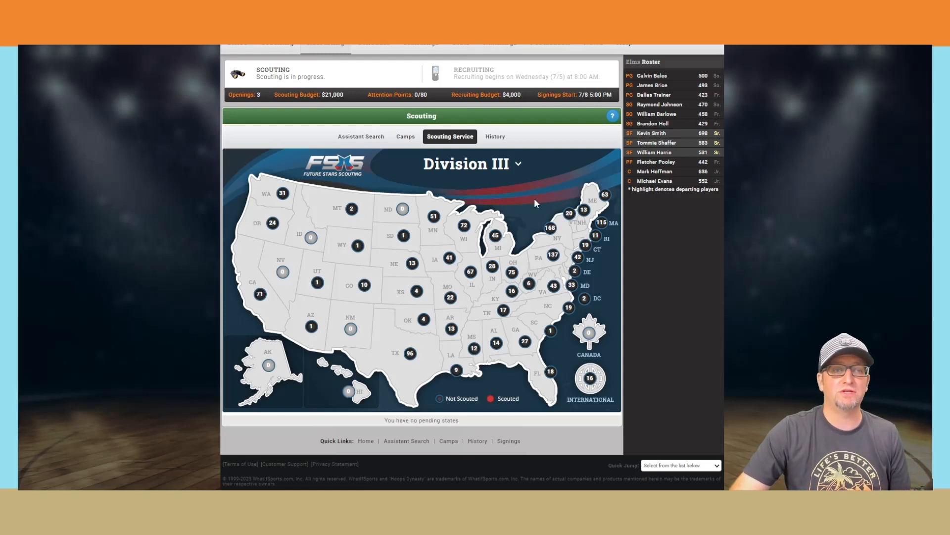
{"action": "left_click", "coordinate": [277, 156]}
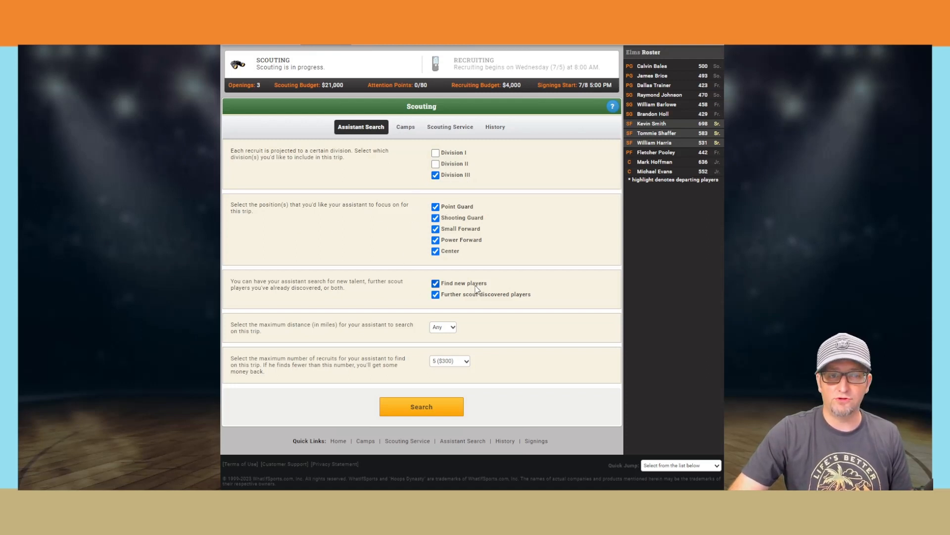
{"action": "mouse_move", "coordinate": [300, 326]}
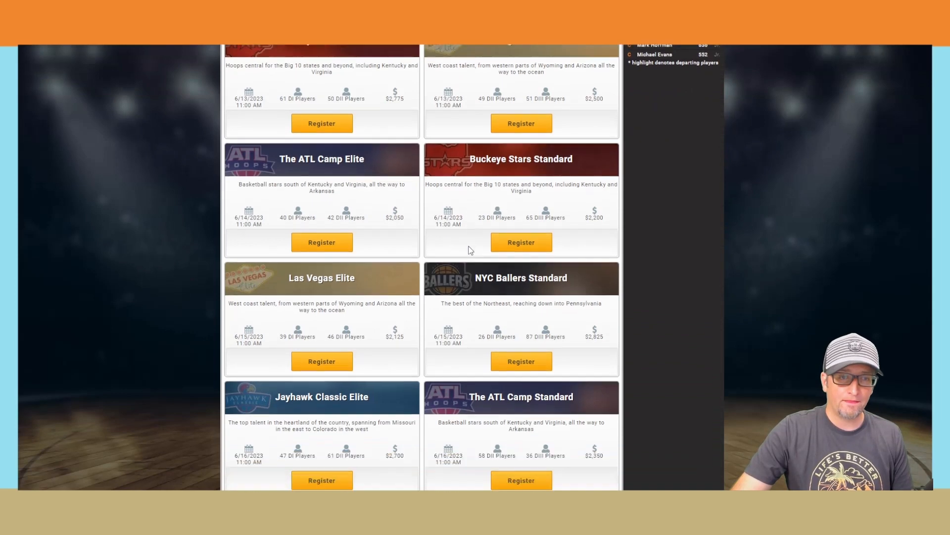
{"action": "scroll", "scroll_direction": "down", "scroll_amount": 3}
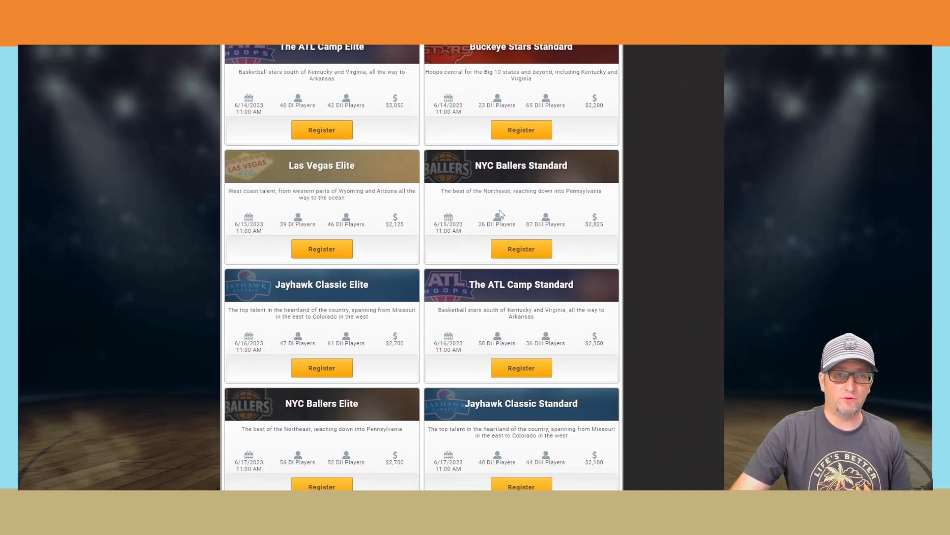
{"action": "mouse_move", "coordinate": [563, 213]}
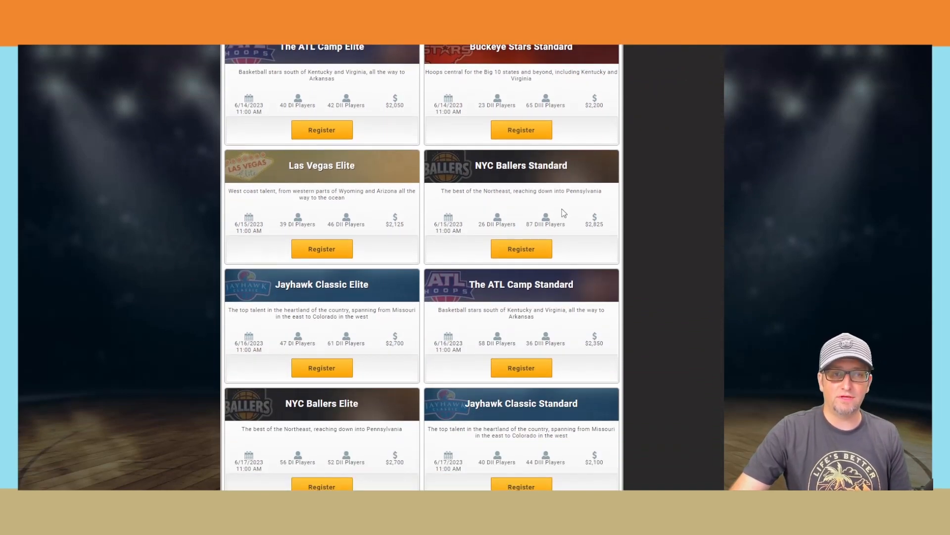
{"action": "scroll", "scroll_direction": "up", "scroll_amount": 3}
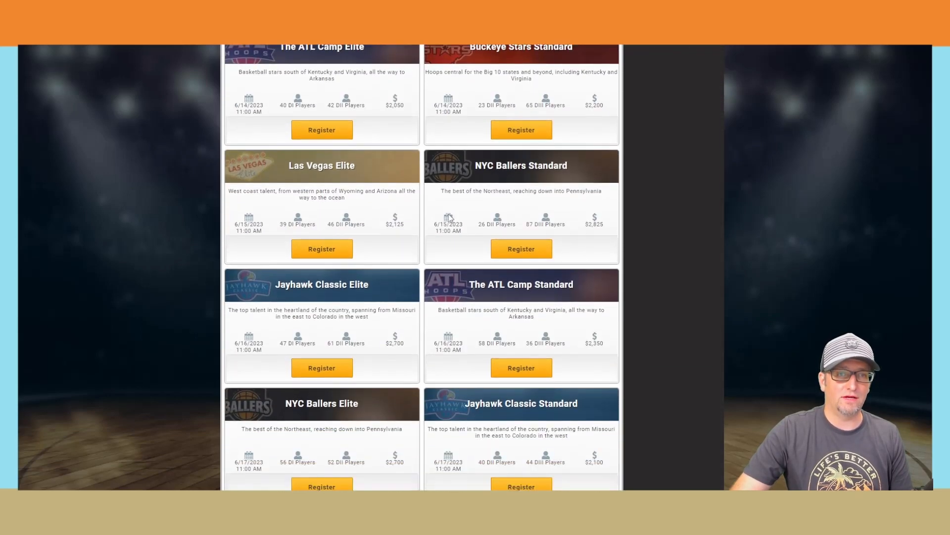
{"action": "scroll", "scroll_direction": "down", "scroll_amount": 3}
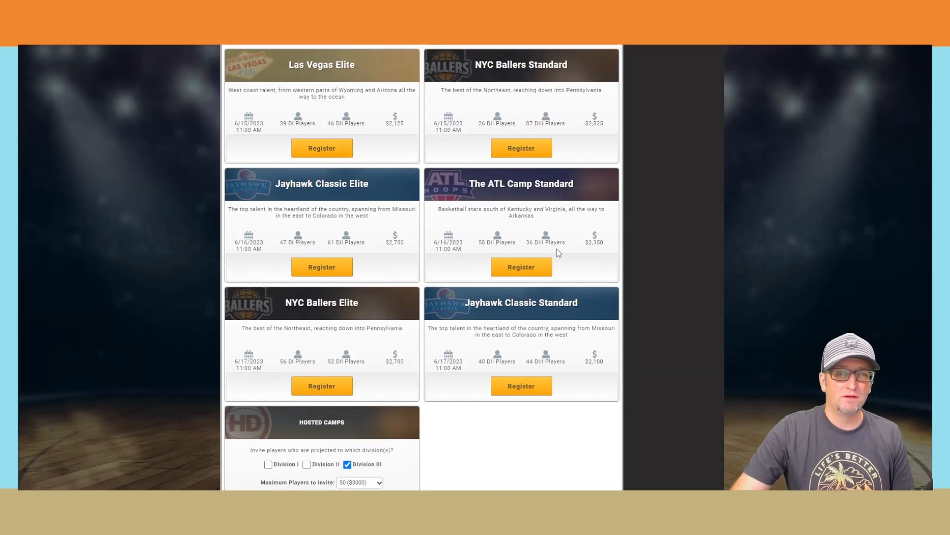
{"action": "mouse_move", "coordinate": [586, 253]}
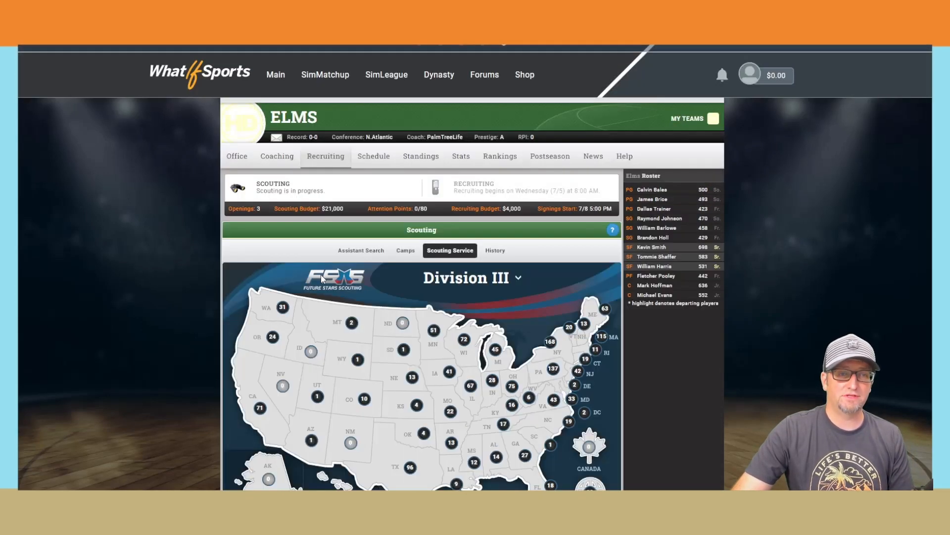
Step: Buy scouting for the eight northeastern states from Maine to Delaware for $4,275
{"action": "scroll", "scroll_direction": "down", "scroll_amount": 3}
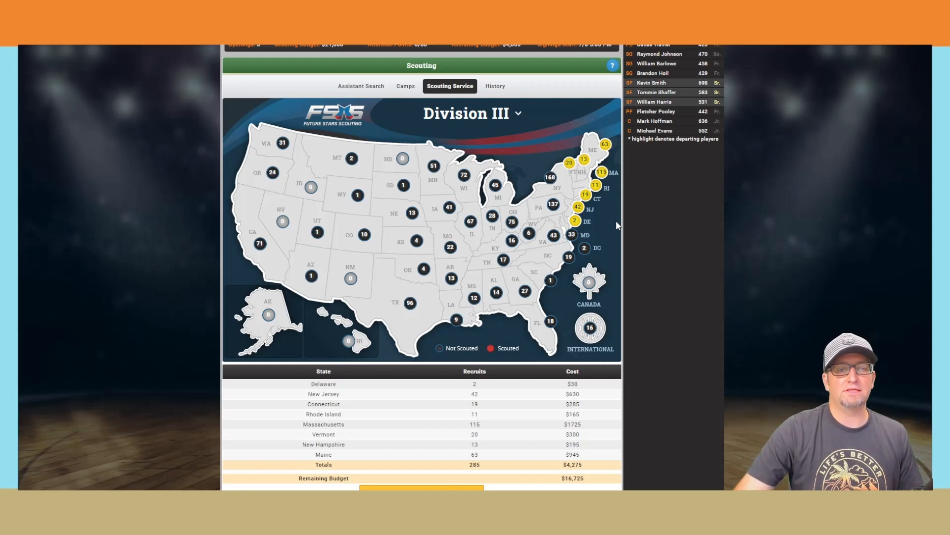
{"action": "mouse_move", "coordinate": [614, 227]}
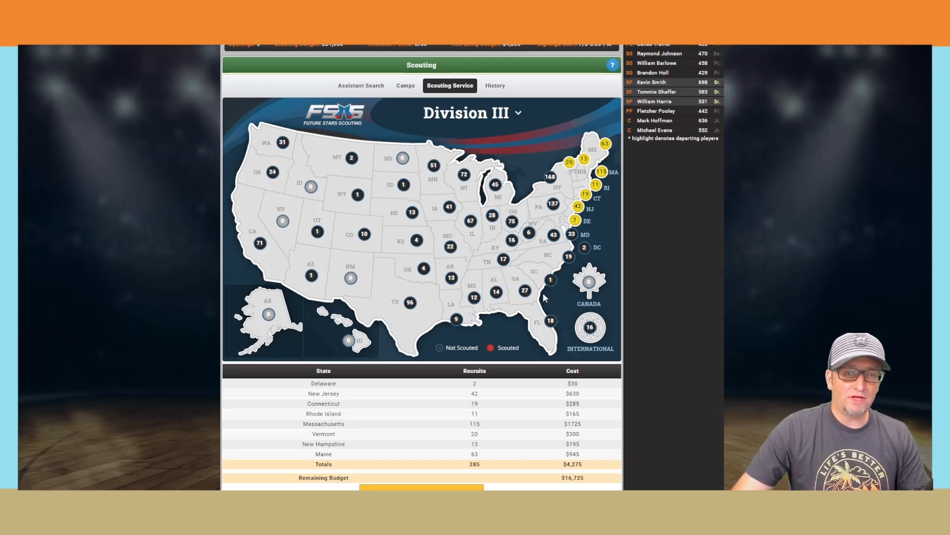
{"action": "scroll", "scroll_direction": "down", "scroll_amount": 3}
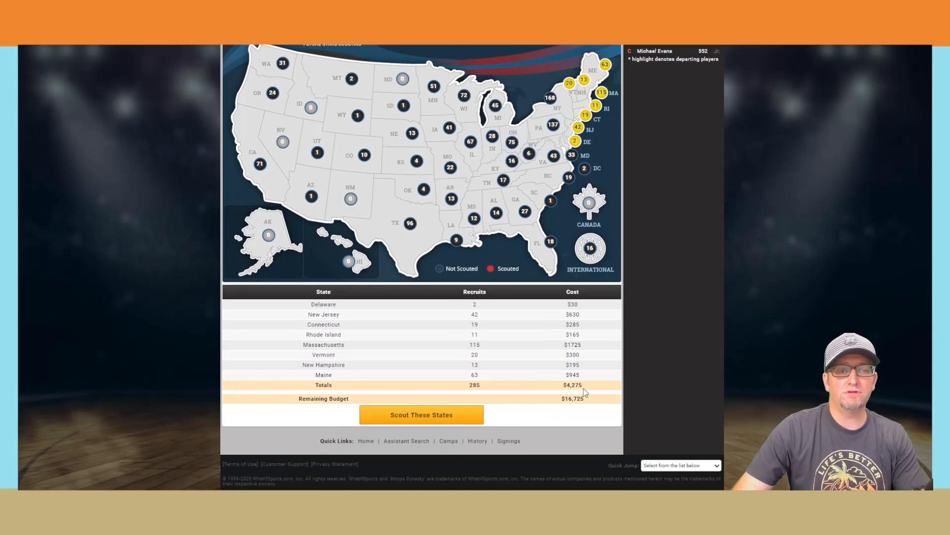
{"action": "mouse_move", "coordinate": [485, 391]}
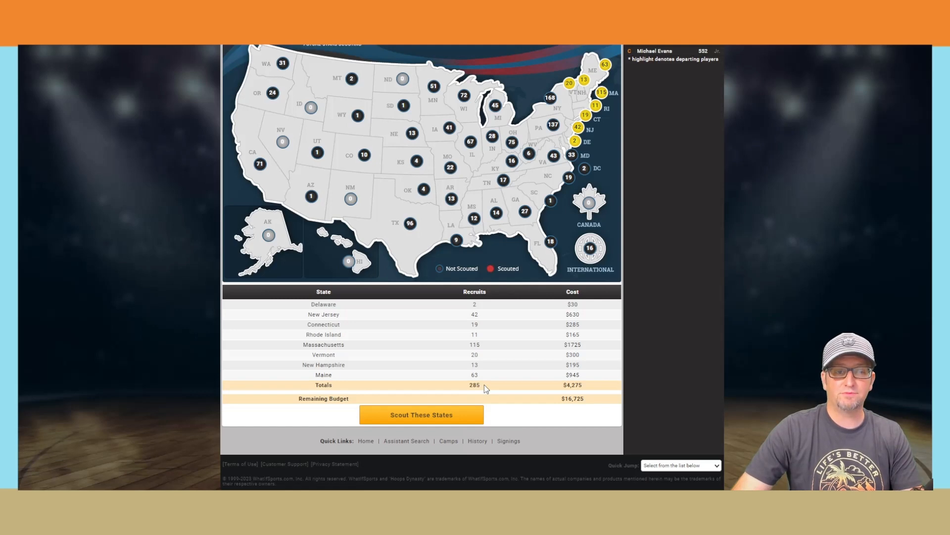
{"action": "mouse_move", "coordinate": [487, 374]}
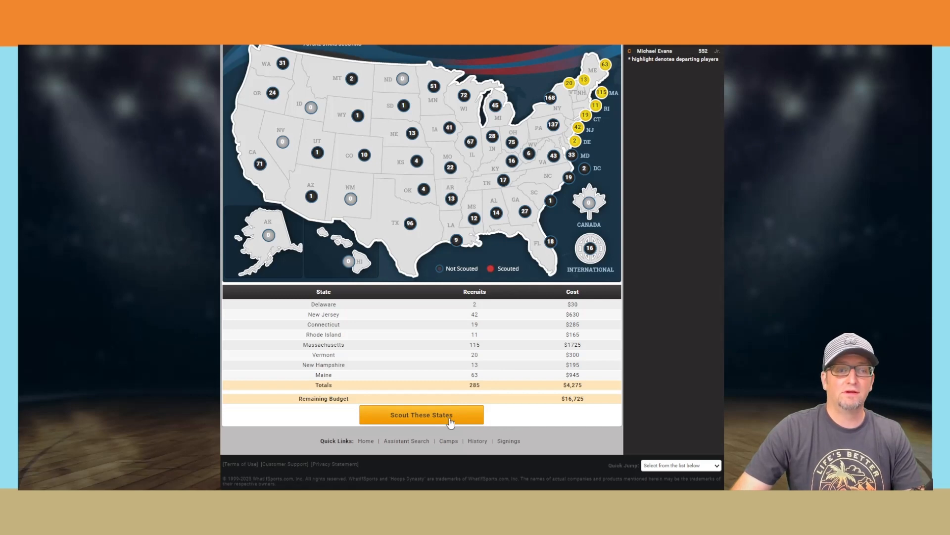
{"action": "mouse_move", "coordinate": [453, 421]}
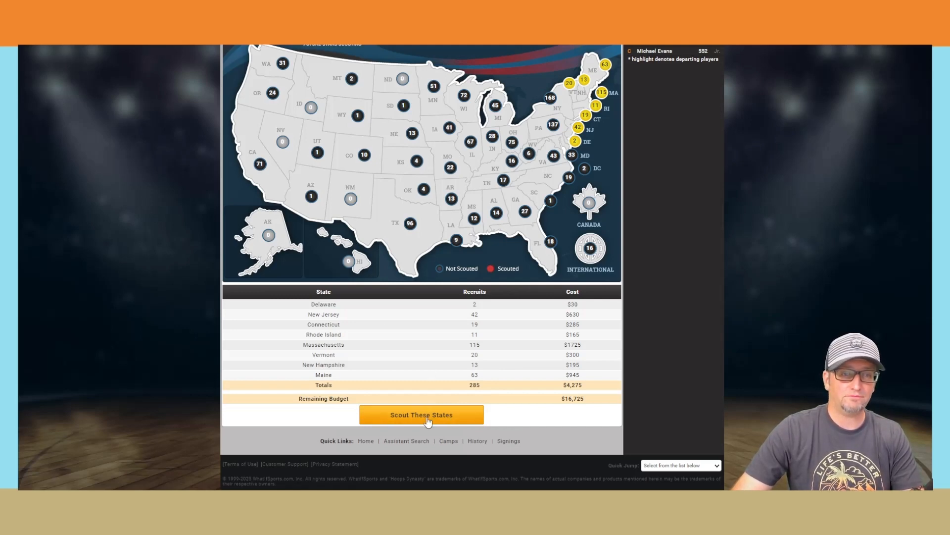
{"action": "left_click", "coordinate": [421, 414]}
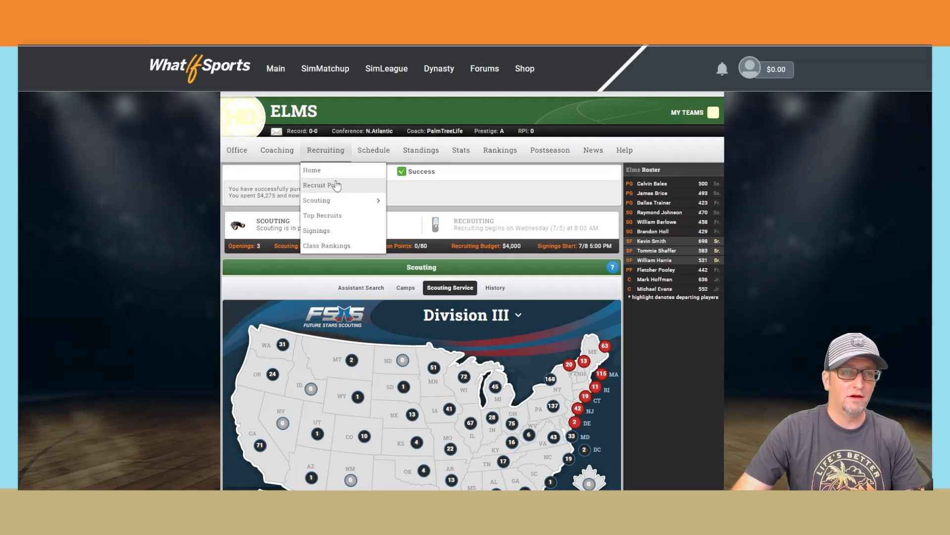
Step: Search the Recruit Pool with distance set back to Any, returning 292 unsigned recruits
{"action": "left_click", "coordinate": [320, 184]}
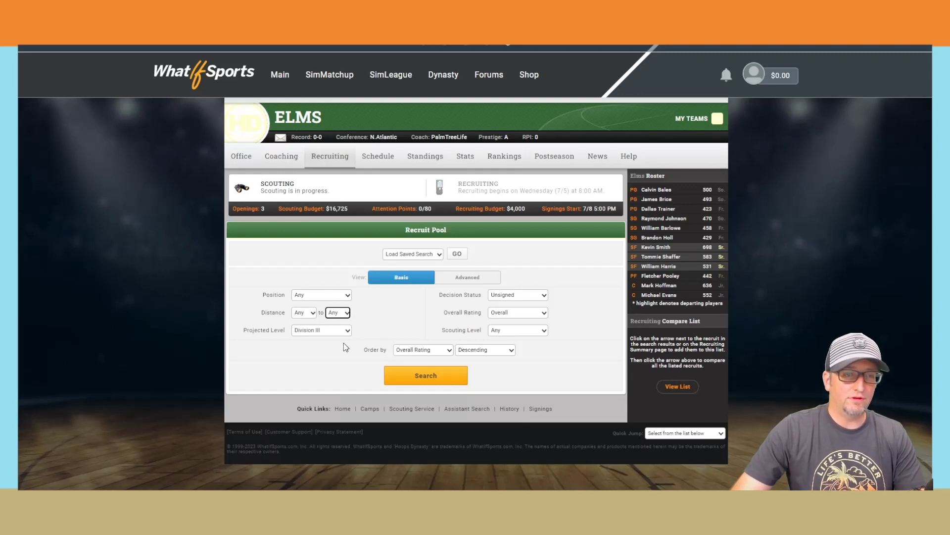
{"action": "left_click", "coordinate": [337, 313]}
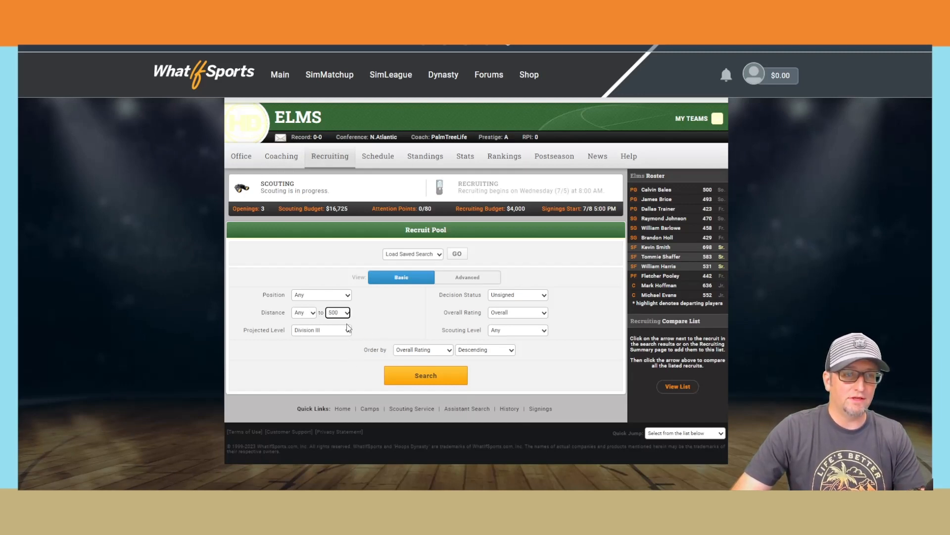
{"action": "left_click", "coordinate": [337, 312]}
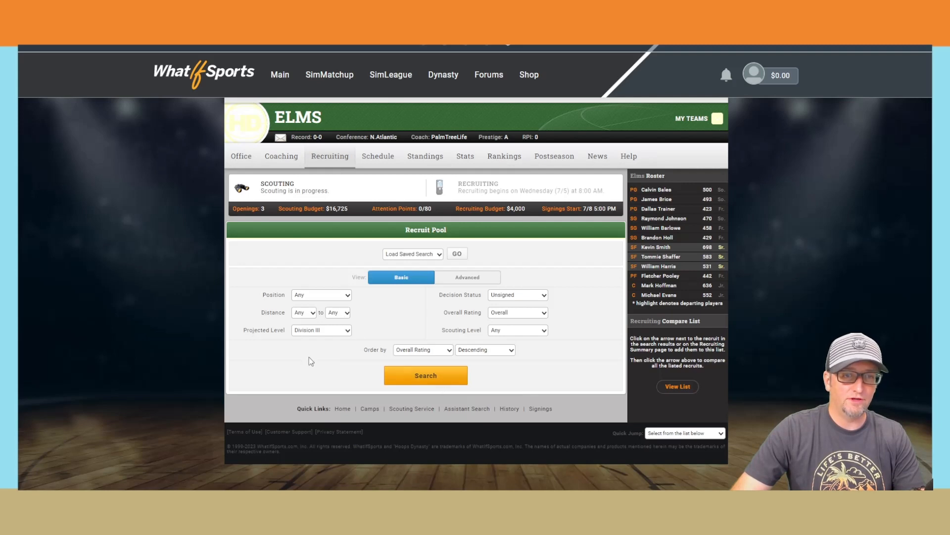
{"action": "left_click", "coordinate": [425, 374]}
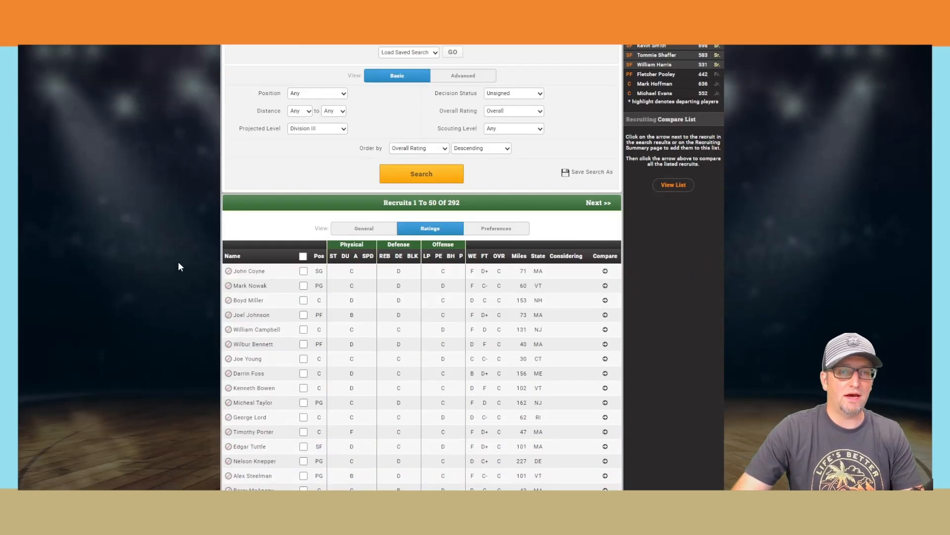
{"action": "scroll", "scroll_direction": "down", "scroll_amount": 3}
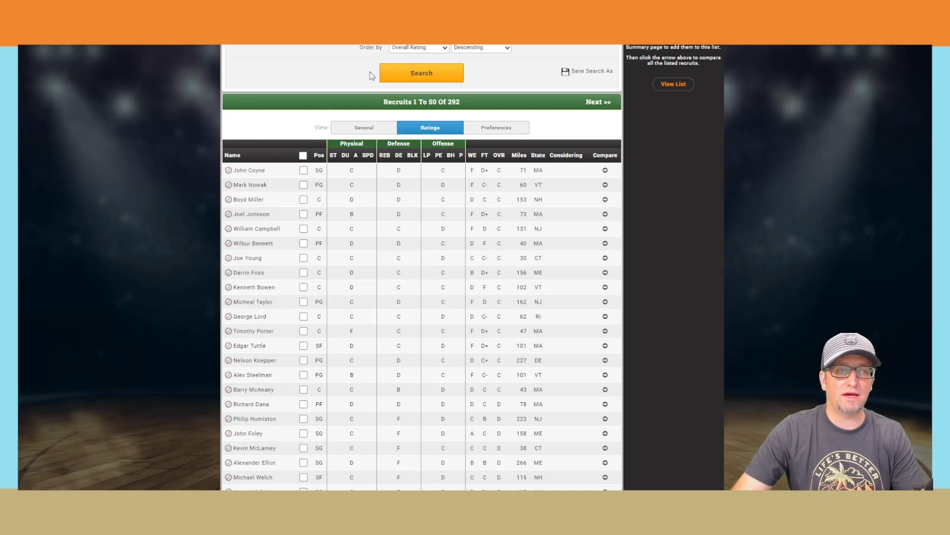
{"action": "mouse_move", "coordinate": [203, 172]}
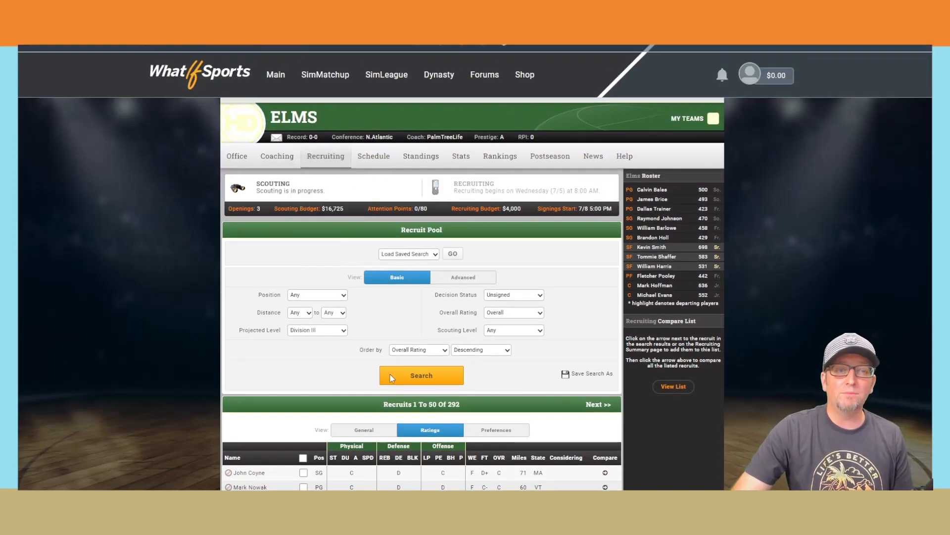
{"action": "left_click", "coordinate": [326, 156]}
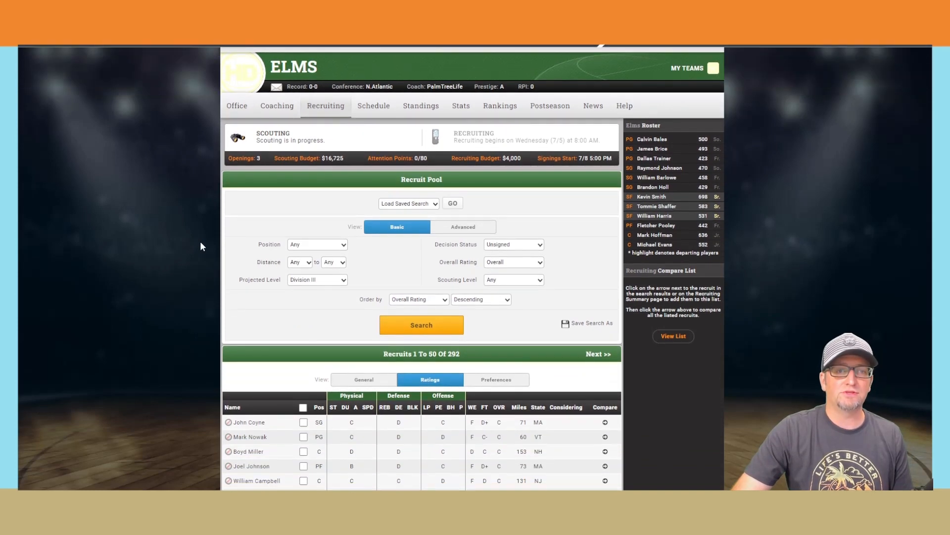
{"action": "mouse_move", "coordinate": [591, 168]}
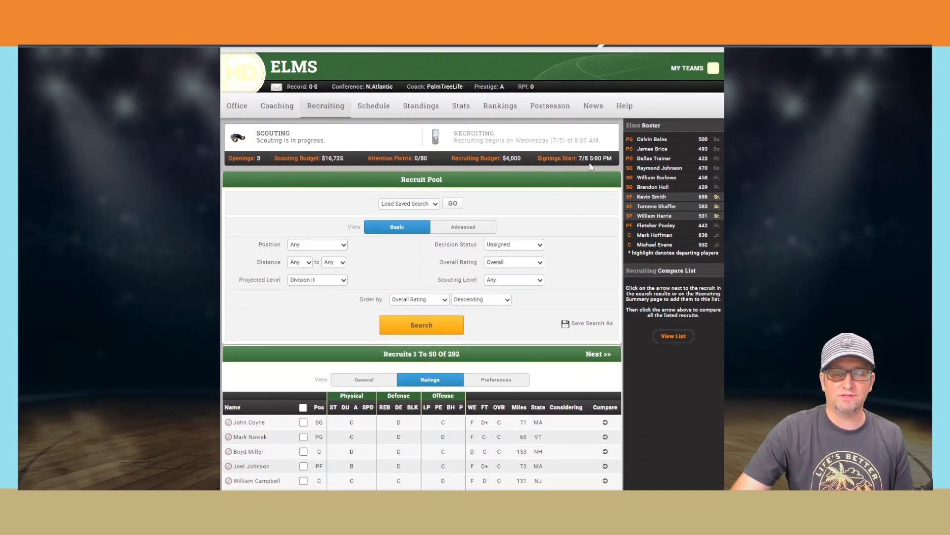
{"action": "mouse_move", "coordinate": [571, 179]}
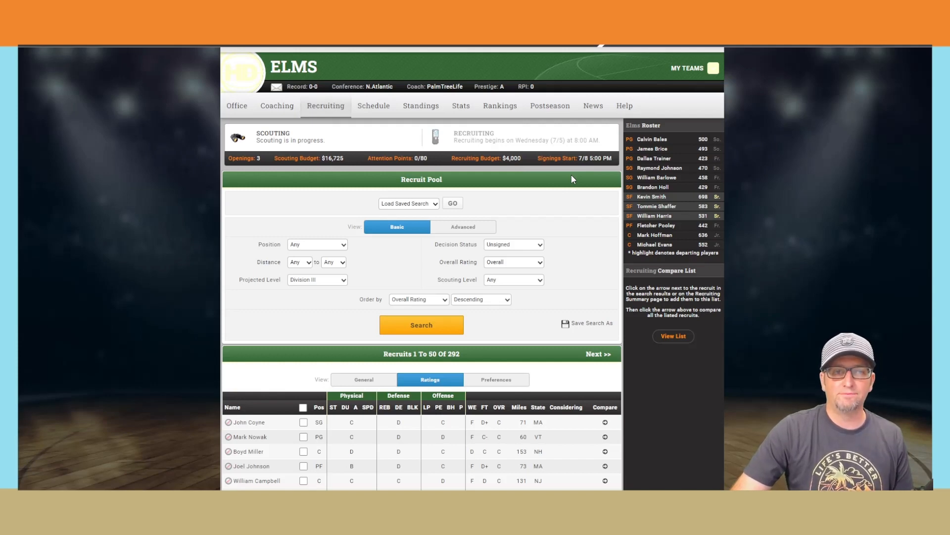
{"action": "mouse_move", "coordinate": [569, 176]}
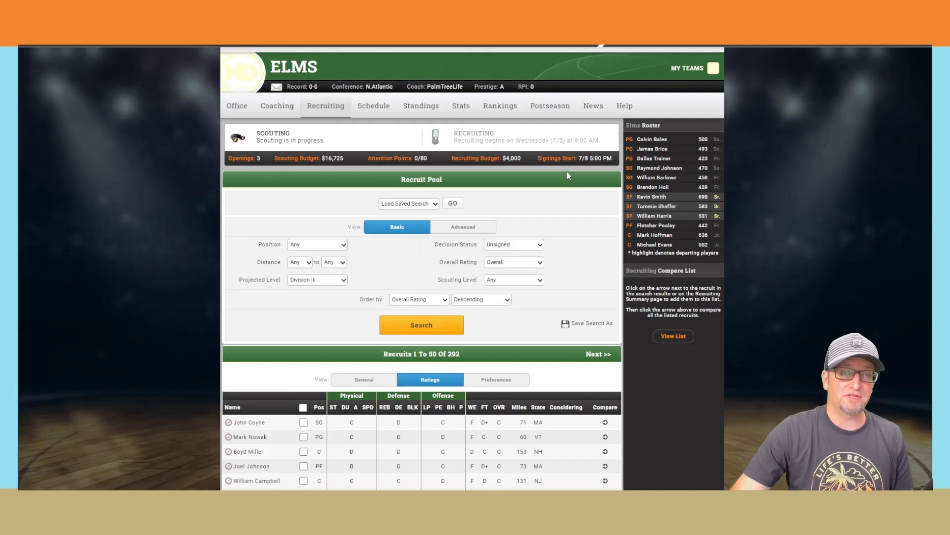
{"action": "left_click", "coordinate": [276, 106]}
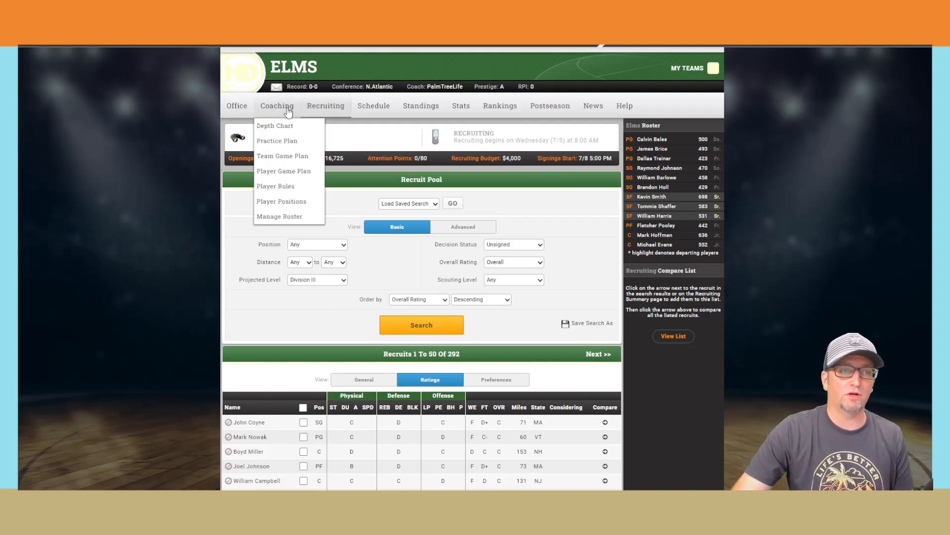
{"action": "mouse_move", "coordinate": [278, 140]}
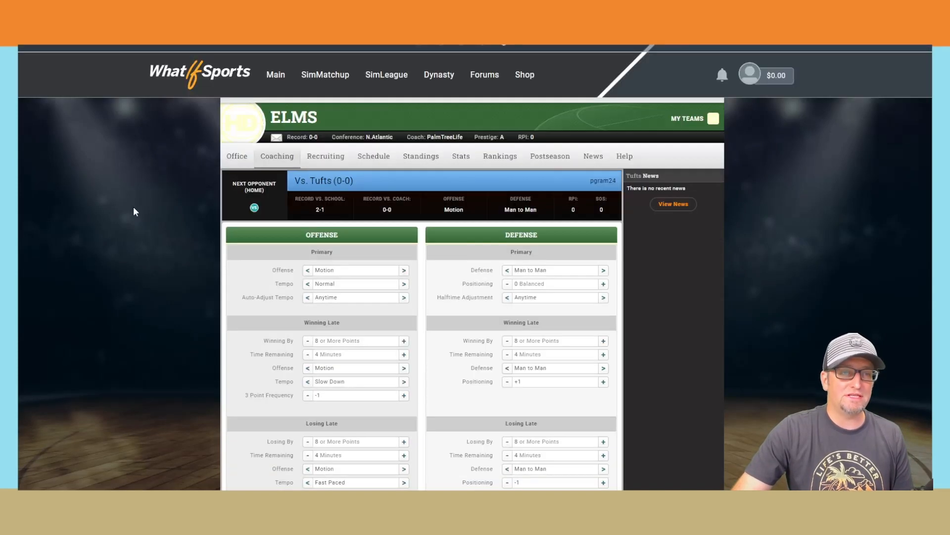
{"action": "scroll", "scroll_direction": "down", "scroll_amount": 3}
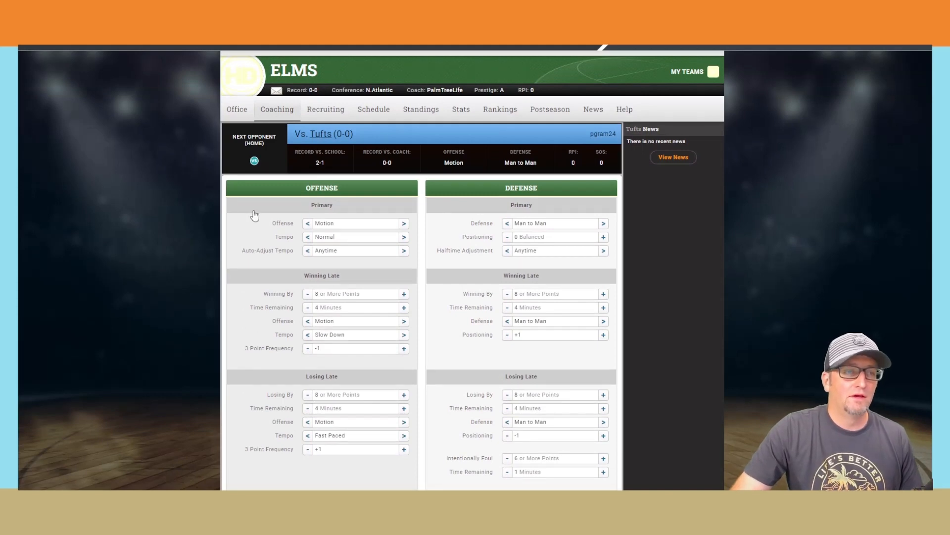
{"action": "mouse_move", "coordinate": [218, 264]}
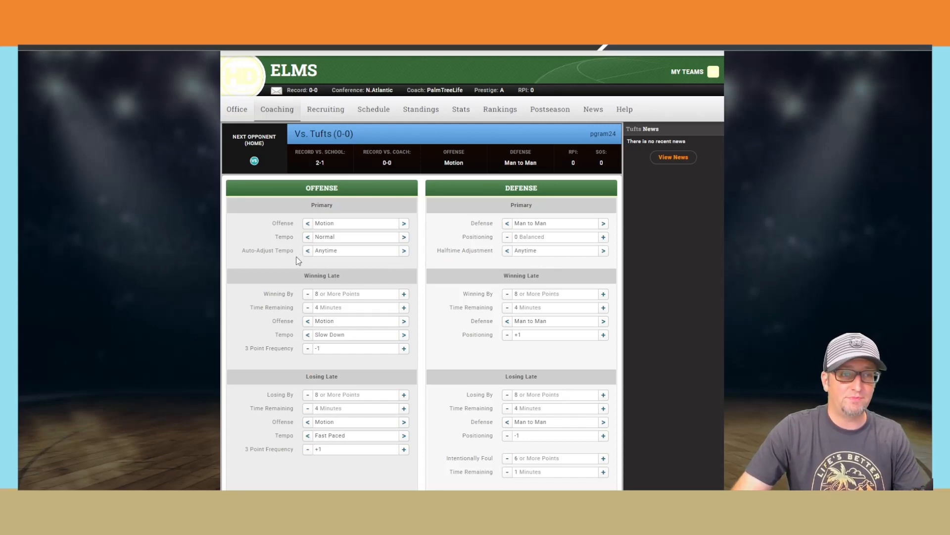
{"action": "mouse_move", "coordinate": [399, 263]}
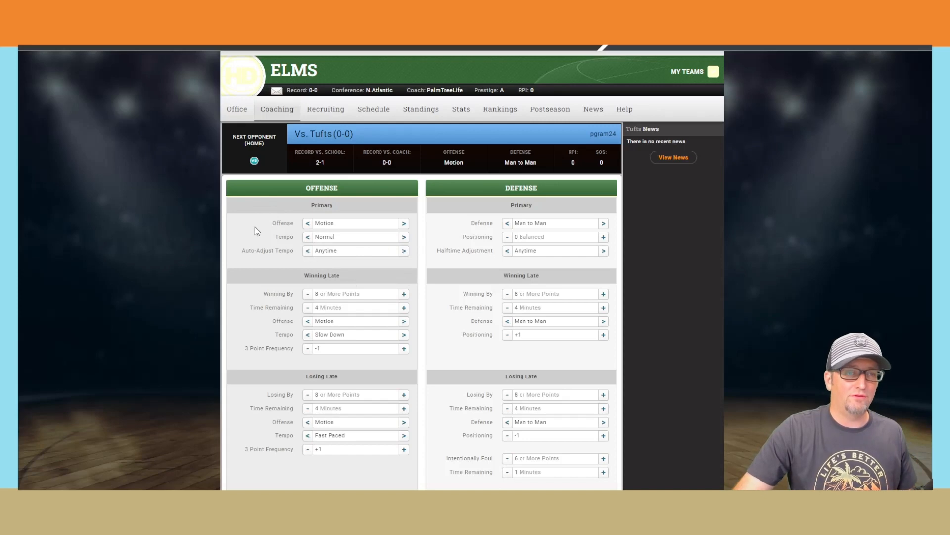
{"action": "mouse_move", "coordinate": [386, 233]}
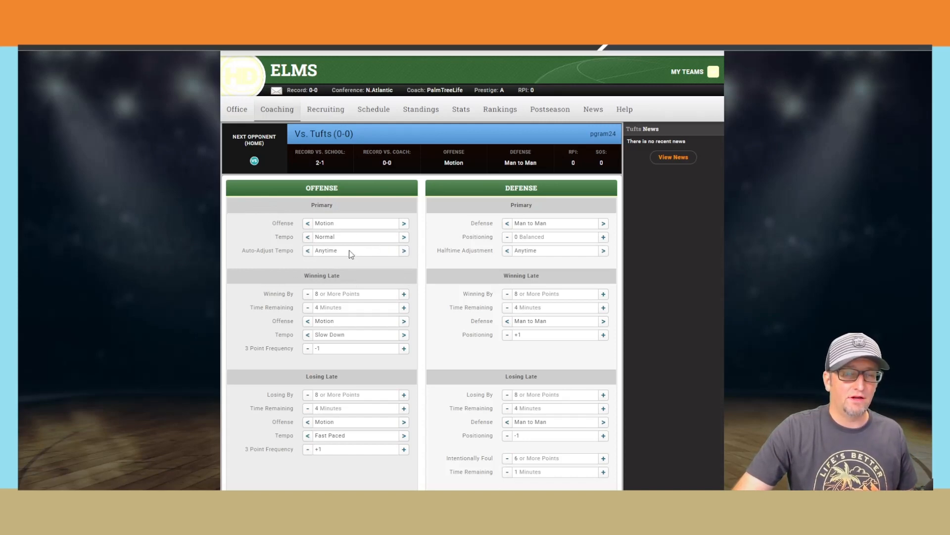
{"action": "mouse_move", "coordinate": [454, 258]}
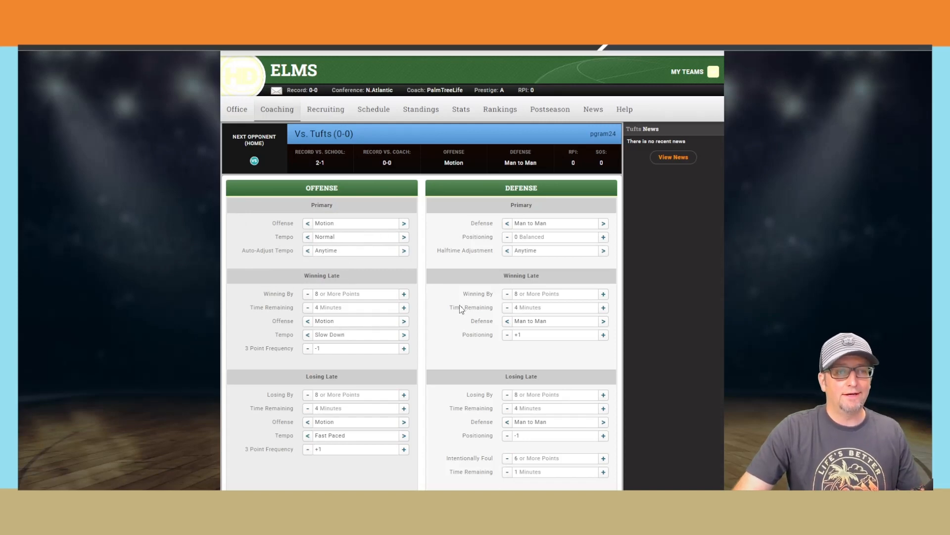
{"action": "mouse_move", "coordinate": [208, 210]}
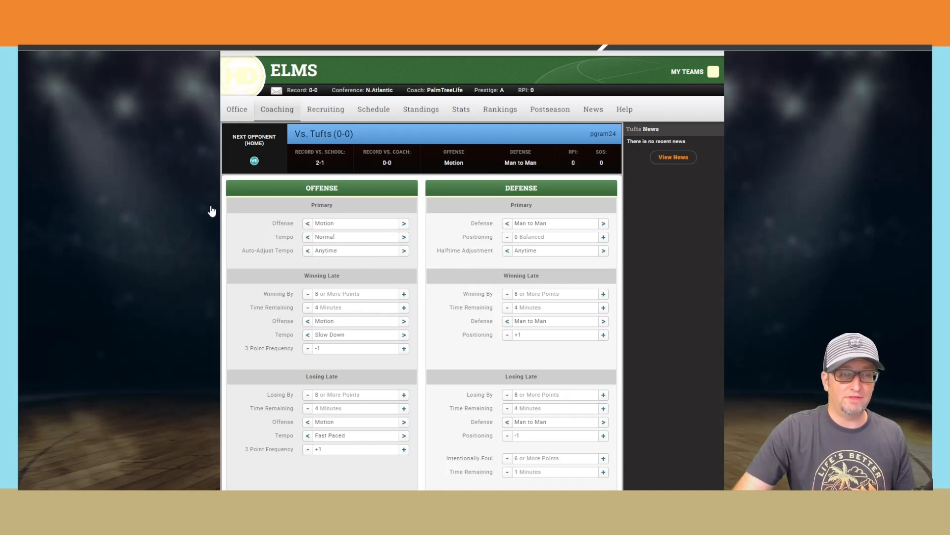
{"action": "mouse_move", "coordinate": [296, 215]}
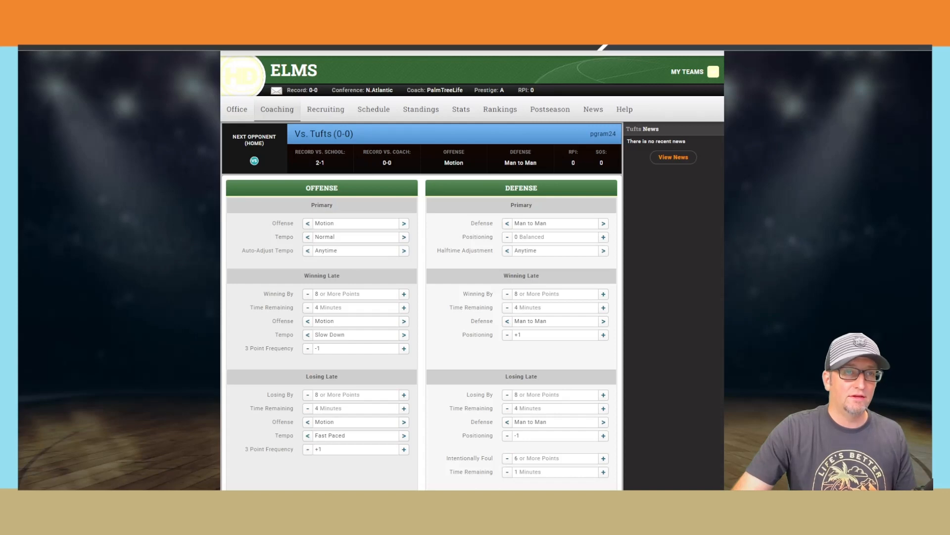
{"action": "mouse_move", "coordinate": [456, 263]}
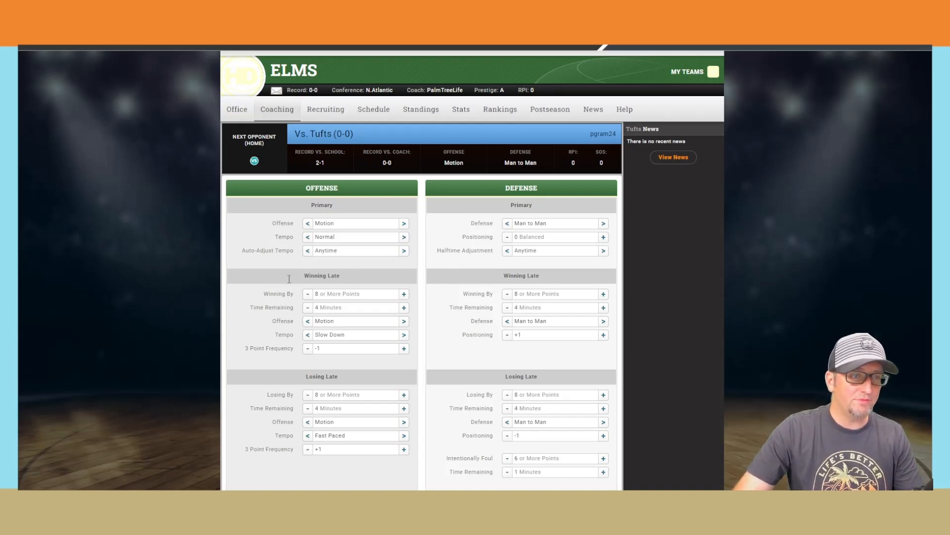
{"action": "mouse_move", "coordinate": [219, 261]}
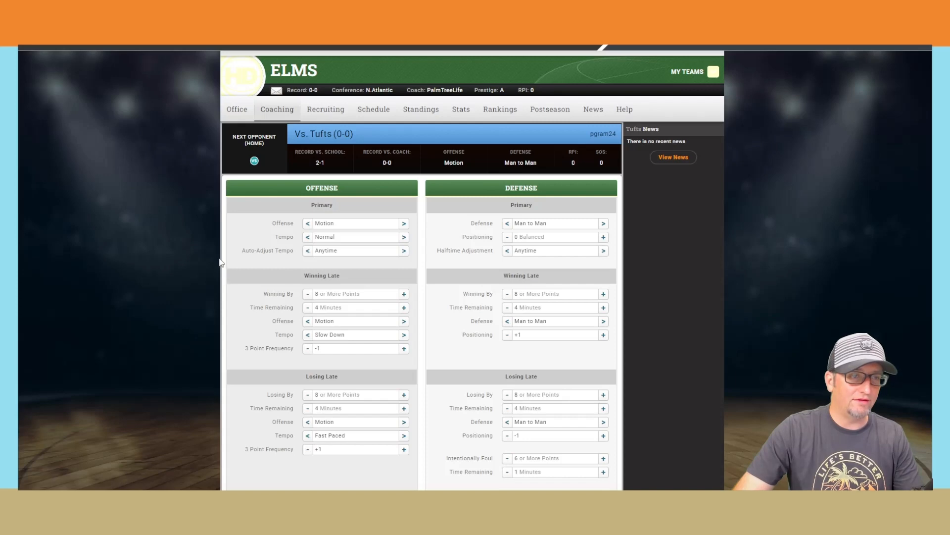
{"action": "mouse_move", "coordinate": [190, 296]}
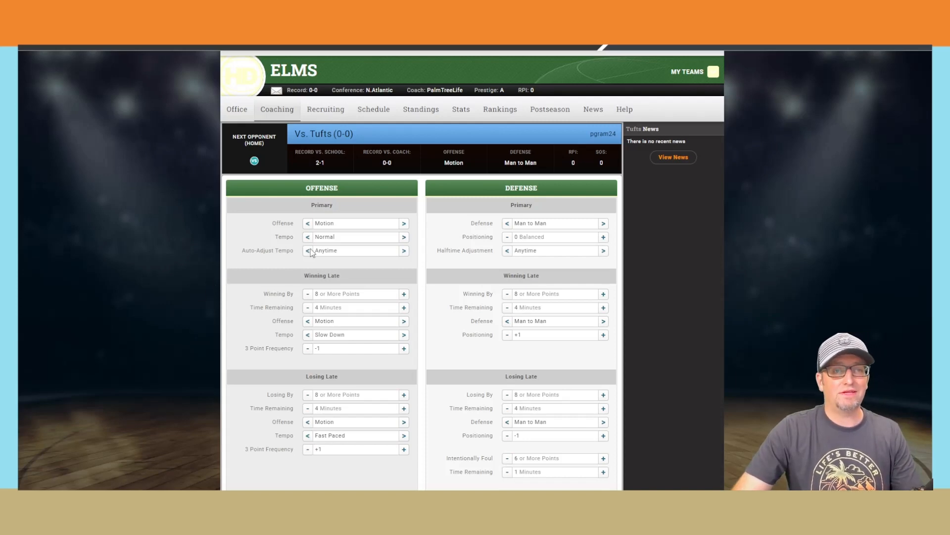
{"action": "mouse_move", "coordinate": [528, 345]}
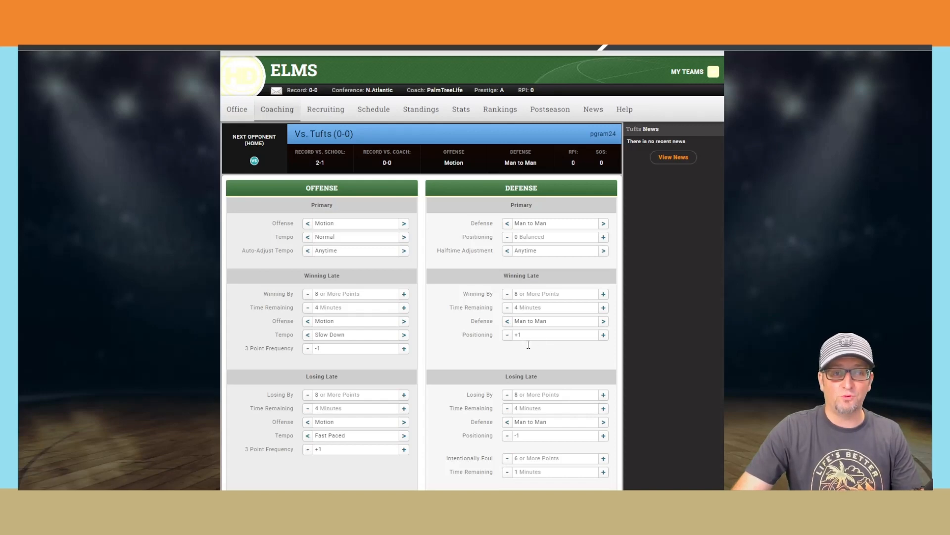
{"action": "mouse_move", "coordinate": [545, 258]}
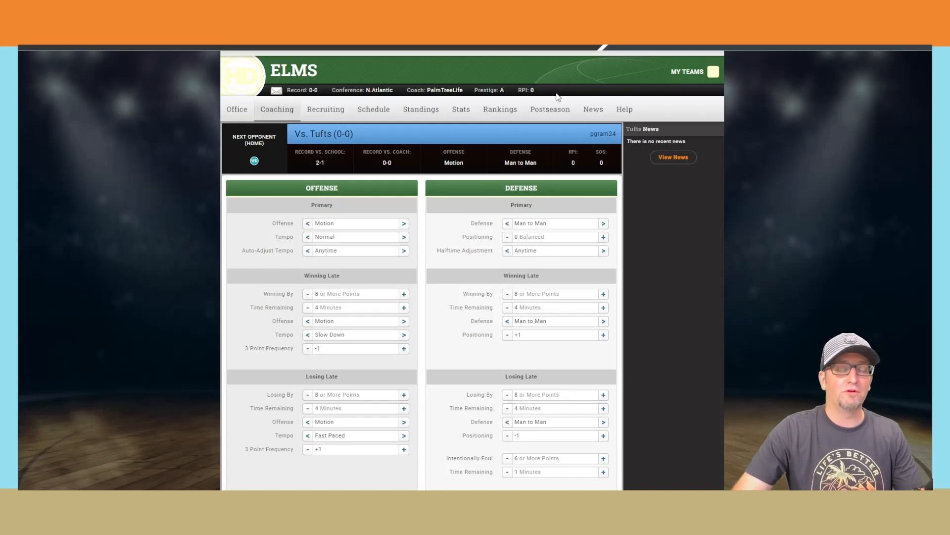
{"action": "mouse_move", "coordinate": [437, 251]}
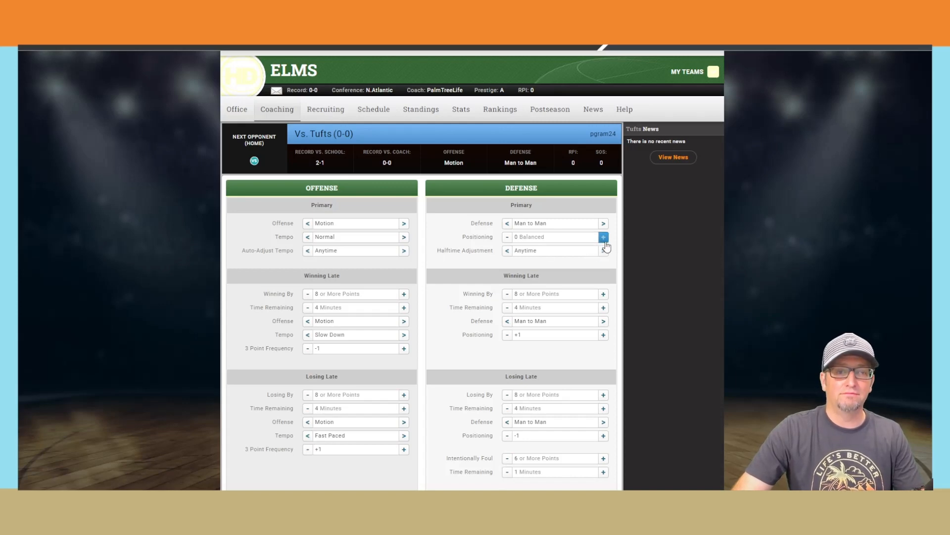
Step: Raise defensive positioning to +2 with Slow Down tempo and save the Tufts game plan
{"action": "left_click", "coordinate": [603, 237]}
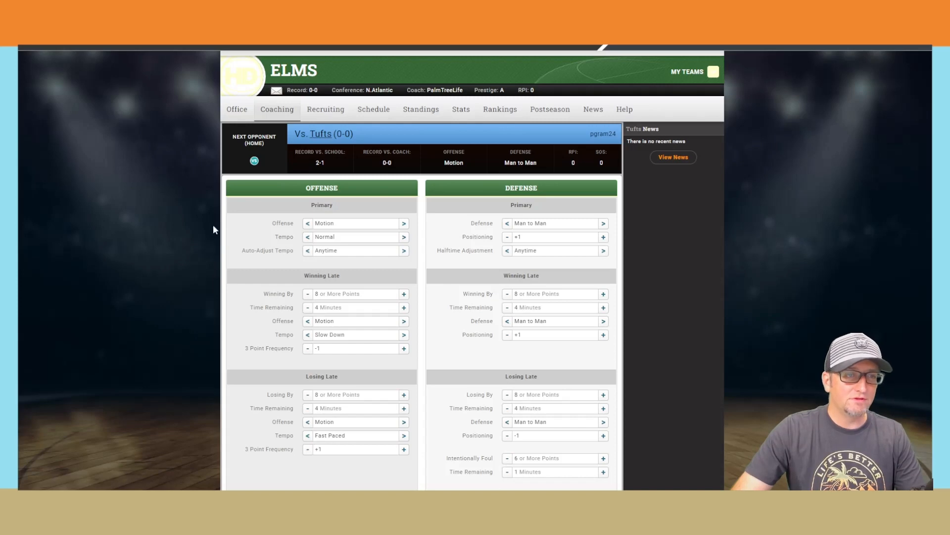
{"action": "mouse_move", "coordinate": [91, 106]}
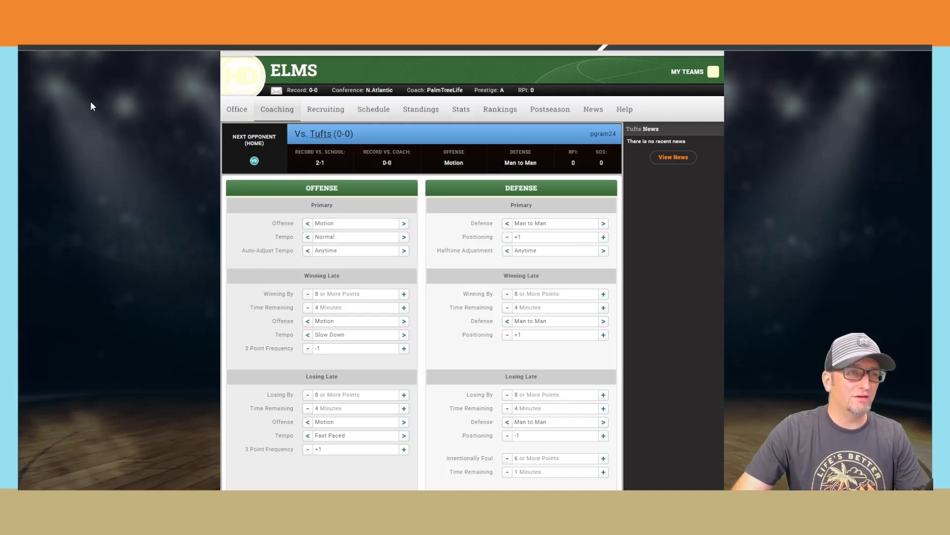
{"action": "mouse_move", "coordinate": [234, 140]}
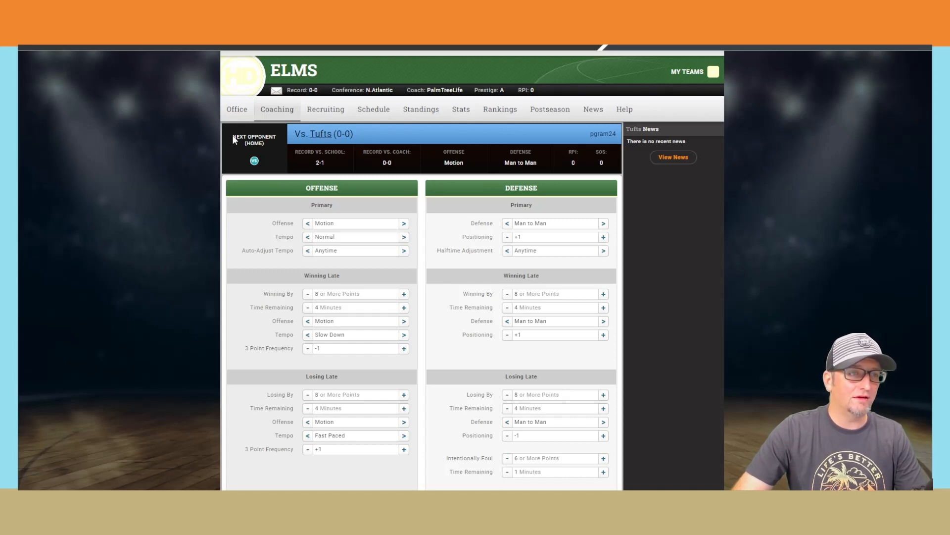
{"action": "mouse_move", "coordinate": [110, 147]}
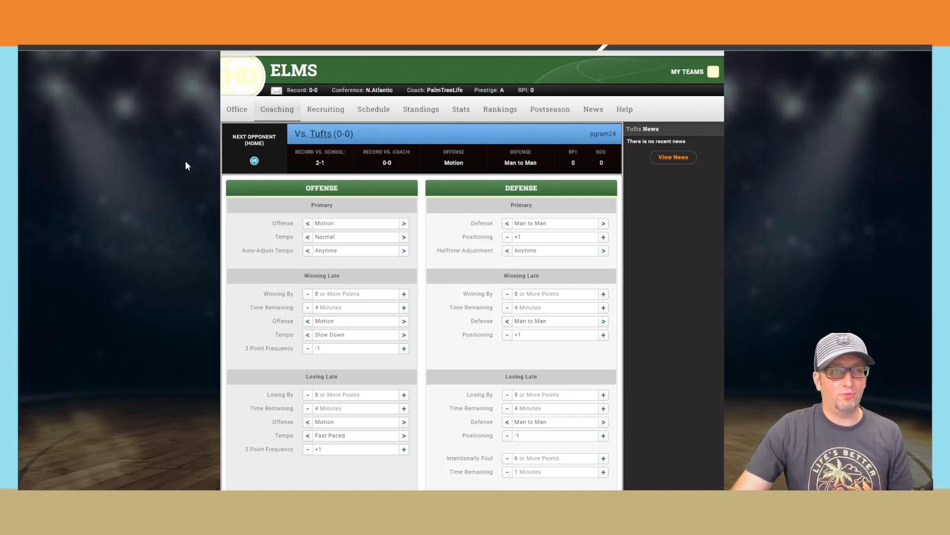
{"action": "mouse_move", "coordinate": [148, 173]}
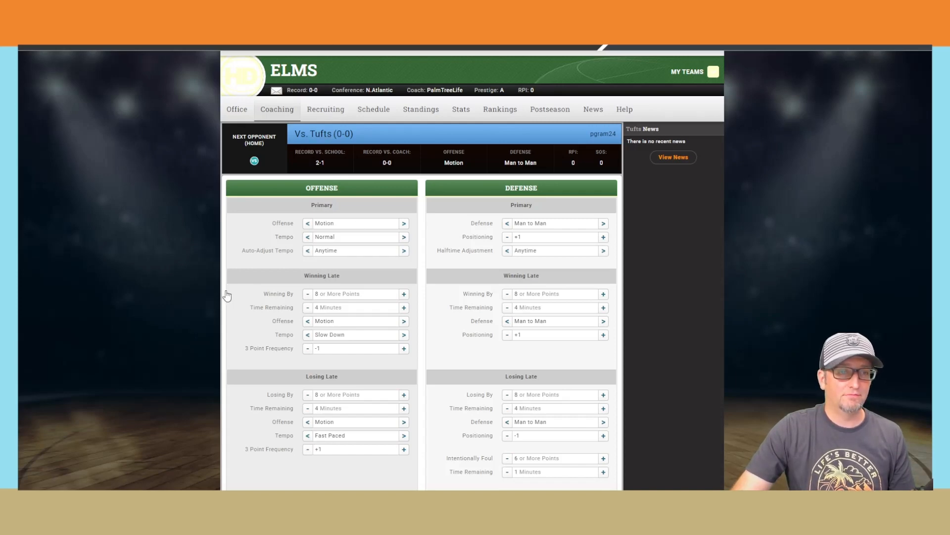
{"action": "mouse_move", "coordinate": [81, 114]}
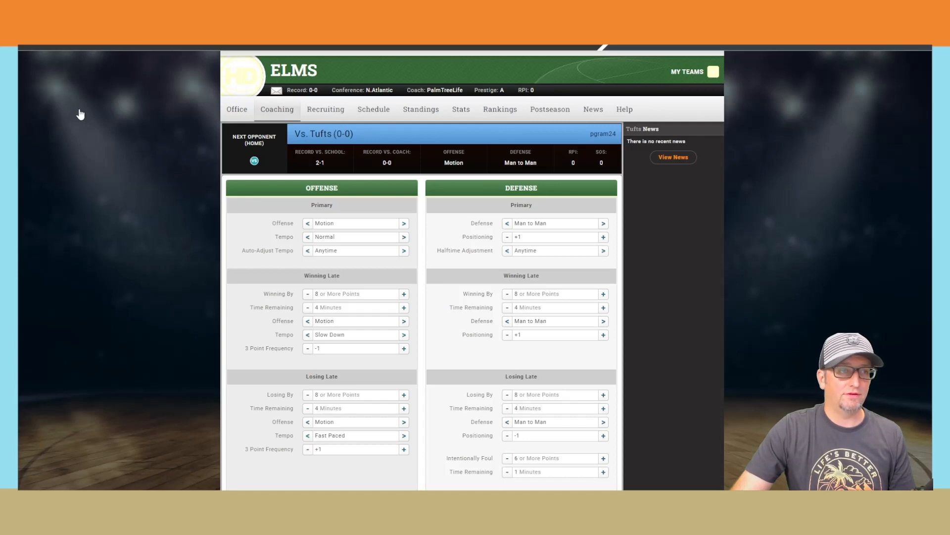
{"action": "mouse_move", "coordinate": [146, 128]}
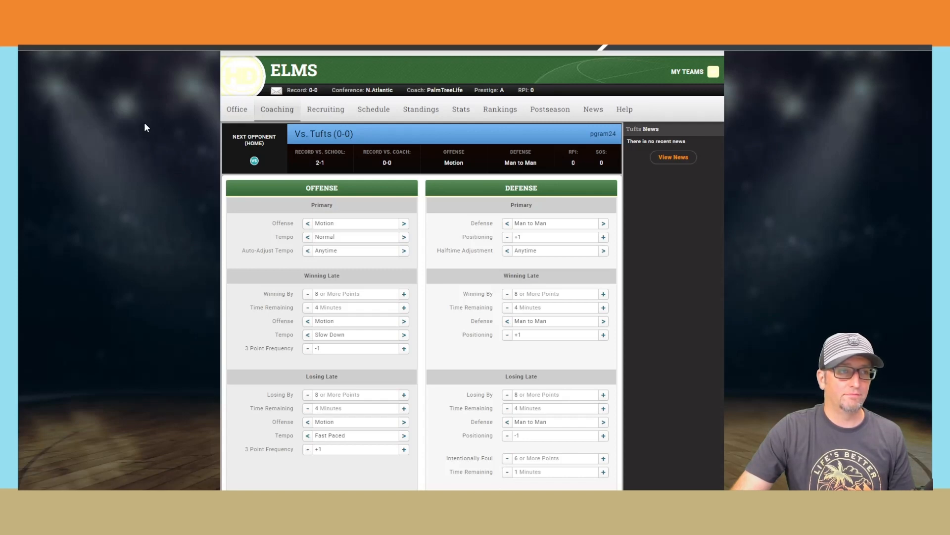
{"action": "mouse_move", "coordinate": [202, 159]}
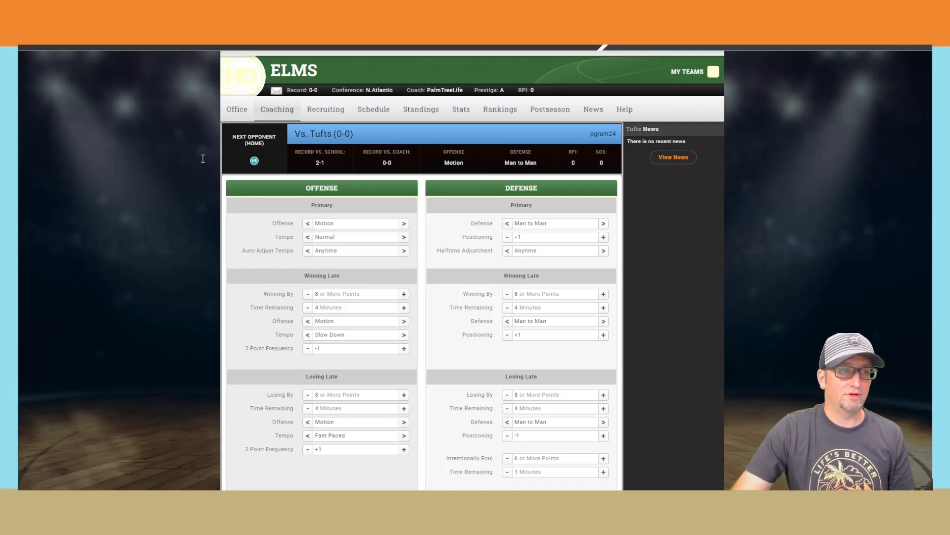
{"action": "mouse_move", "coordinate": [132, 162]}
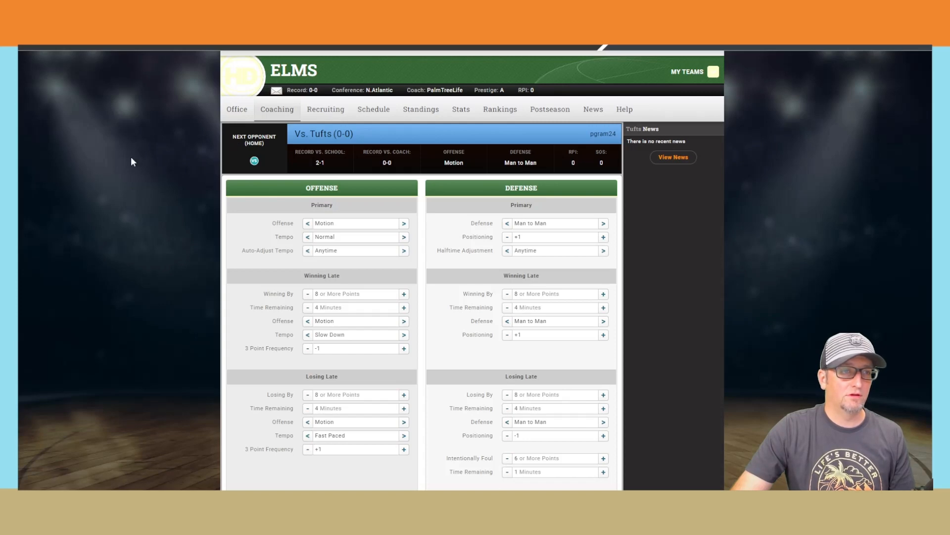
{"action": "mouse_move", "coordinate": [387, 287]}
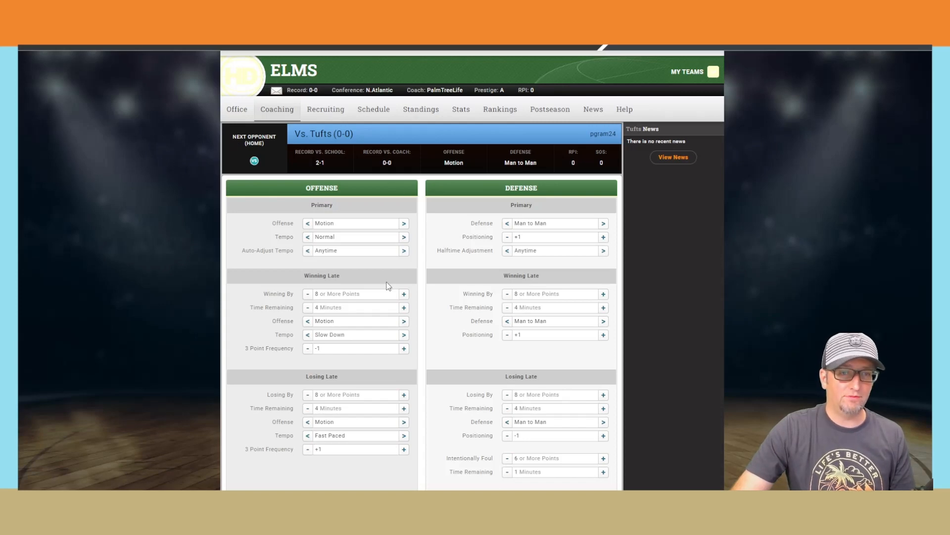
{"action": "mouse_move", "coordinate": [272, 282]}
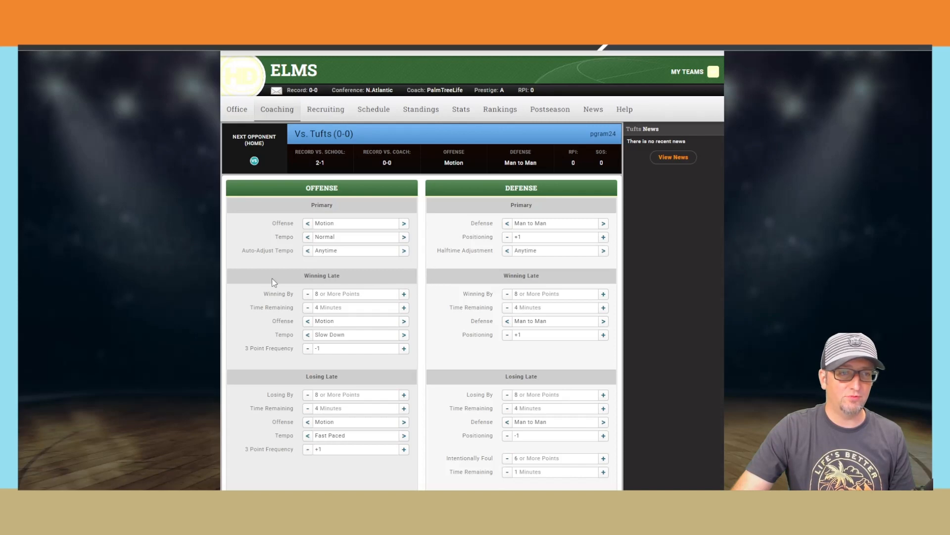
{"action": "mouse_move", "coordinate": [75, 102]}
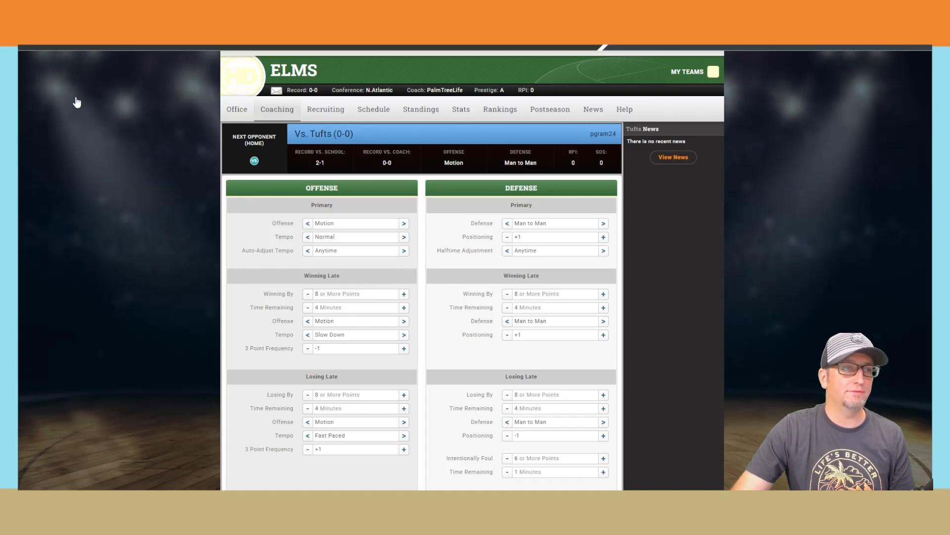
{"action": "mouse_move", "coordinate": [156, 153]}
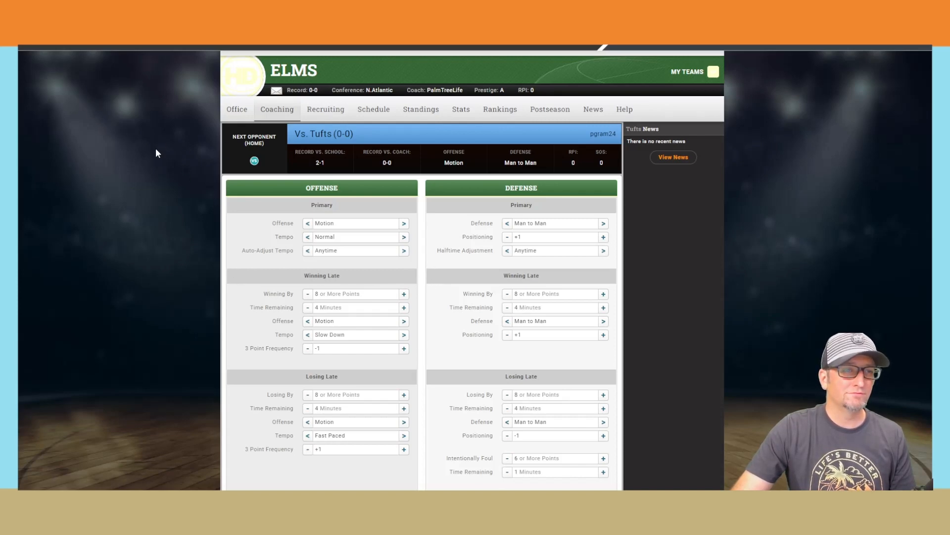
{"action": "mouse_move", "coordinate": [200, 137]}
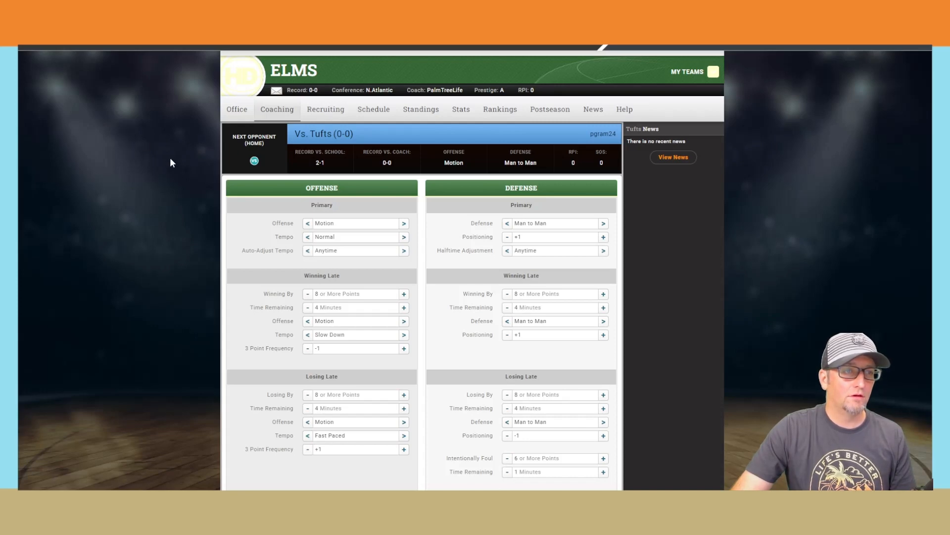
{"action": "mouse_move", "coordinate": [186, 164]}
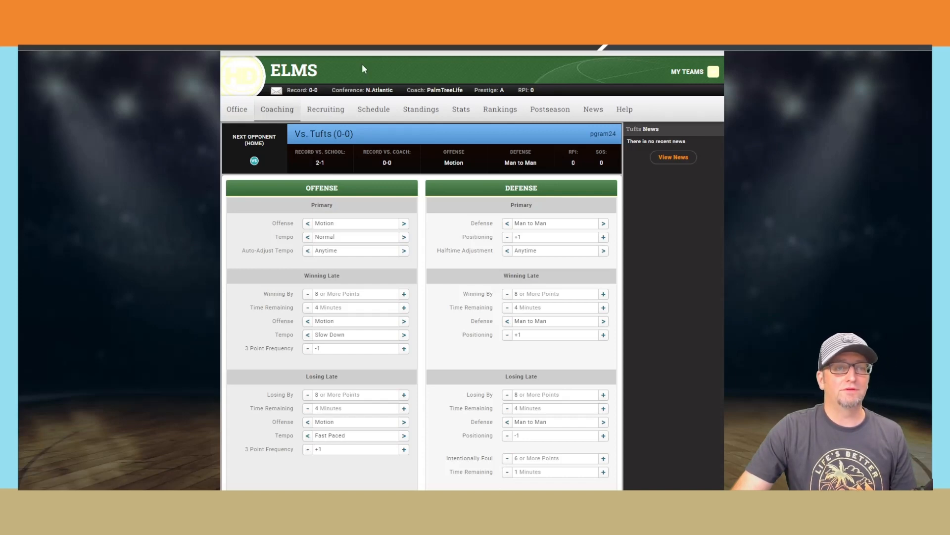
{"action": "mouse_move", "coordinate": [594, 253]}
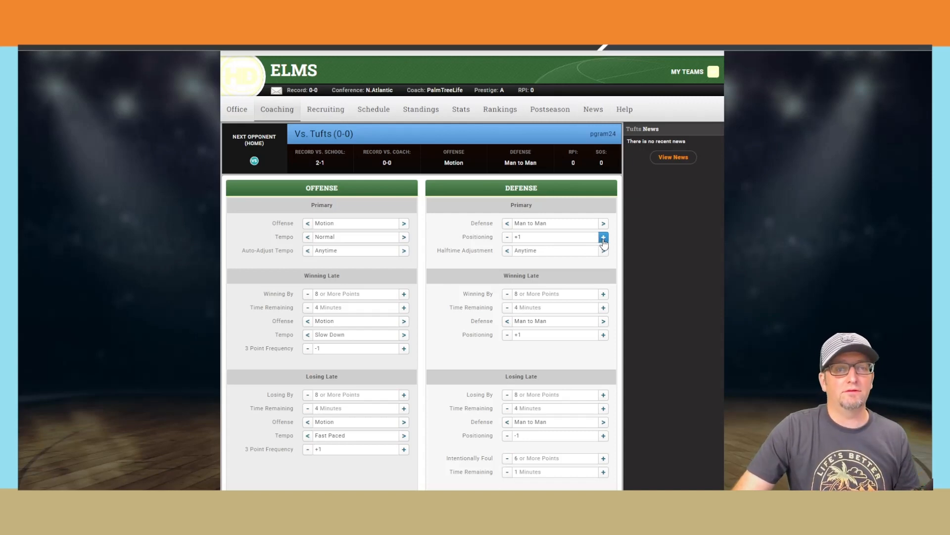
{"action": "left_click", "coordinate": [603, 236]}
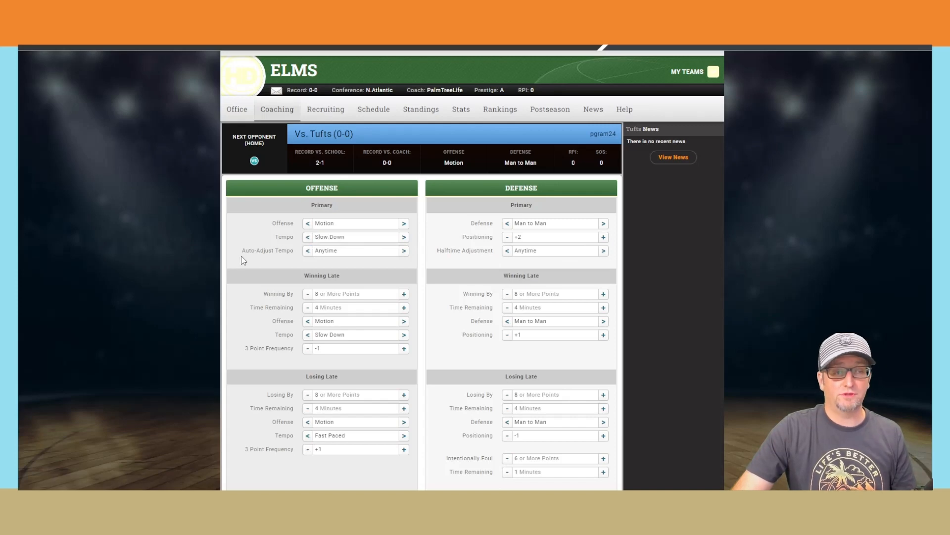
{"action": "scroll", "scroll_direction": "down", "scroll_amount": 3}
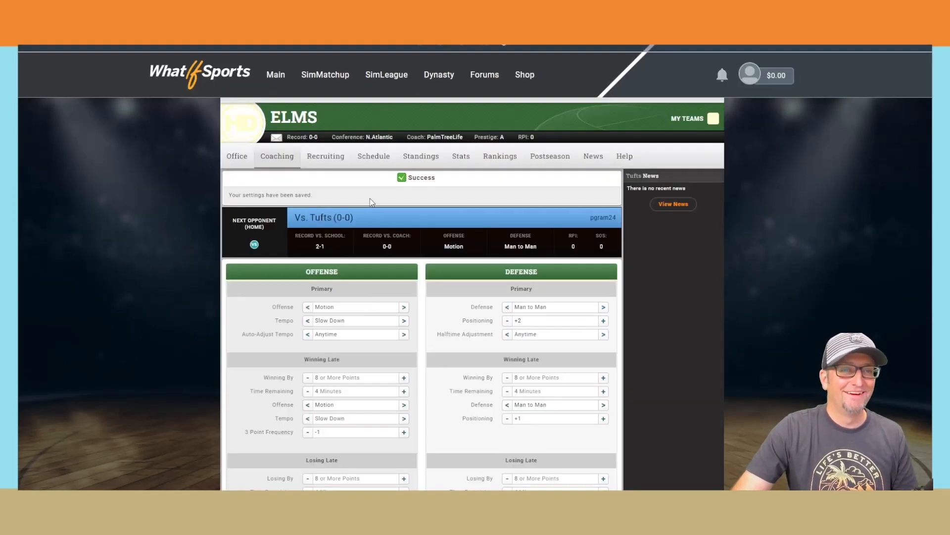
{"action": "left_click", "coordinate": [373, 156]}
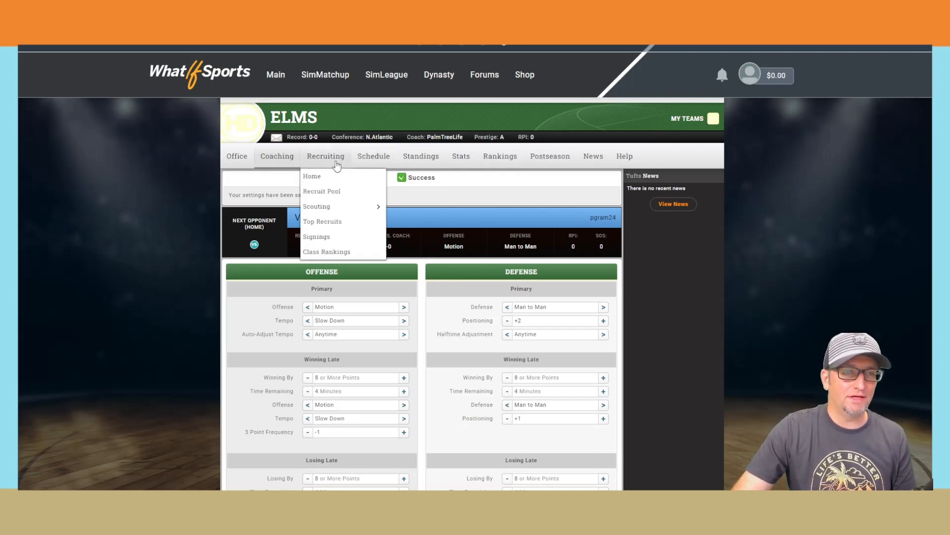
Step: Go to Coaching > Player Game Plan and sort own players by perimeter rating
{"action": "left_click", "coordinate": [277, 156]}
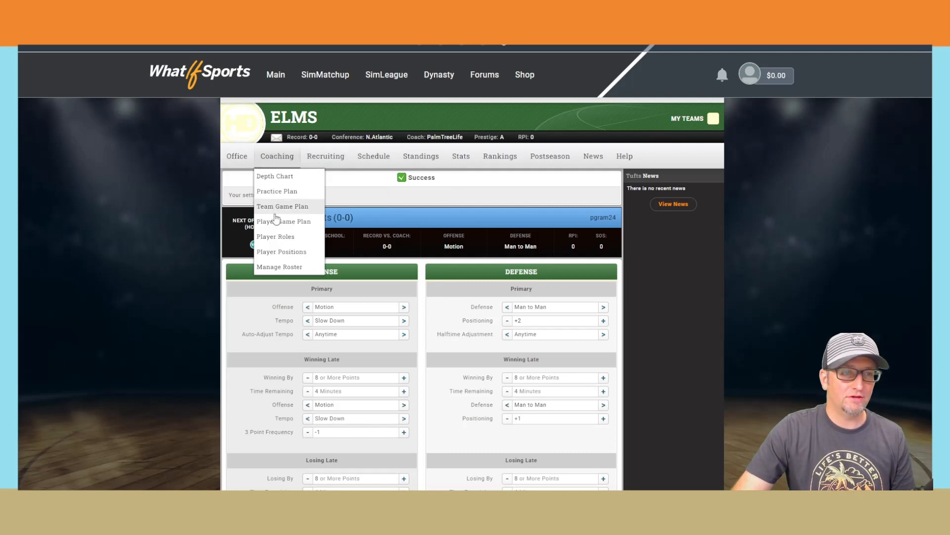
{"action": "left_click", "coordinate": [283, 221]}
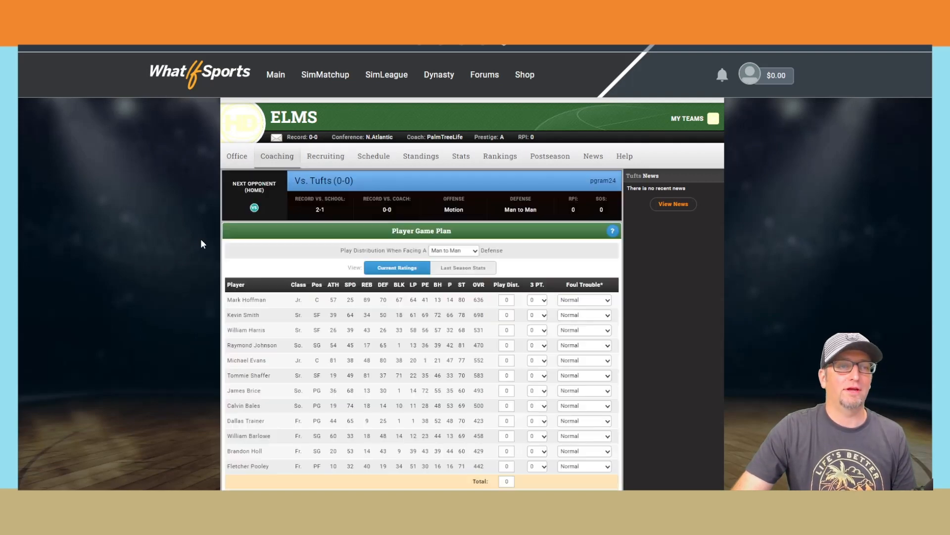
{"action": "scroll", "scroll_direction": "down", "scroll_amount": 3}
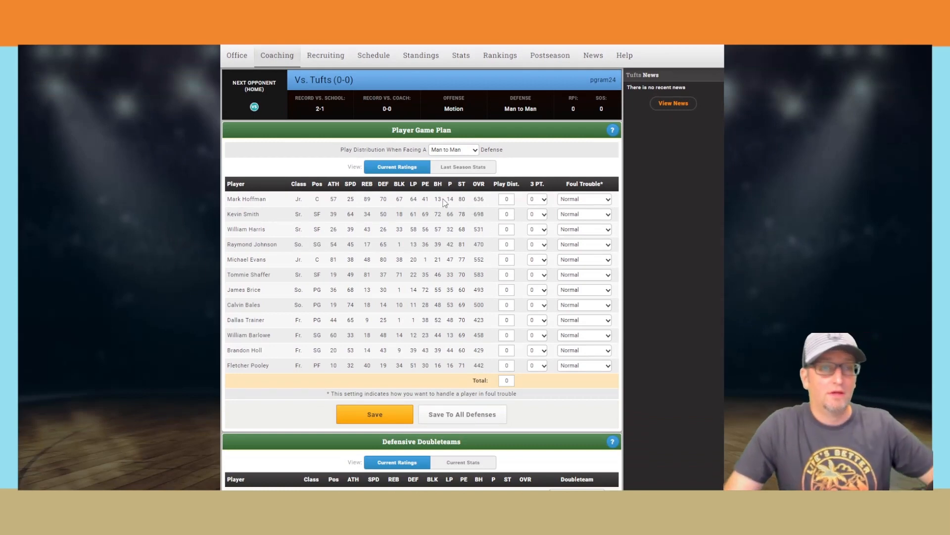
{"action": "left_click", "coordinate": [425, 184]}
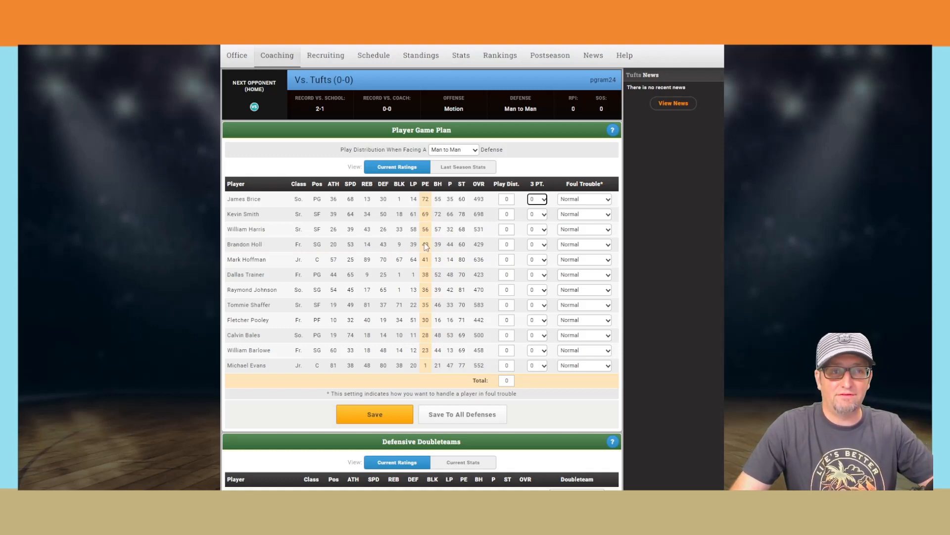
{"action": "mouse_move", "coordinate": [456, 226]}
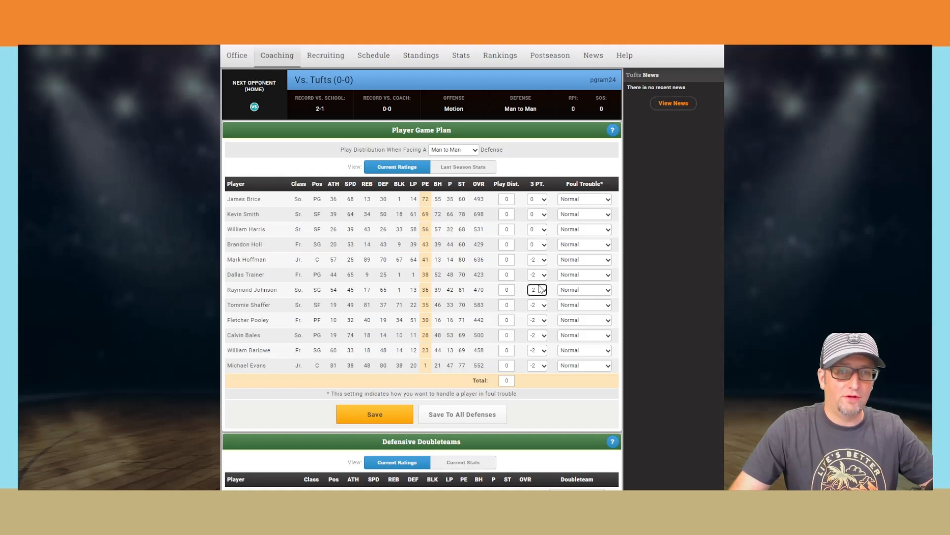
Step: Enter play distribution 12 for the 636-overall junior center against man-to-man
{"action": "left_click", "coordinate": [536, 243]}
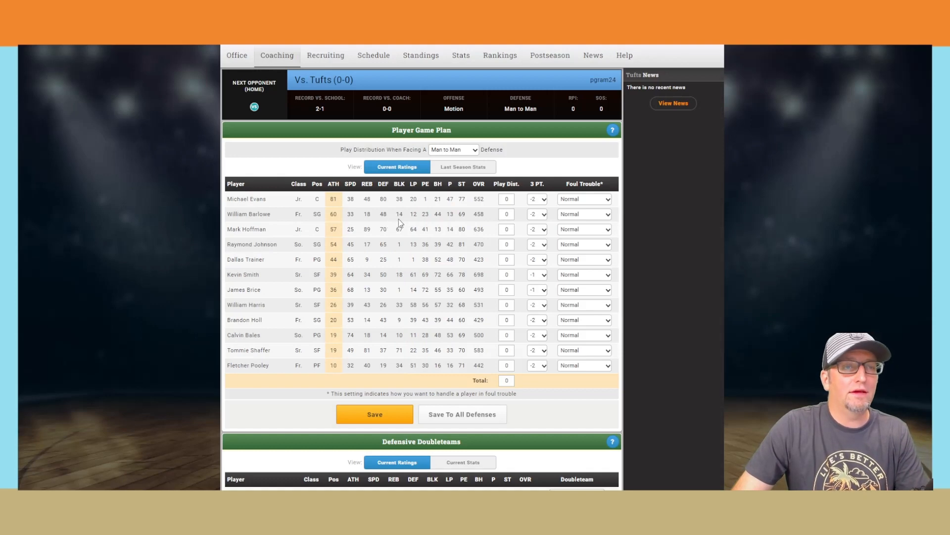
{"action": "mouse_move", "coordinate": [419, 233]}
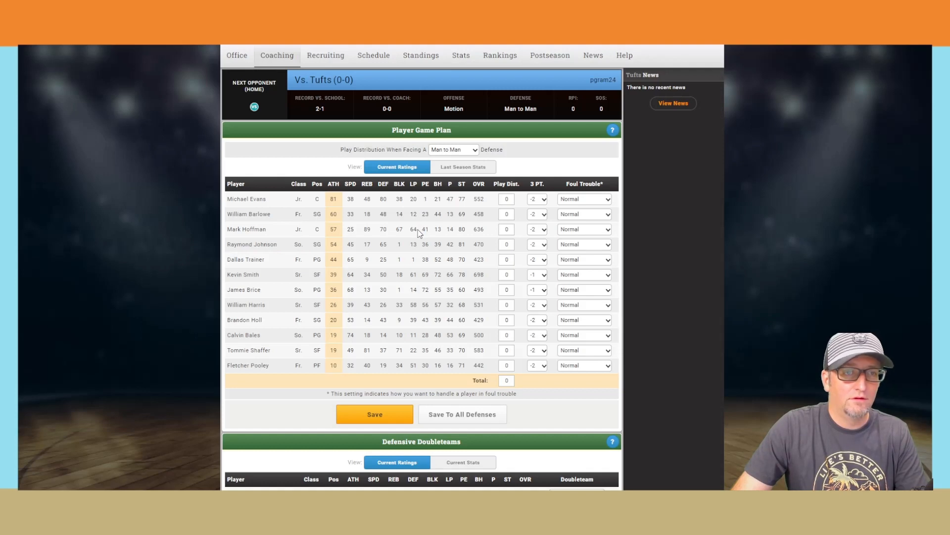
{"action": "left_click", "coordinate": [505, 229]}
{"action": "type", "text": "12"}
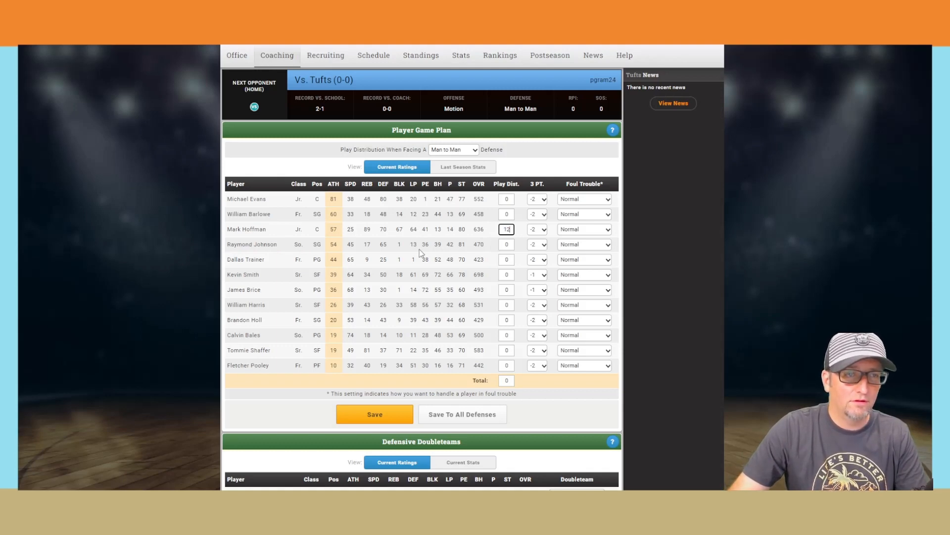
{"action": "mouse_move", "coordinate": [426, 269]}
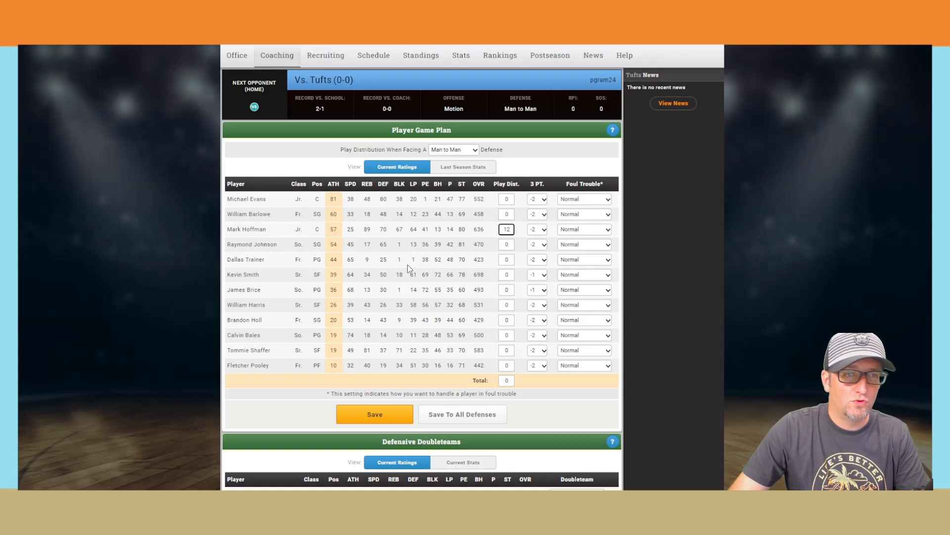
{"action": "mouse_move", "coordinate": [404, 278]}
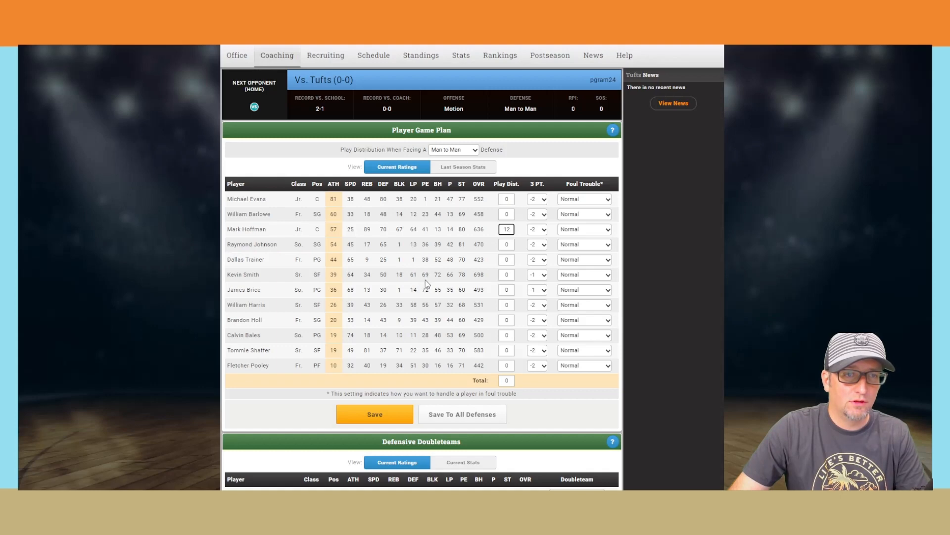
Step: Give the 698-overall forward play distribution 0 then 10, and rank players by low-post rating
{"action": "left_click", "coordinate": [506, 273]}
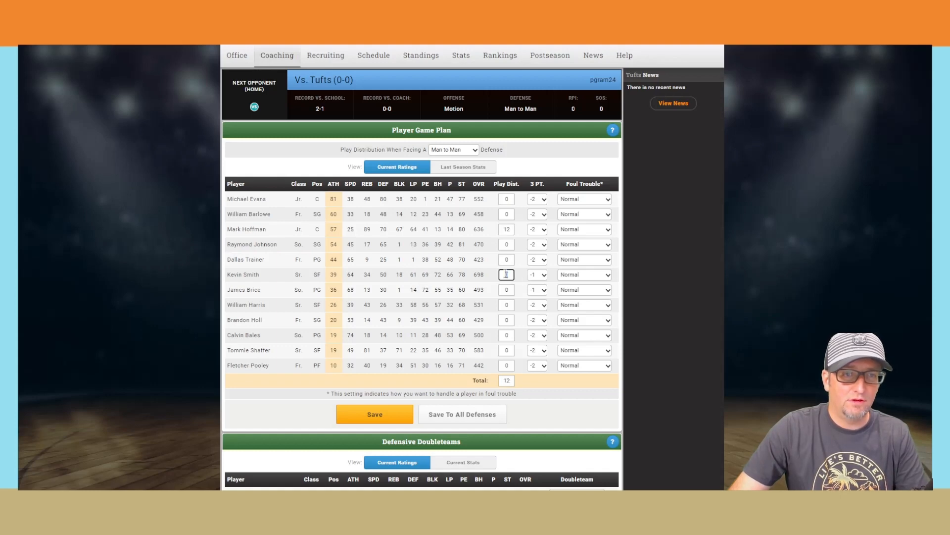
{"action": "type", "text": "0"}
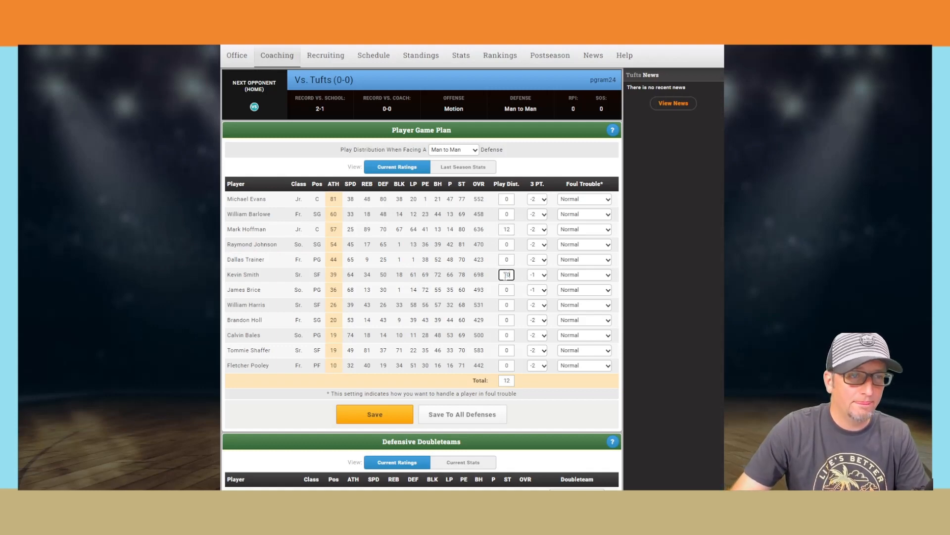
{"action": "type", "text": "10"}
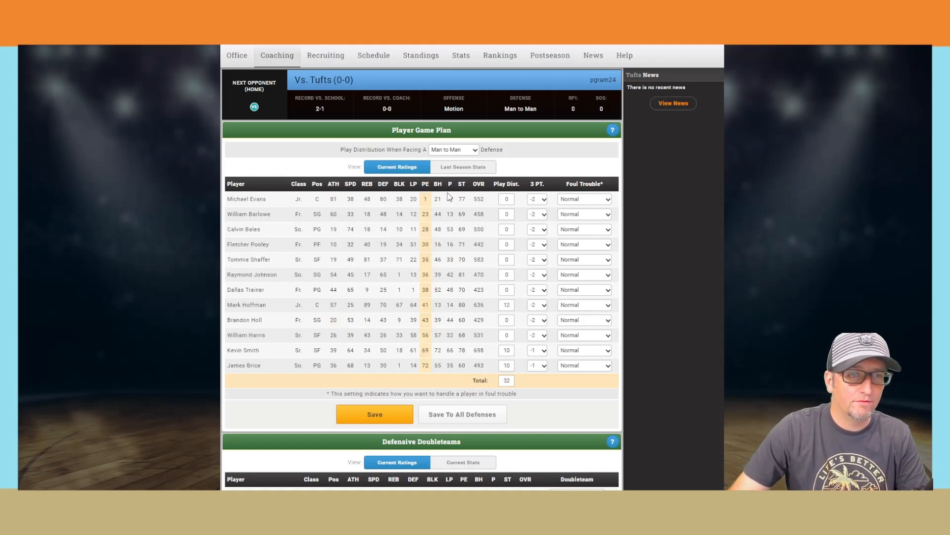
{"action": "left_click", "coordinate": [413, 183]}
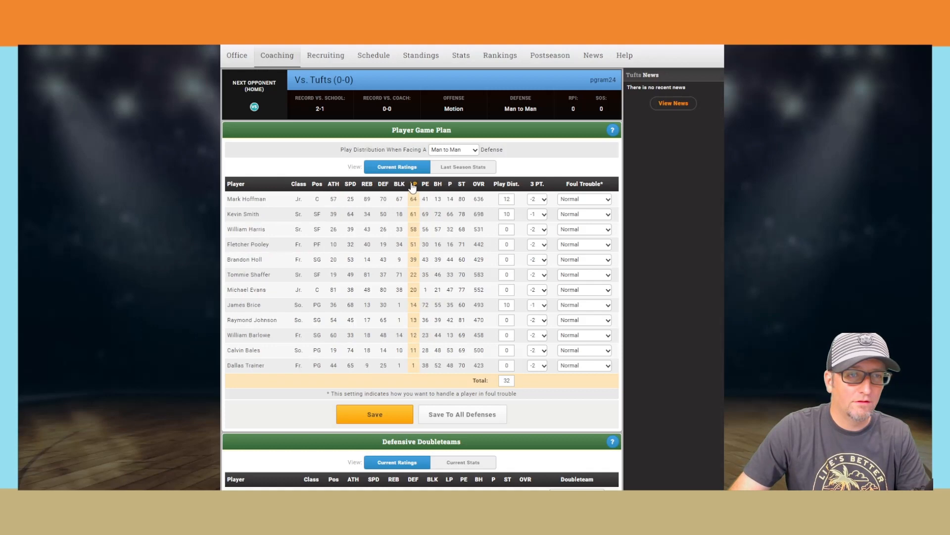
{"action": "mouse_move", "coordinate": [419, 235]}
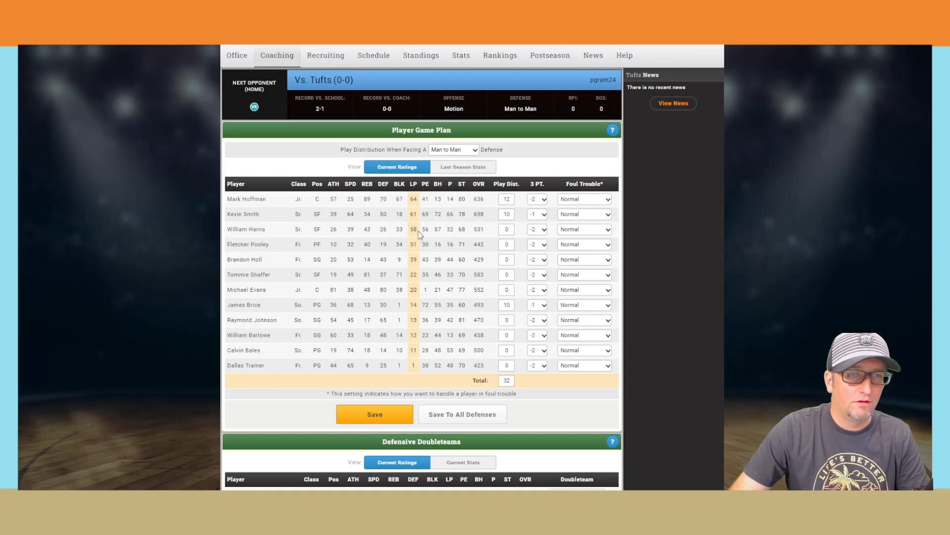
Step: Fill remaining play distributions (12, 8, 2, 2, 6, 4) so the man-to-man total reads 70
{"action": "left_click", "coordinate": [506, 229]}
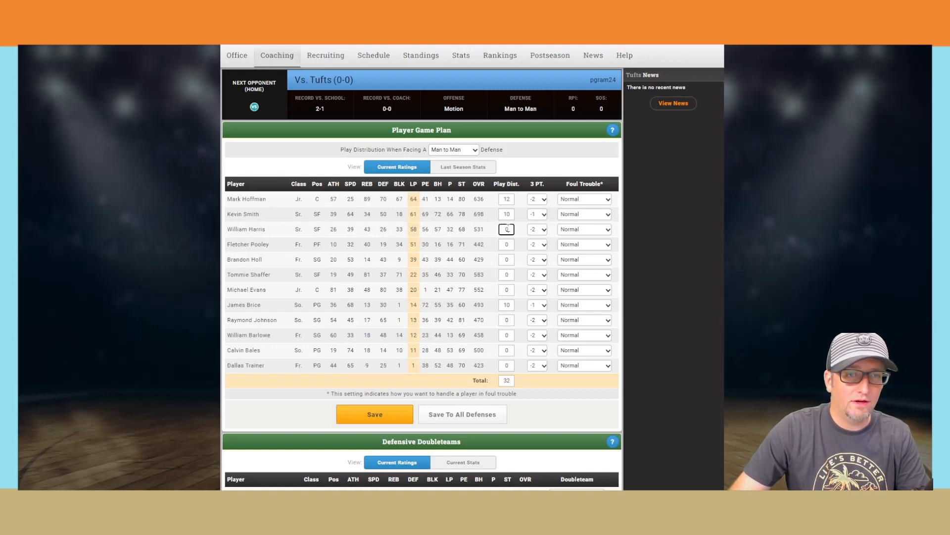
{"action": "type", "text": "12"}
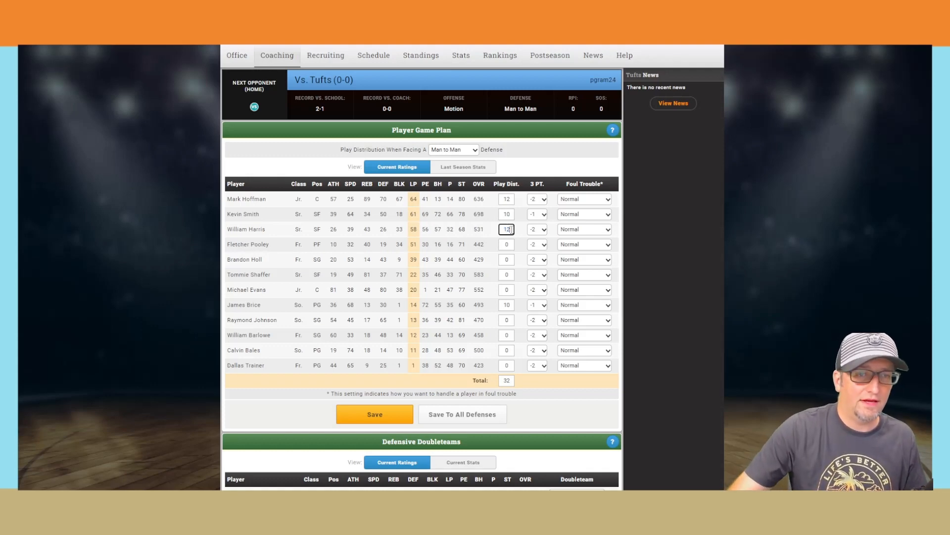
{"action": "type", "text": "8"}
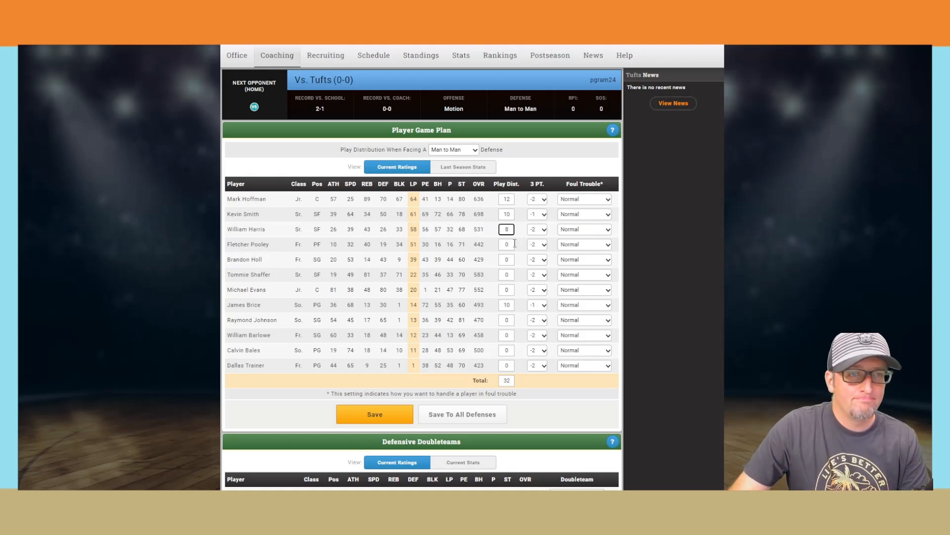
{"action": "mouse_move", "coordinate": [537, 312]}
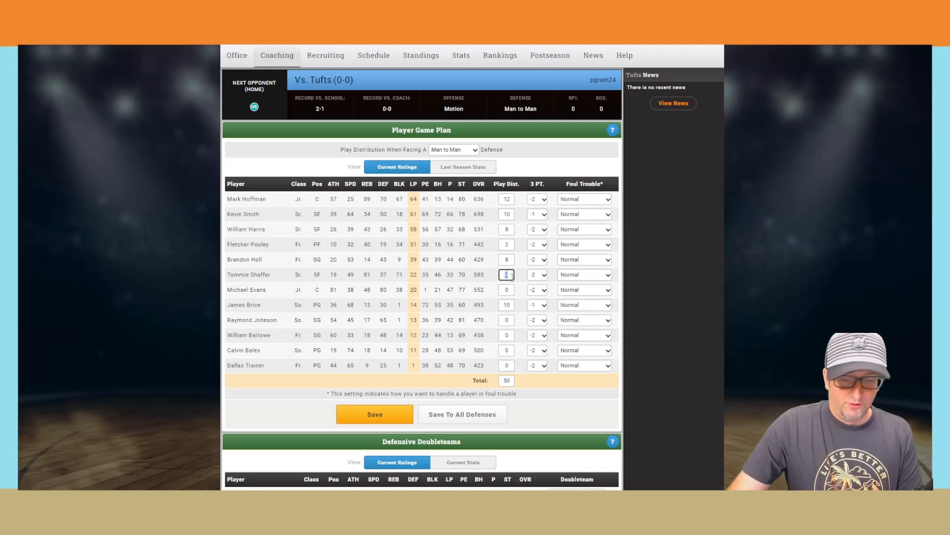
{"action": "type", "text": "2"}
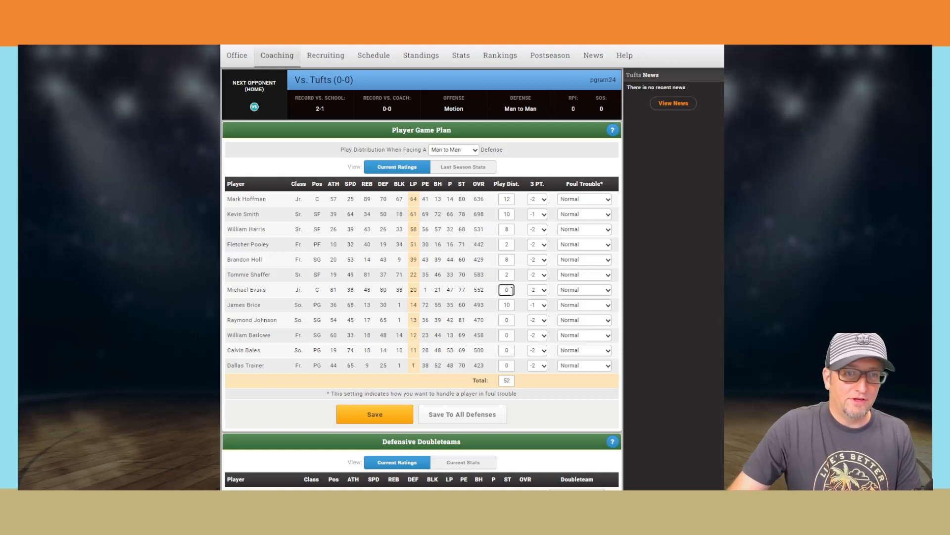
{"action": "type", "text": "2"}
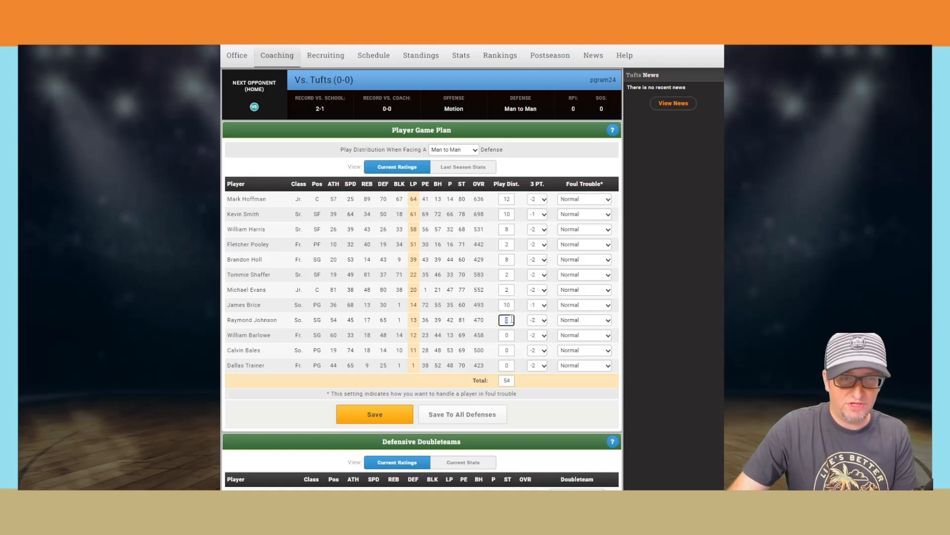
{"action": "type", "text": "6"}
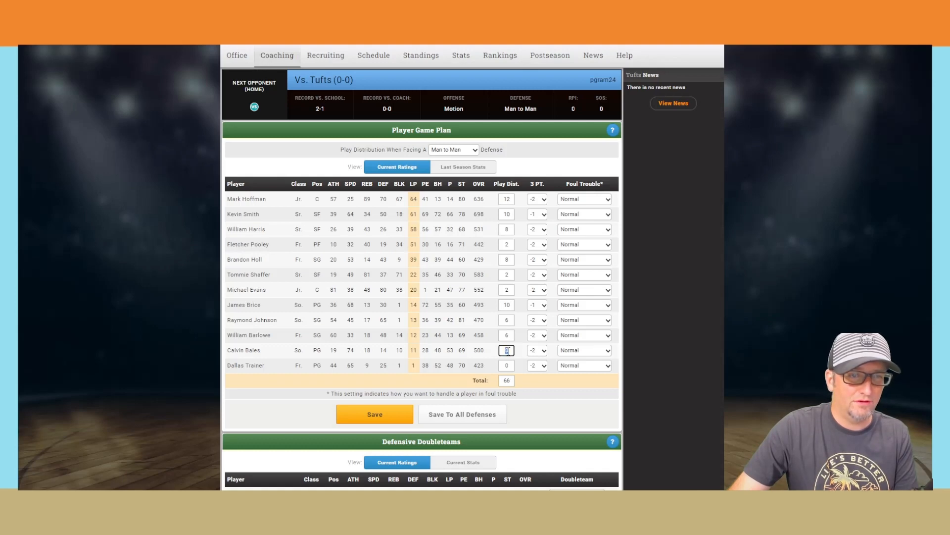
{"action": "type", "text": "4"}
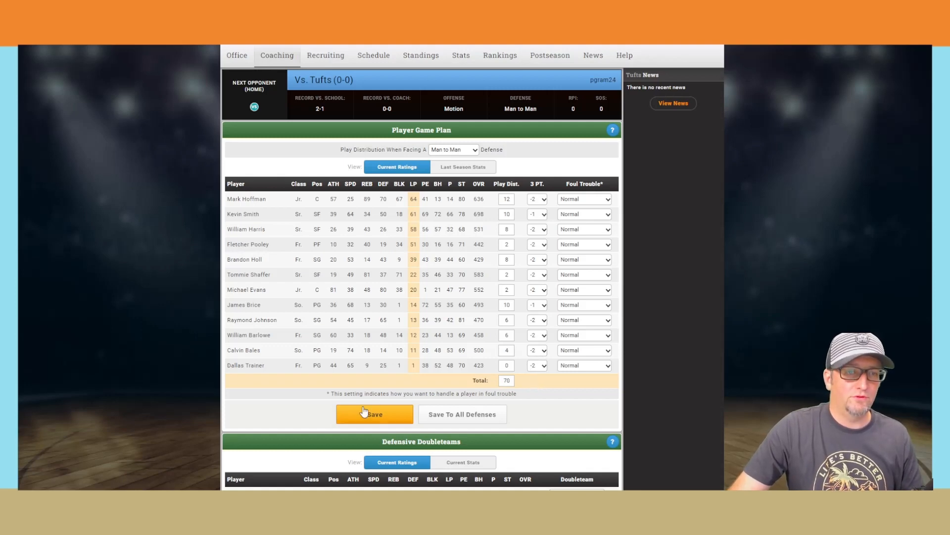
{"action": "scroll", "scroll_direction": "down", "scroll_amount": 3}
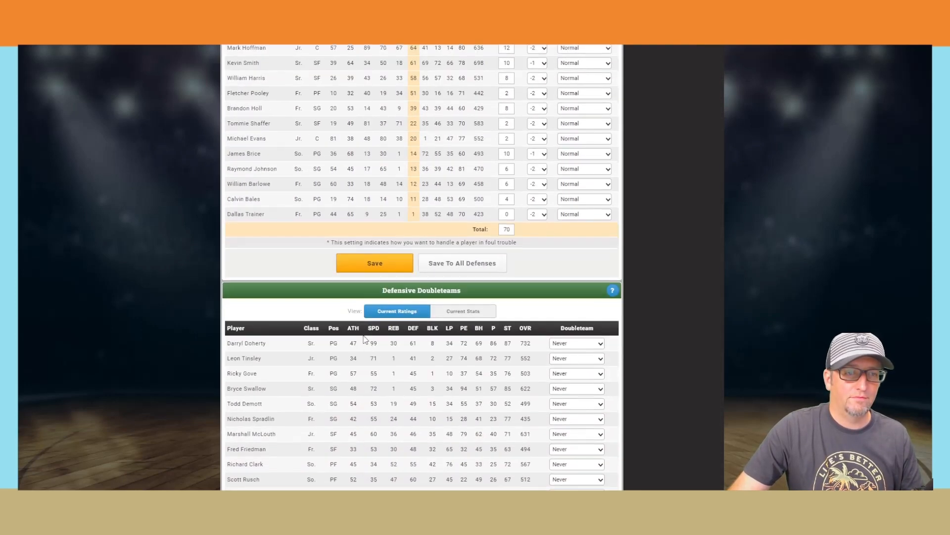
Step: Double-team the 94-perimeter shooting guard and 732-overall point guard if leading scorer, then save
{"action": "scroll", "scroll_direction": "down", "scroll_amount": 3}
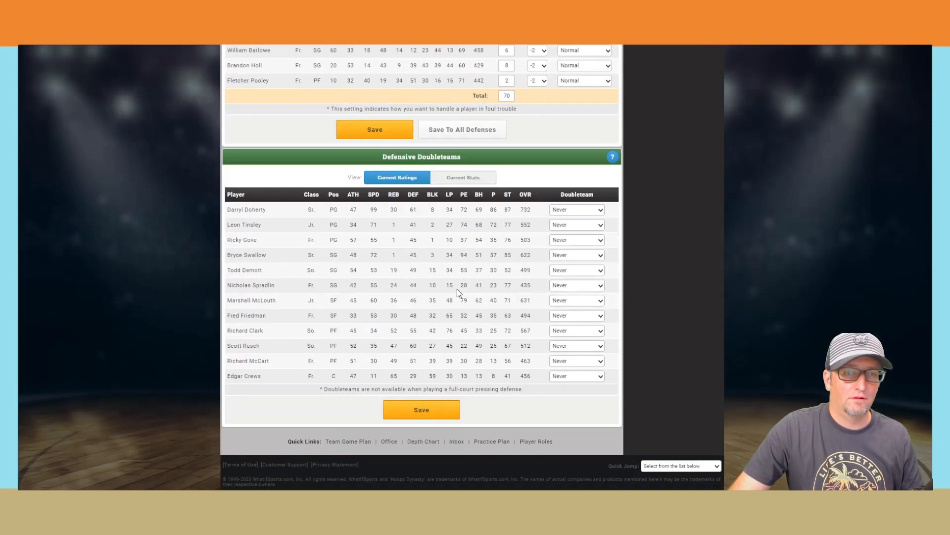
{"action": "mouse_move", "coordinate": [491, 239]}
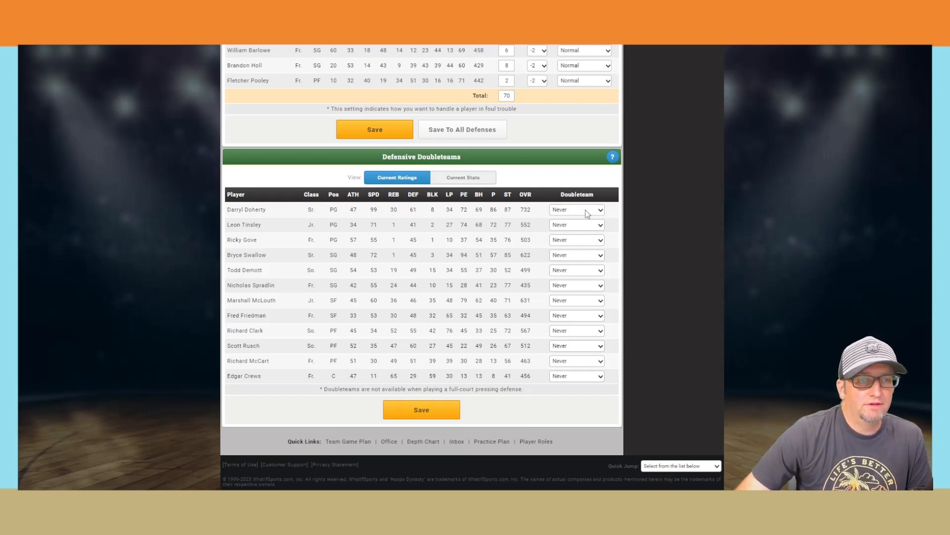
{"action": "mouse_move", "coordinate": [466, 206]}
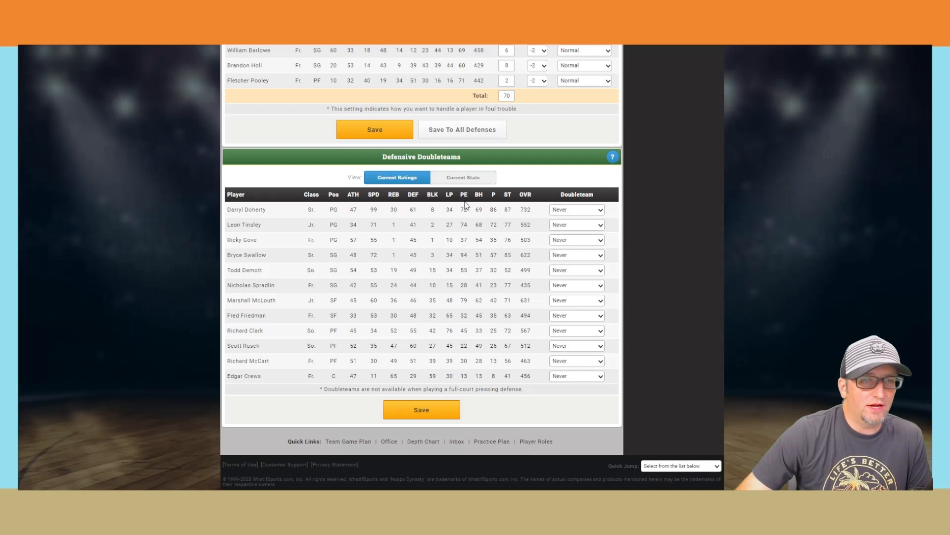
{"action": "left_click", "coordinate": [463, 194]}
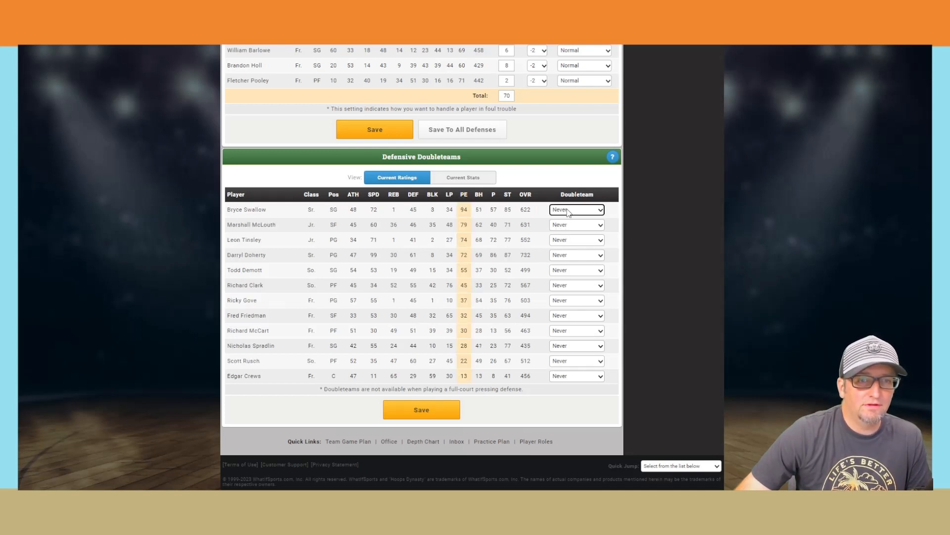
{"action": "left_click", "coordinate": [575, 208]}
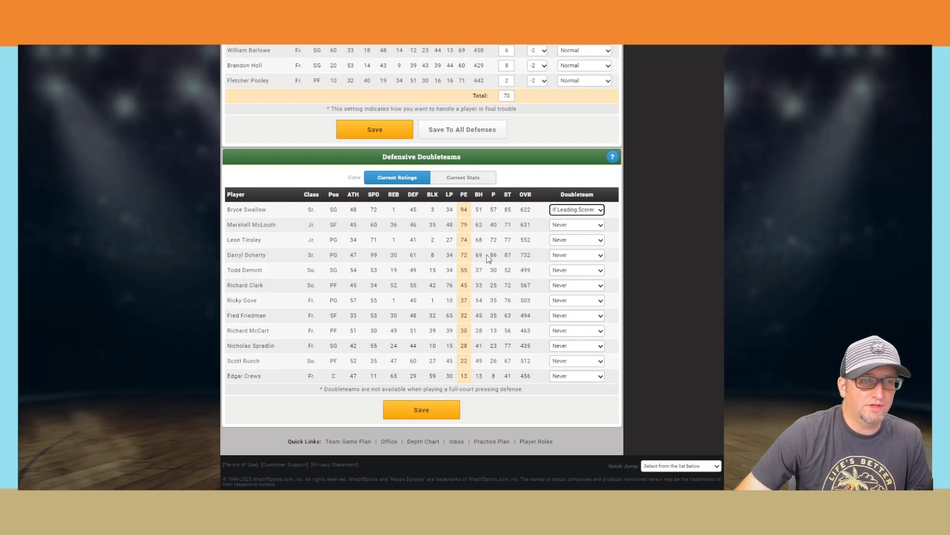
{"action": "left_click", "coordinate": [576, 254]}
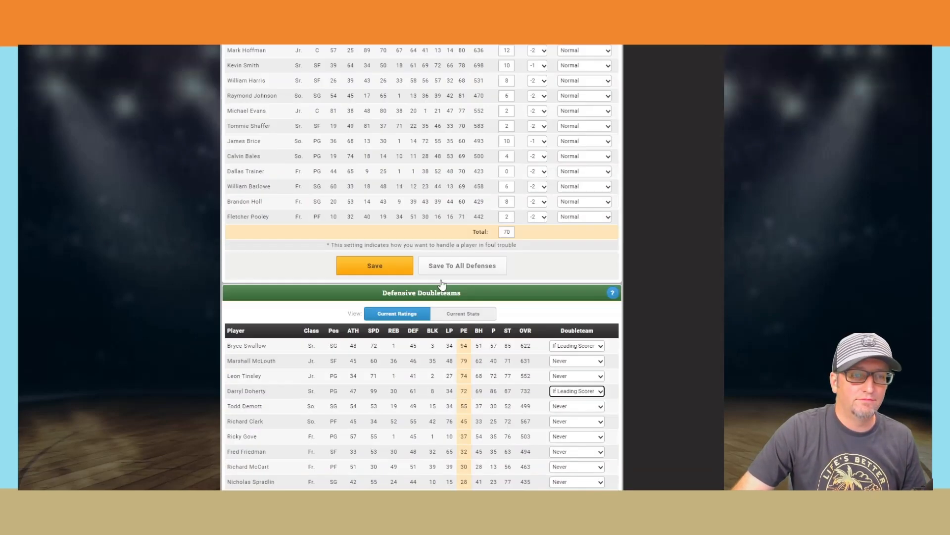
{"action": "left_click", "coordinate": [374, 264]}
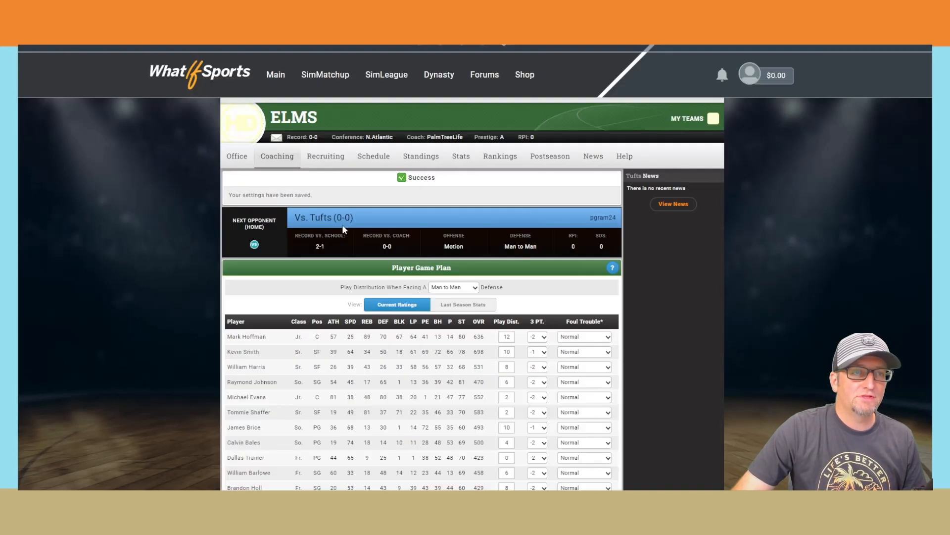